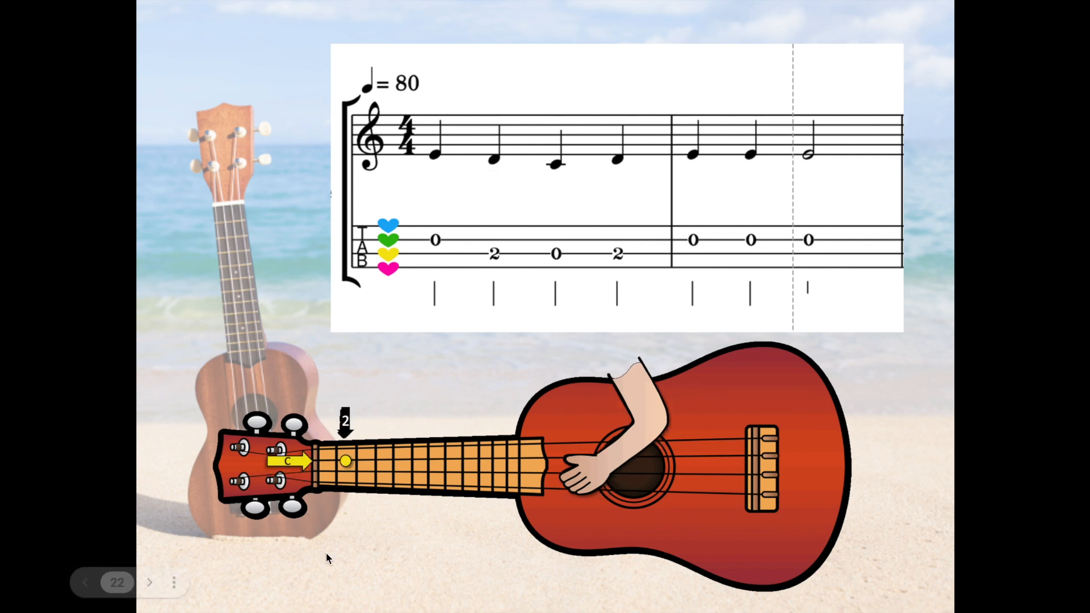
Step: Leave the full-screen slideshow of the ukulele tab slide, returning to the Google Slides editor
{"action": "key", "text": "Escape"}
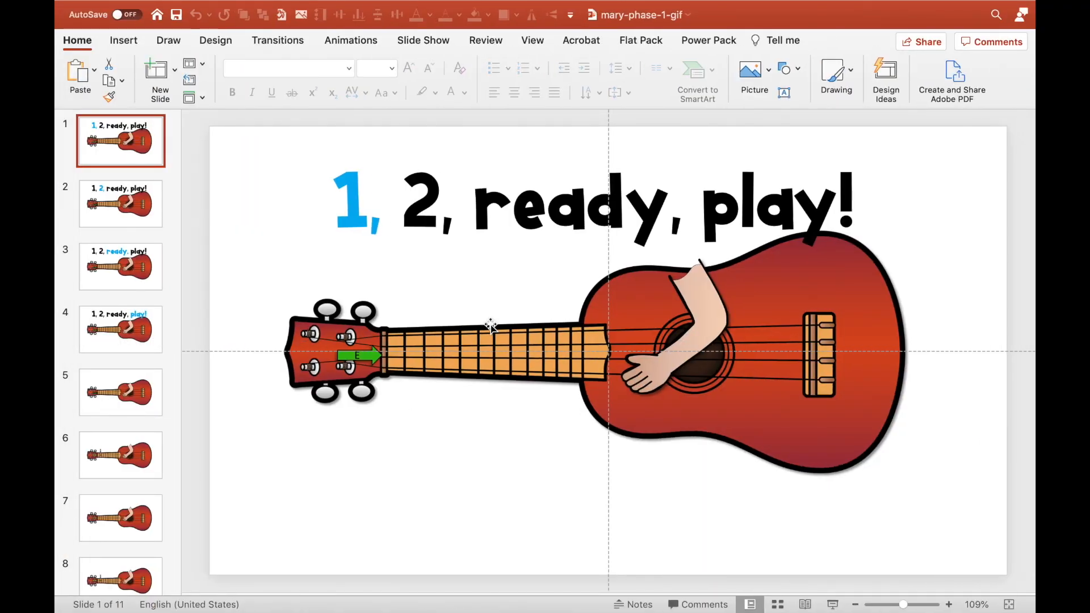
{"action": "mouse_move", "coordinate": [117, 151]}
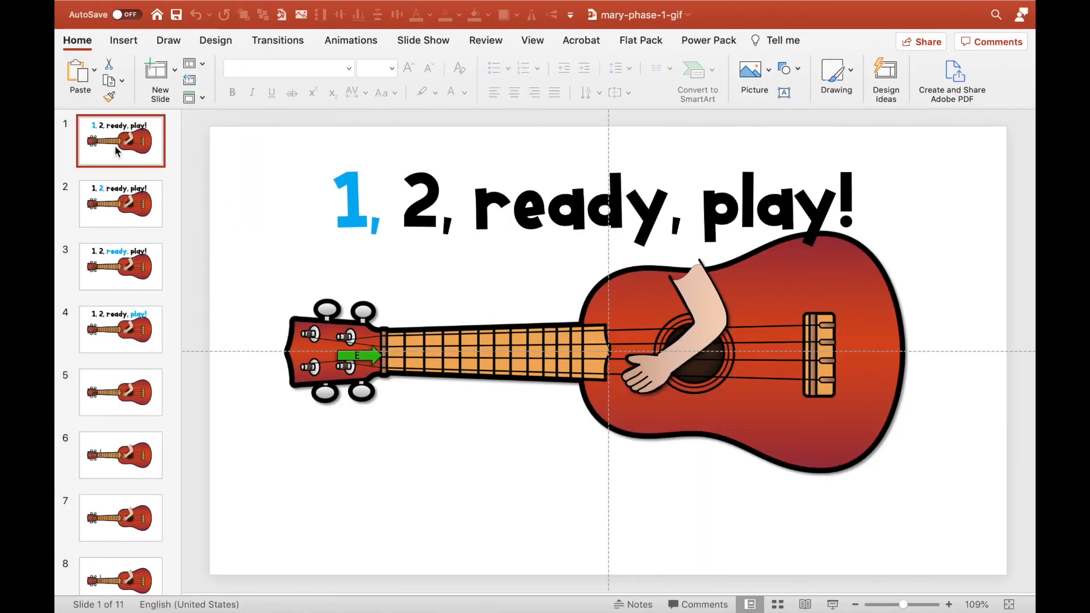
{"action": "mouse_move", "coordinate": [134, 202]}
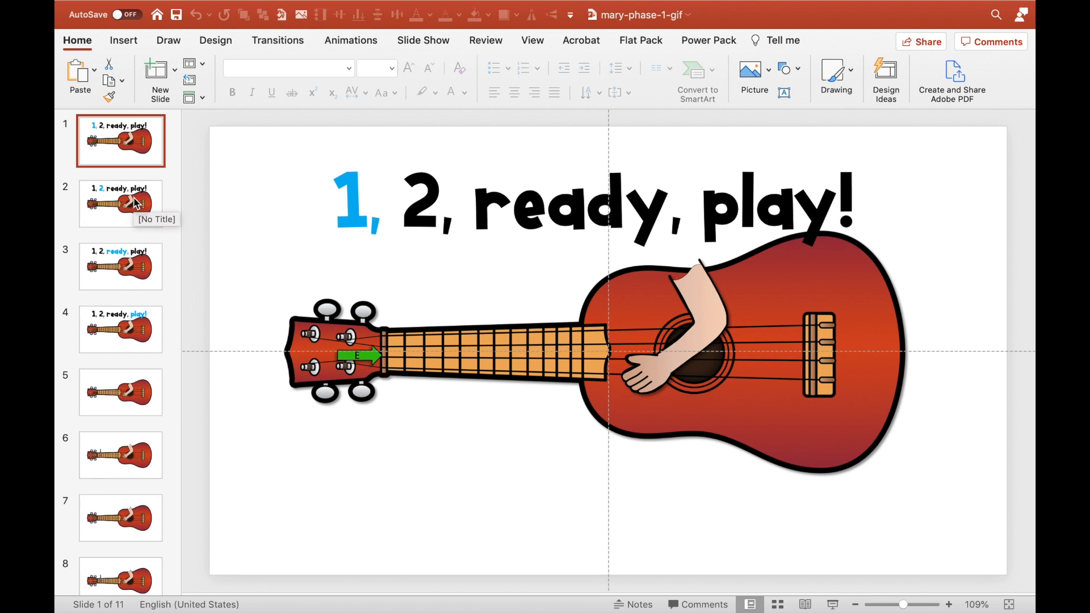
Step: Preview slide 2 highlighting "2," and return to slide 1 of the countdown deck
{"action": "left_click", "coordinate": [120, 202]}
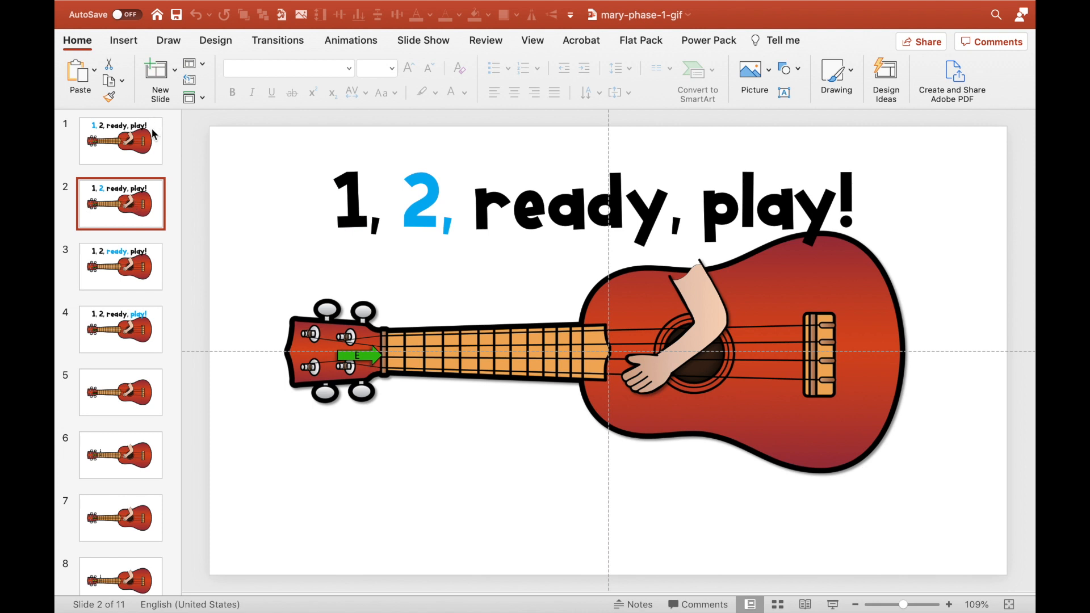
{"action": "left_click", "coordinate": [119, 140]}
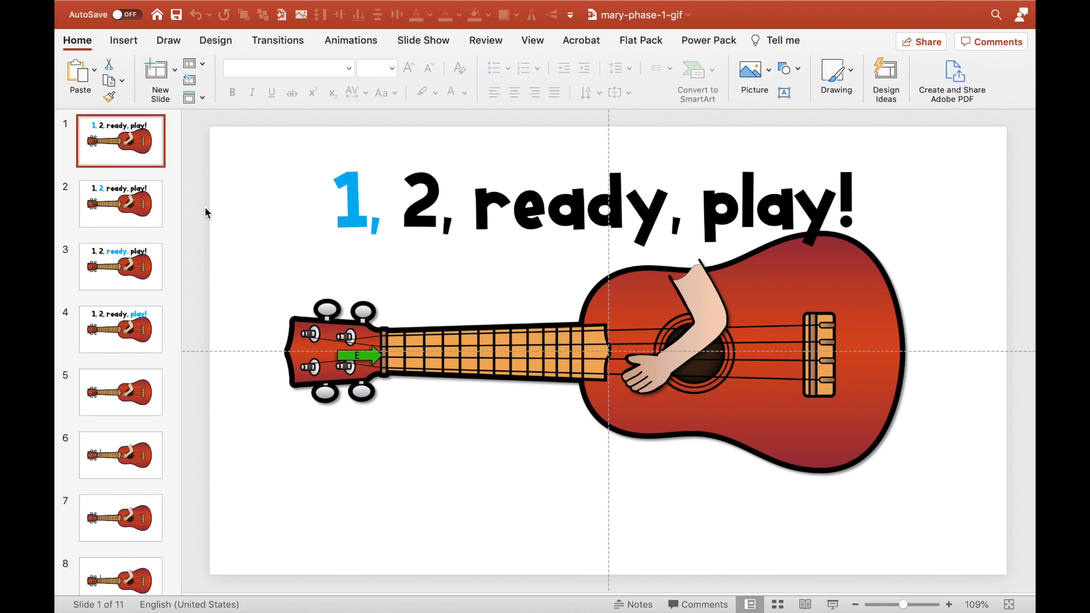
{"action": "mouse_move", "coordinate": [167, 236]}
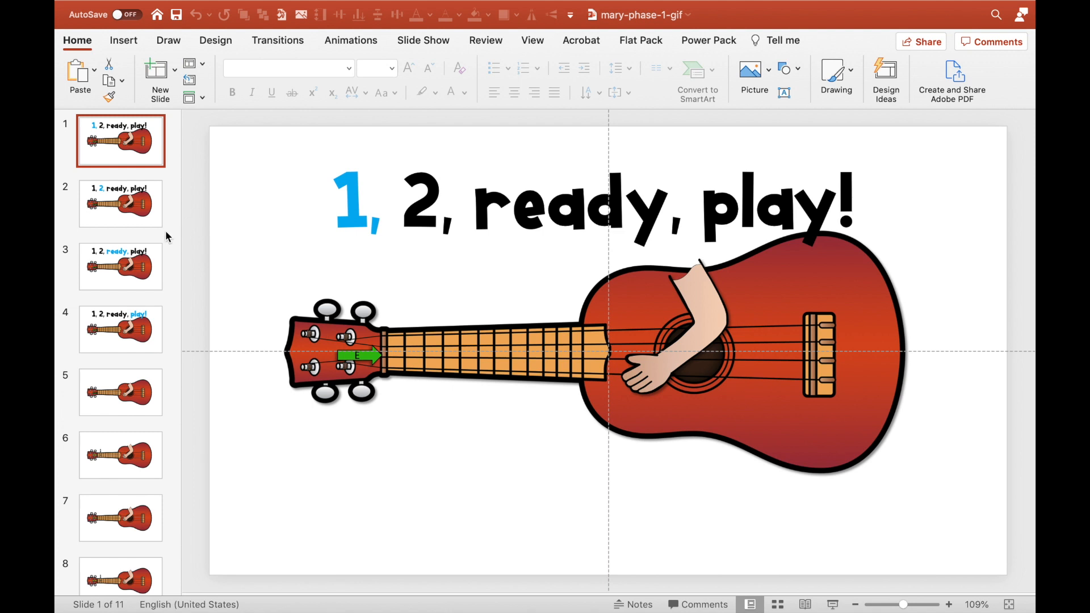
{"action": "mouse_move", "coordinate": [190, 226]}
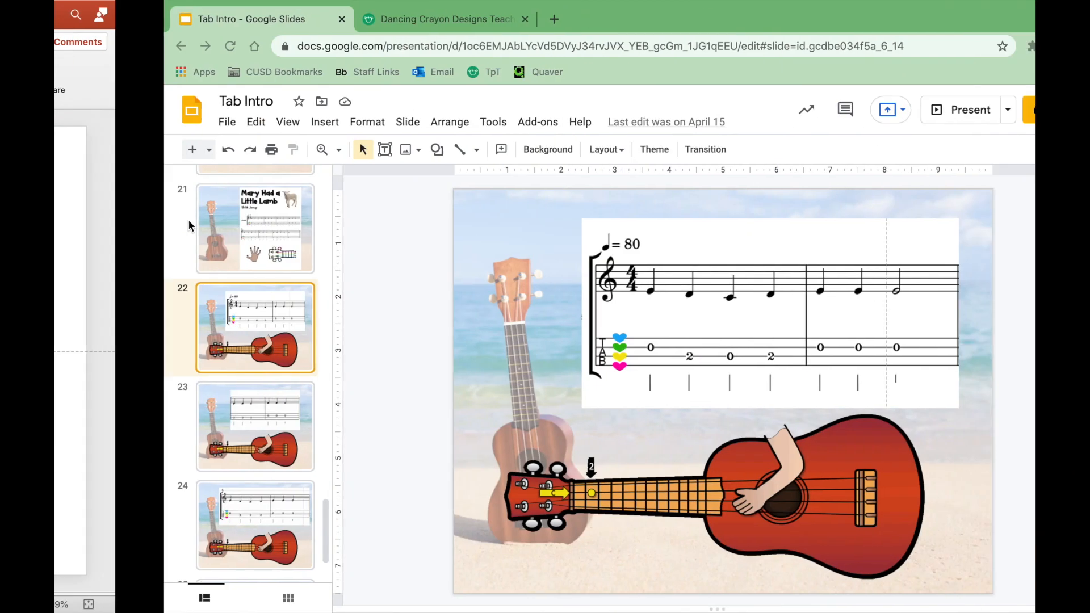
Step: Browse the Dancing Crayon Designs store listings down to its instrument clip art
{"action": "left_click", "coordinate": [442, 20]}
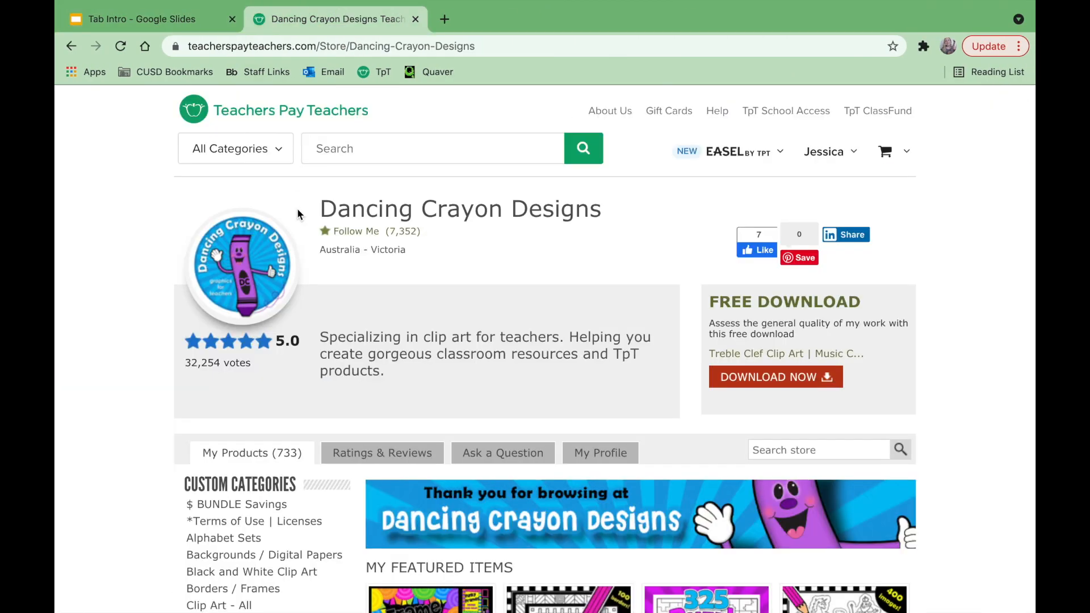
{"action": "scroll", "scroll_direction": "down", "scroll_amount": 3}
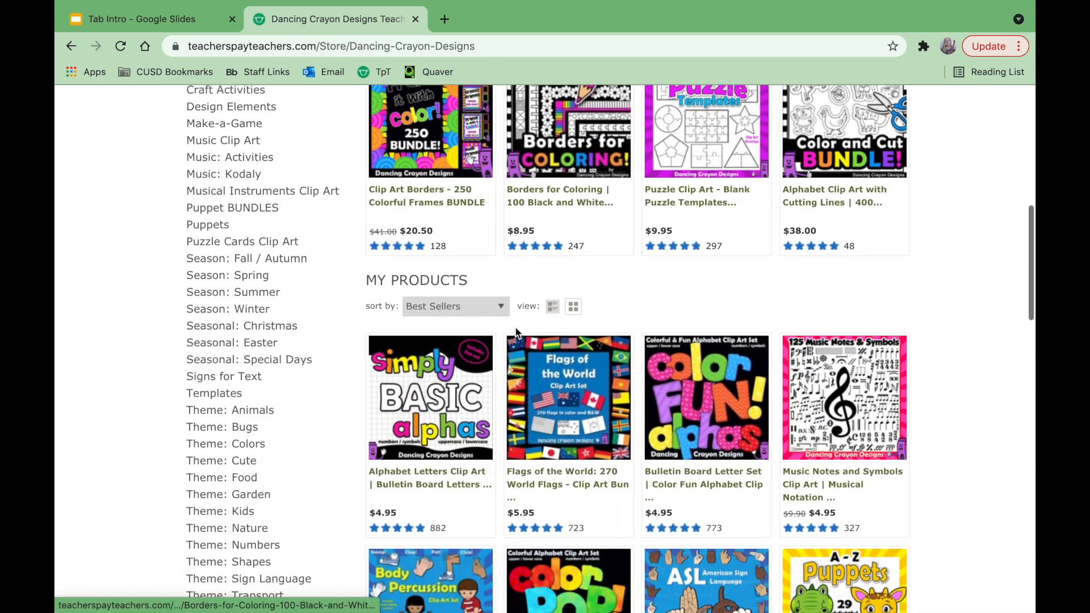
{"action": "scroll", "scroll_direction": "down", "scroll_amount": 3}
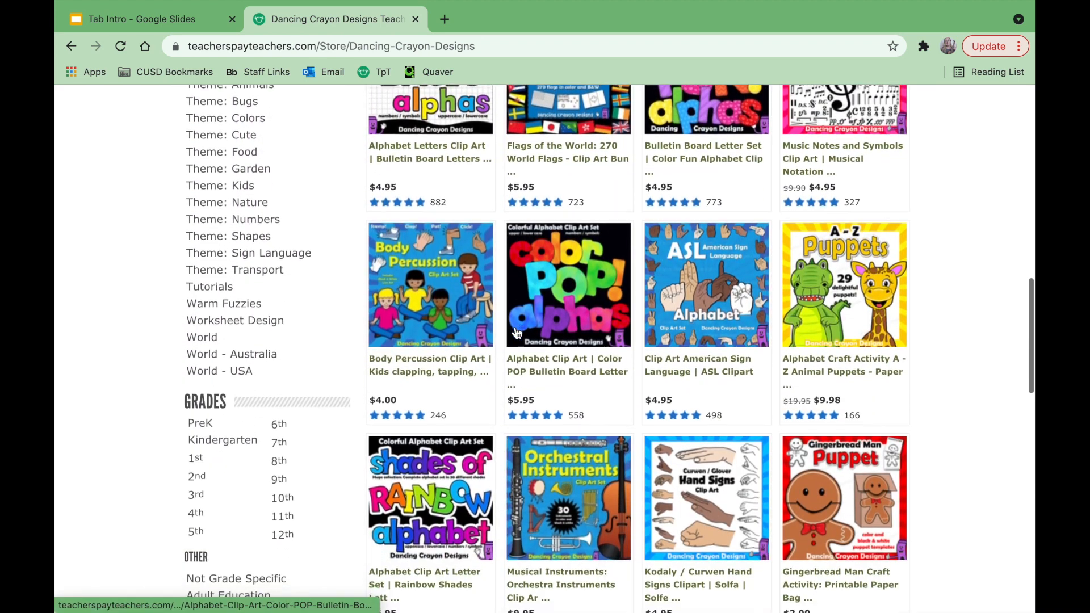
{"action": "scroll", "scroll_direction": "down", "scroll_amount": 3}
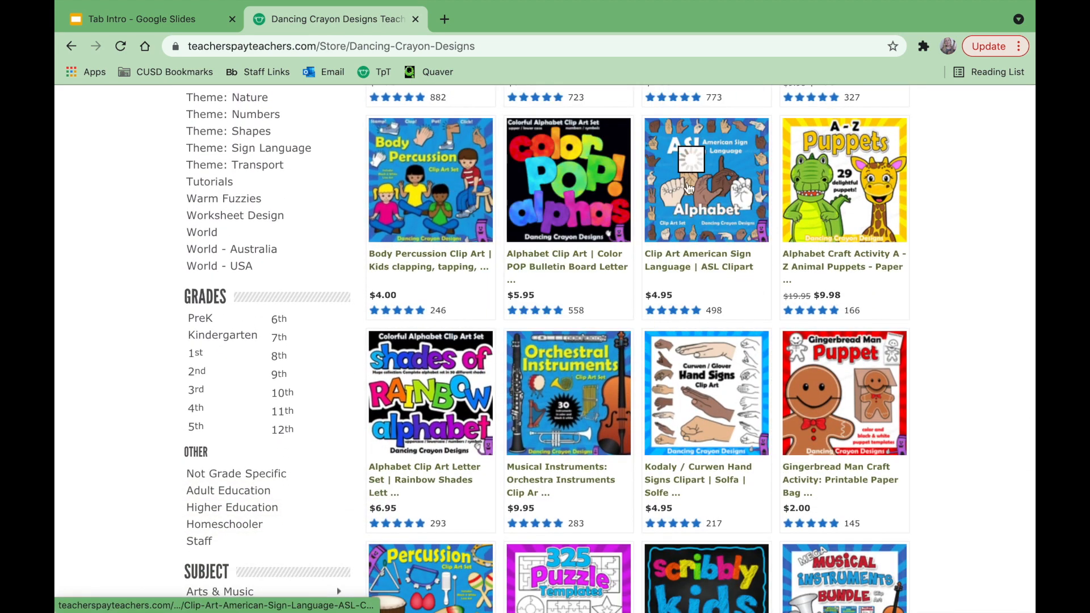
{"action": "mouse_move", "coordinate": [705, 393]}
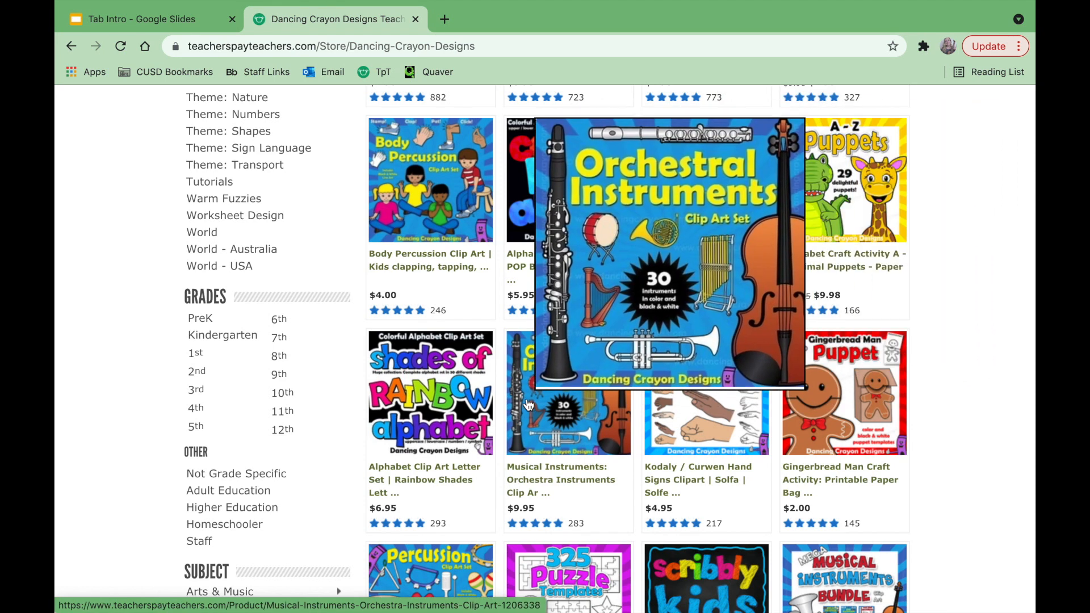
{"action": "scroll", "scroll_direction": "down", "scroll_amount": 3}
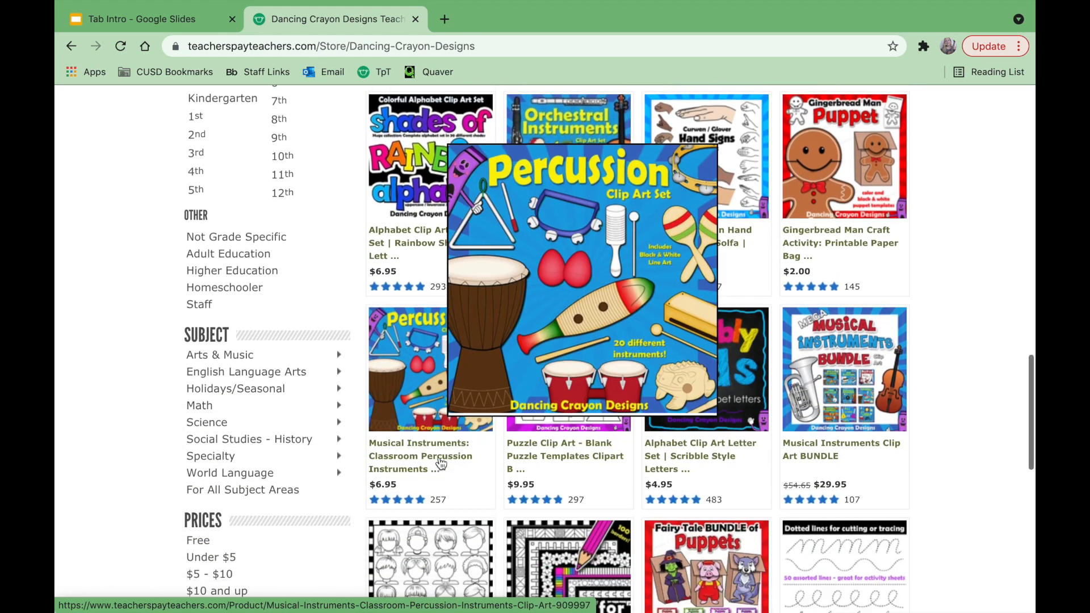
{"action": "scroll", "scroll_direction": "up", "scroll_amount": 3}
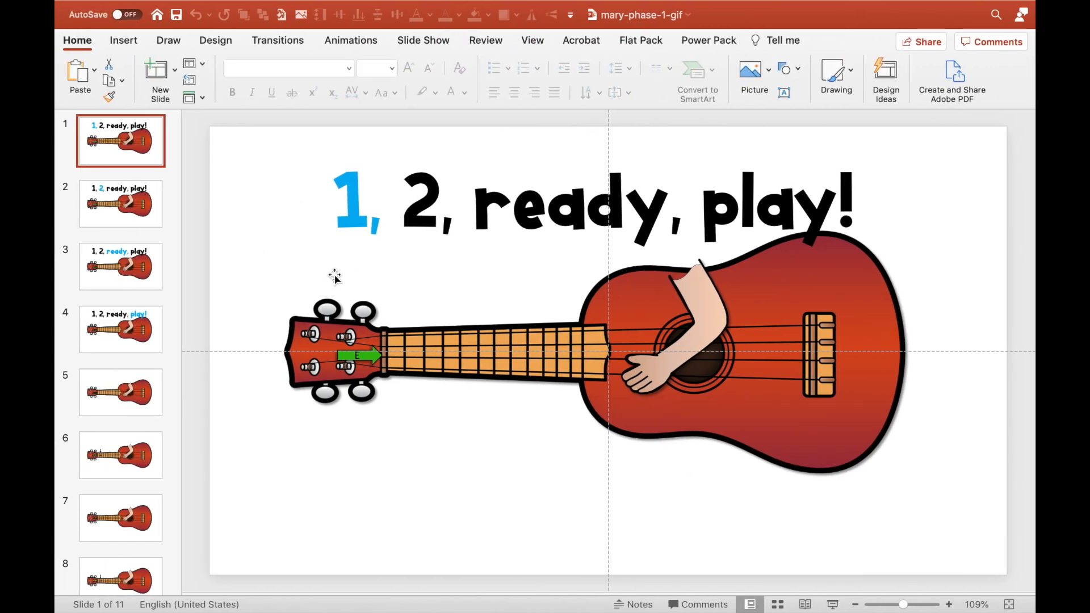
{"action": "mouse_move", "coordinate": [366, 187]}
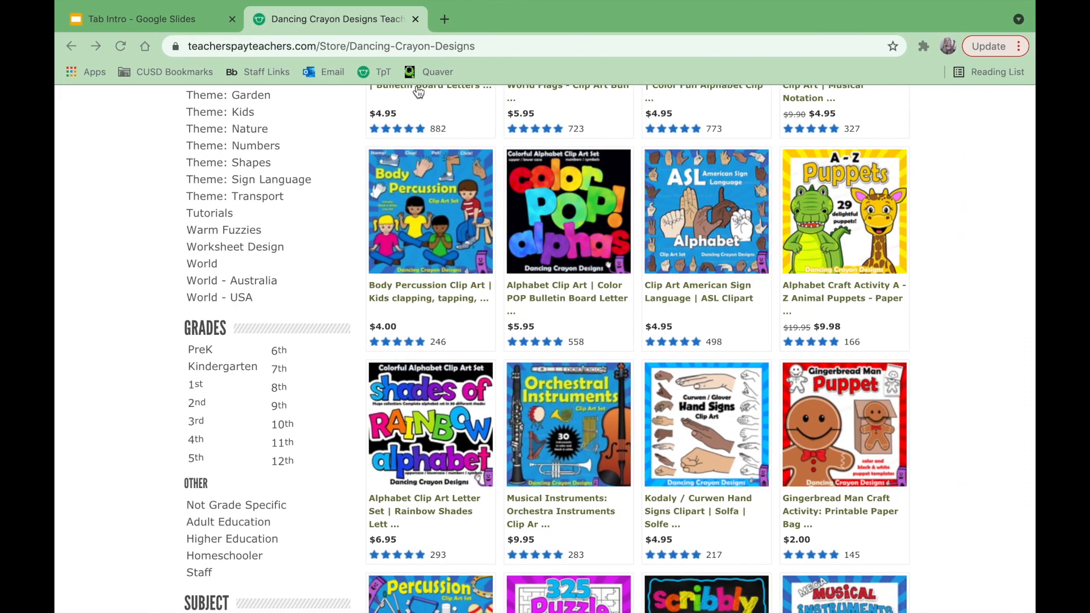
{"action": "left_click", "coordinate": [132, 19]}
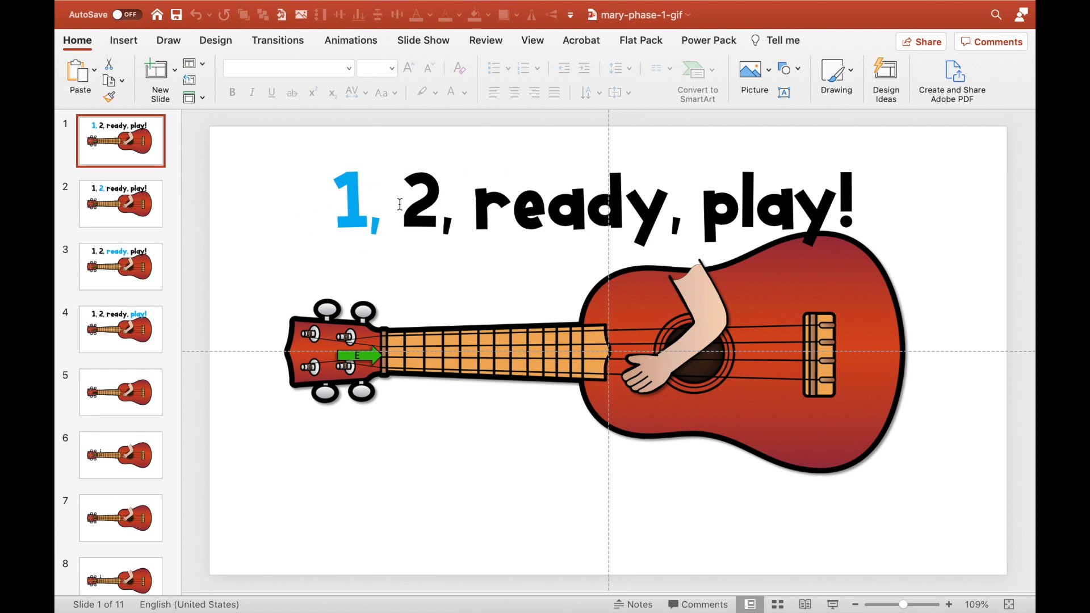
{"action": "mouse_move", "coordinate": [394, 357]}
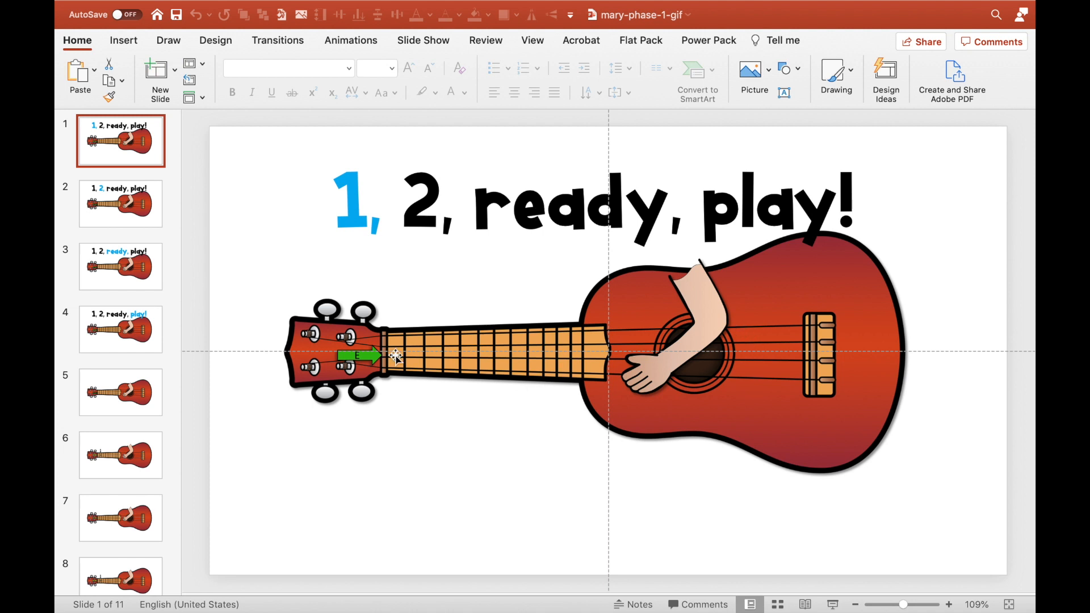
{"action": "mouse_move", "coordinate": [716, 311]}
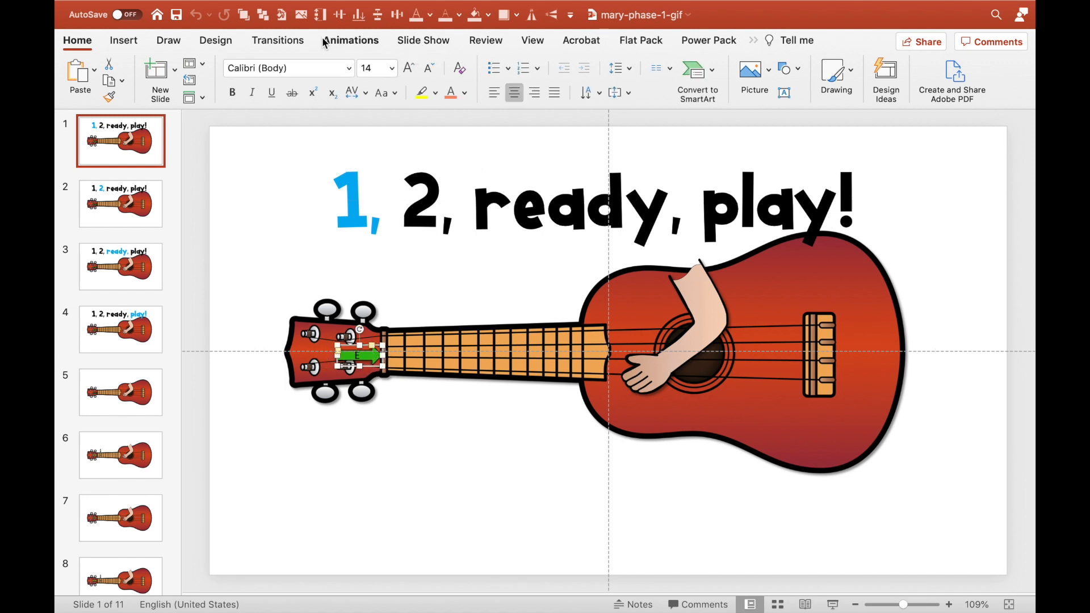
Step: Add a trial arrow shape to slide 1 and fill it green
{"action": "left_click", "coordinate": [123, 39]}
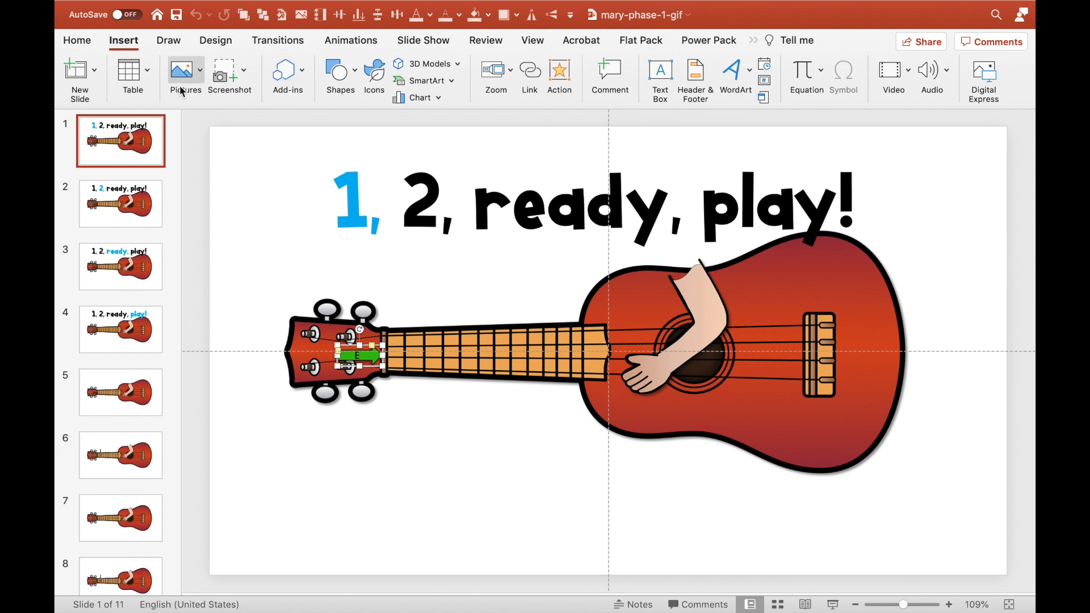
{"action": "left_click", "coordinate": [339, 76]}
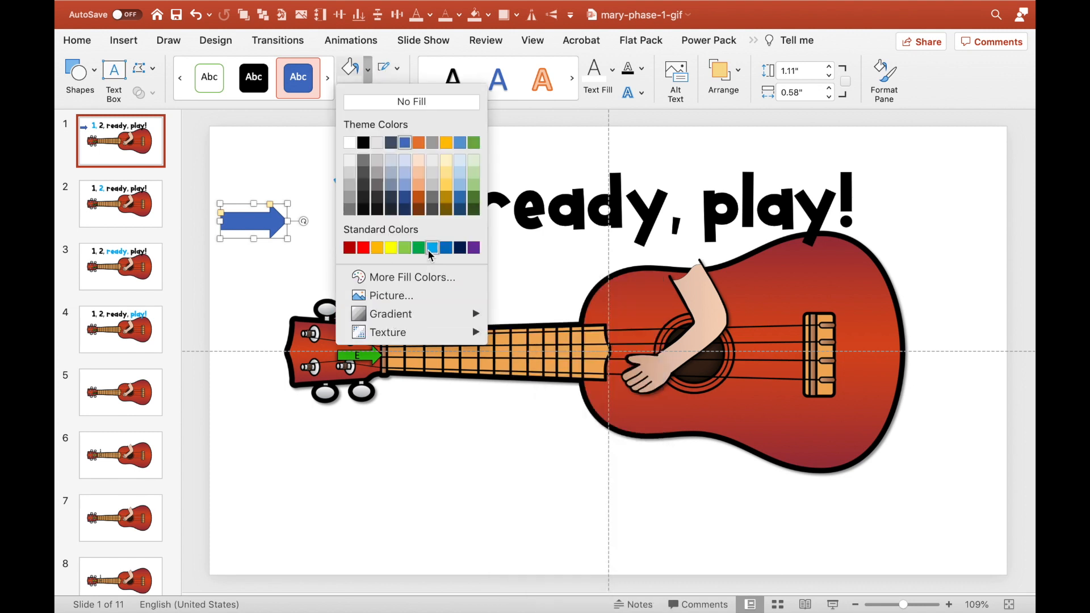
{"action": "left_click", "coordinate": [417, 248]}
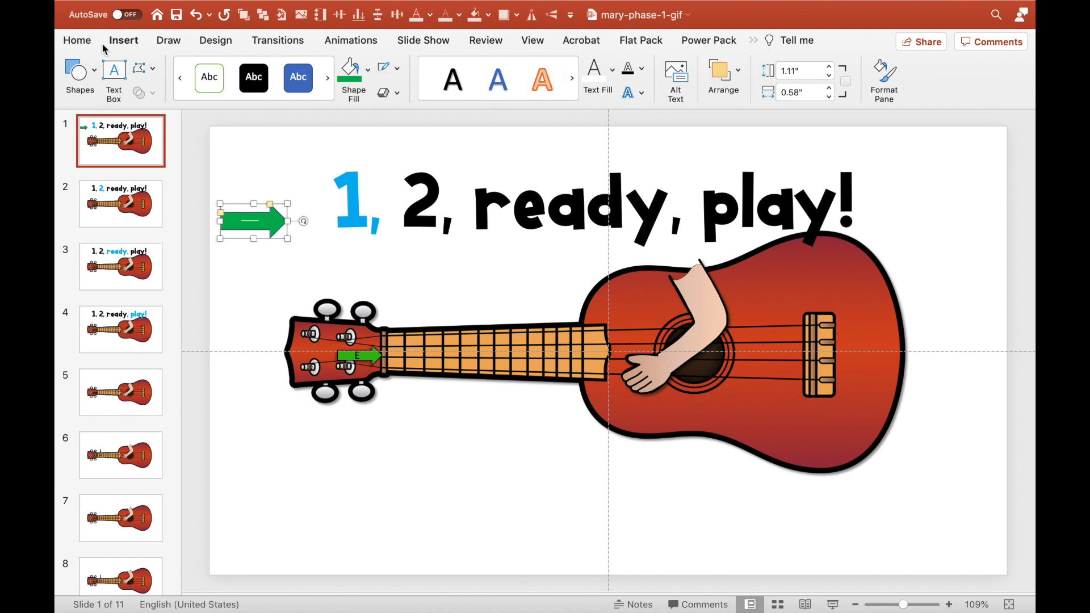
{"action": "left_click", "coordinate": [77, 40]}
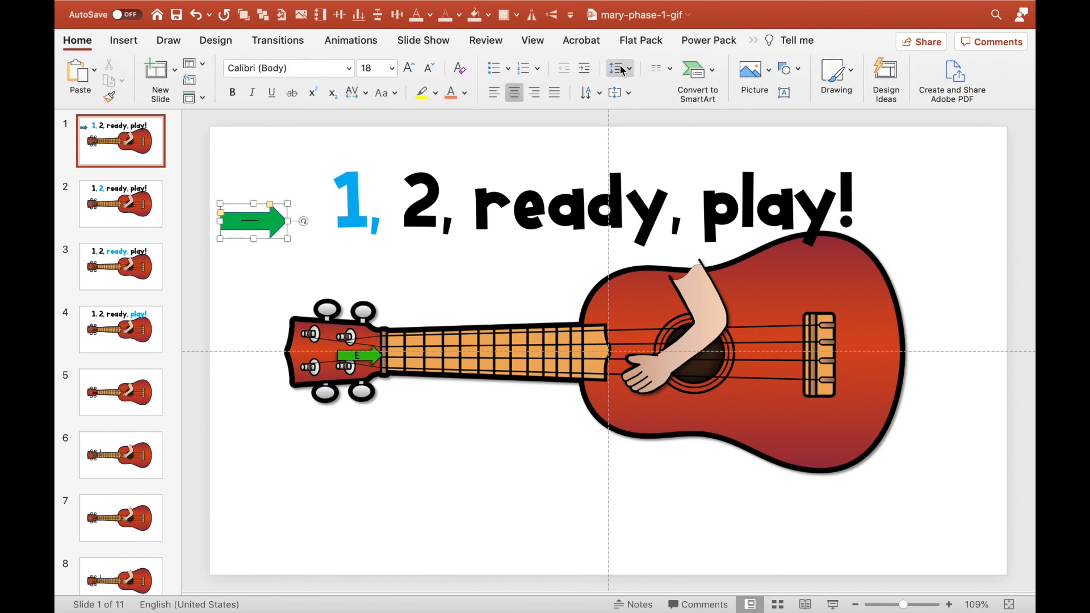
Step: Try stacked vertical text direction on the arrow, then set it back to Horizontal
{"action": "left_click", "coordinate": [598, 92]}
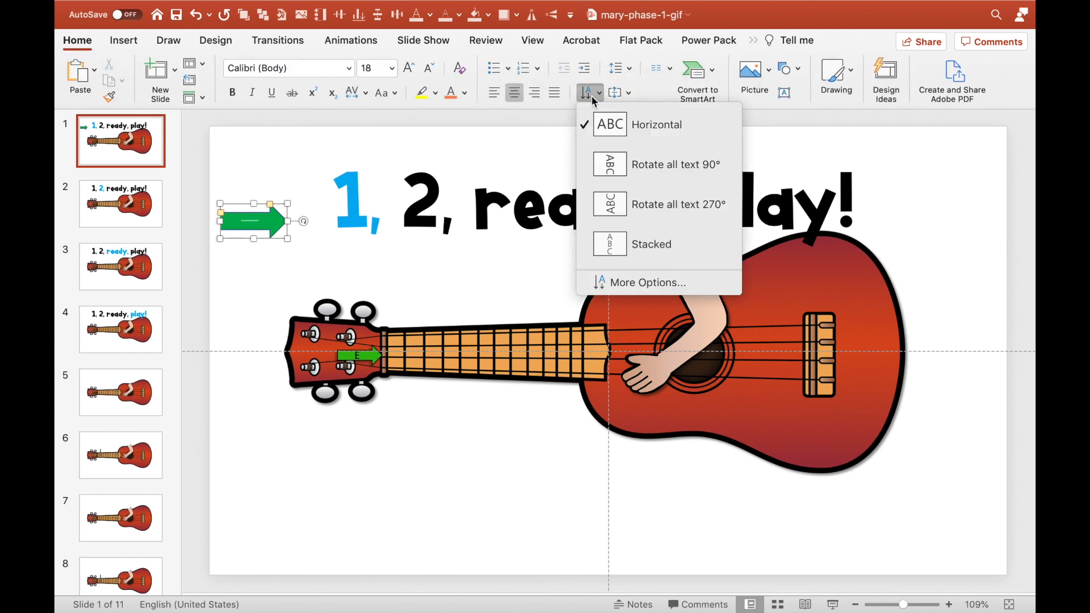
{"action": "mouse_move", "coordinate": [655, 125]}
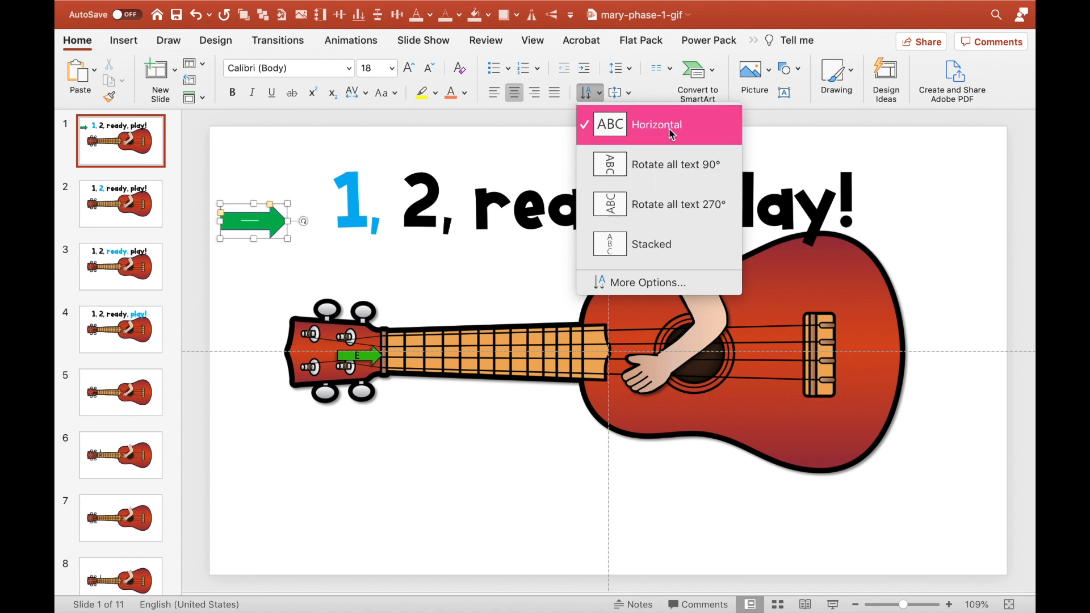
{"action": "mouse_move", "coordinate": [671, 244]}
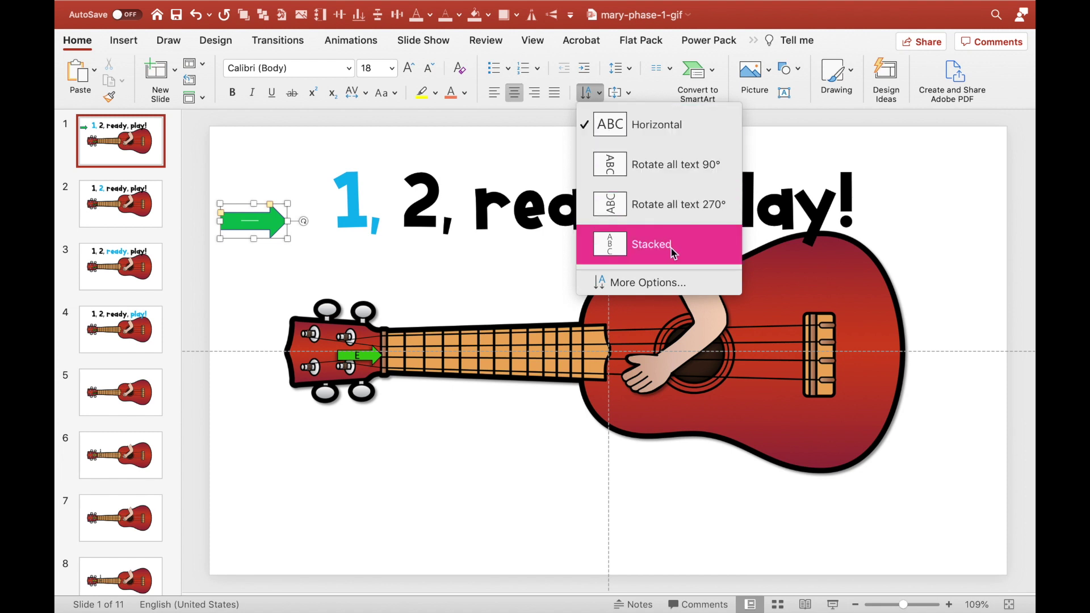
{"action": "left_click", "coordinate": [652, 244]}
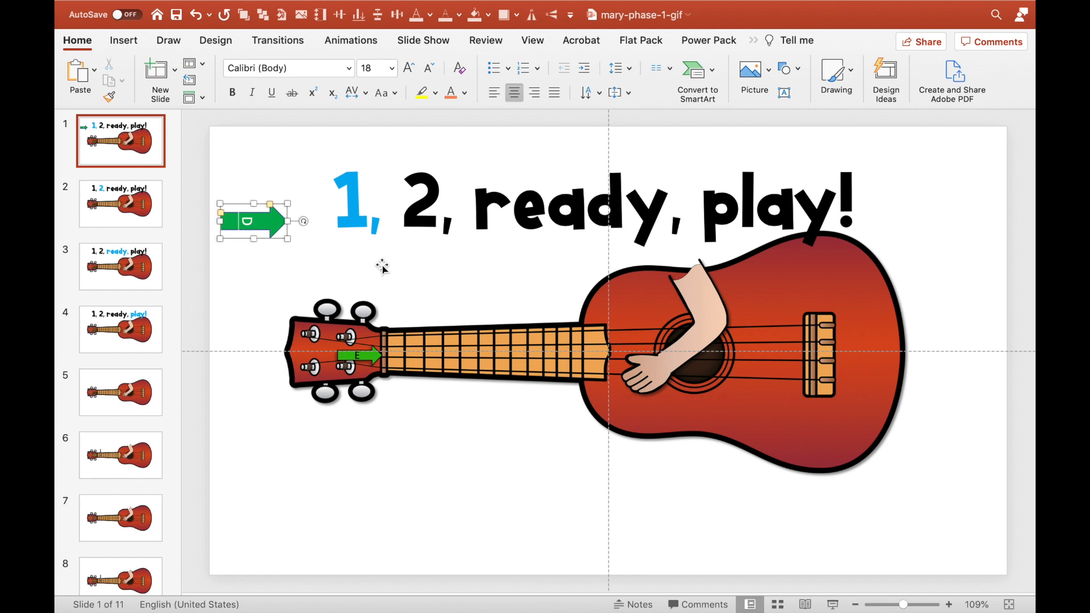
{"action": "left_click", "coordinate": [585, 92]}
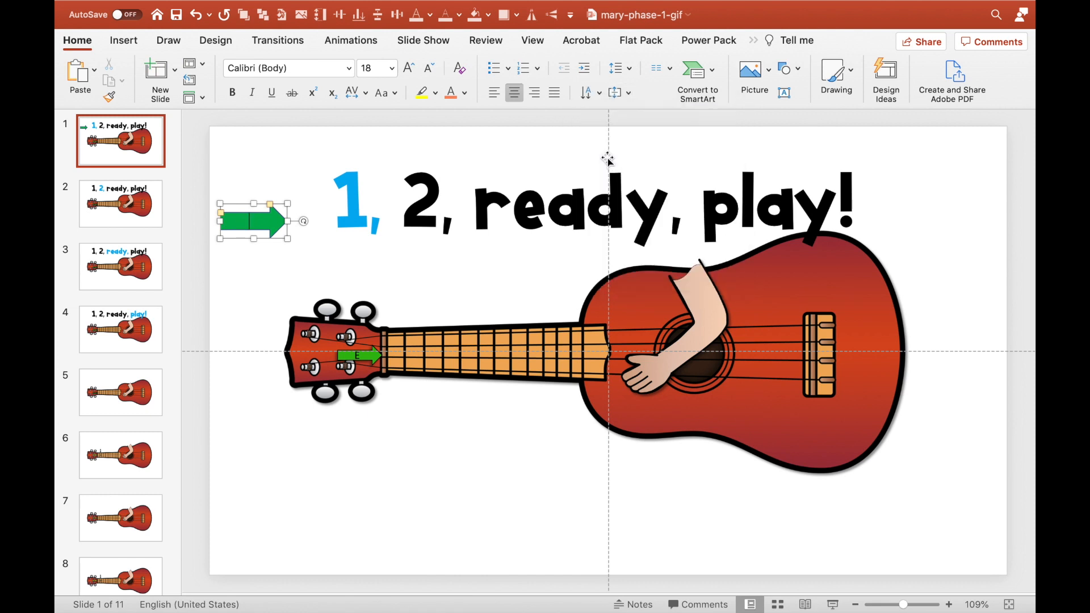
{"action": "left_click", "coordinate": [586, 92]}
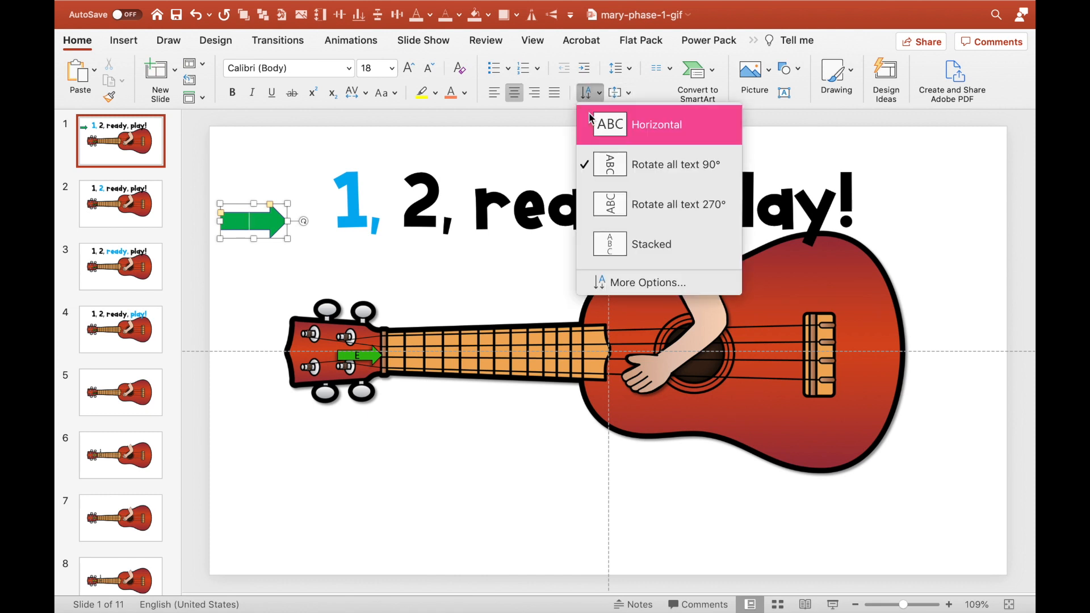
{"action": "left_click", "coordinate": [655, 124]}
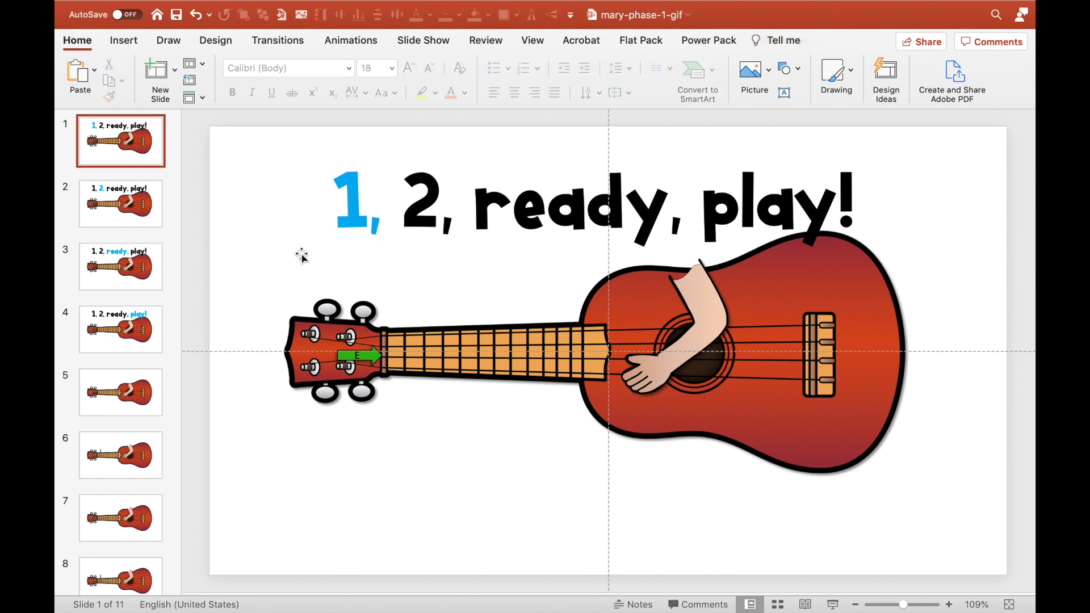
{"action": "mouse_move", "coordinate": [553, 332]}
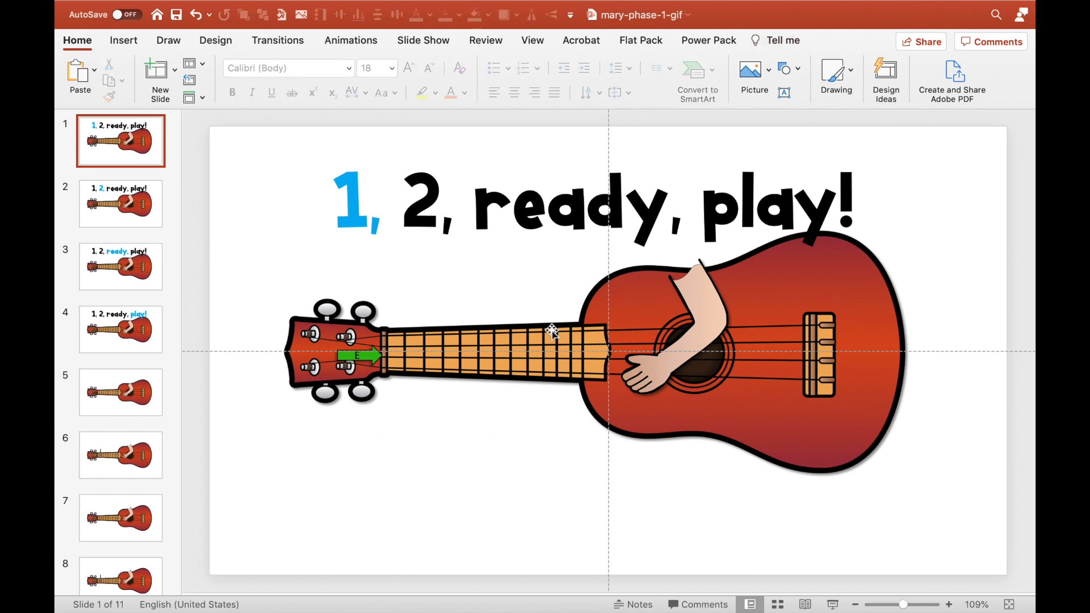
Step: Review the countdown slides highlighting 1, 2, ready and play! in the title
{"action": "left_click", "coordinate": [448, 203]}
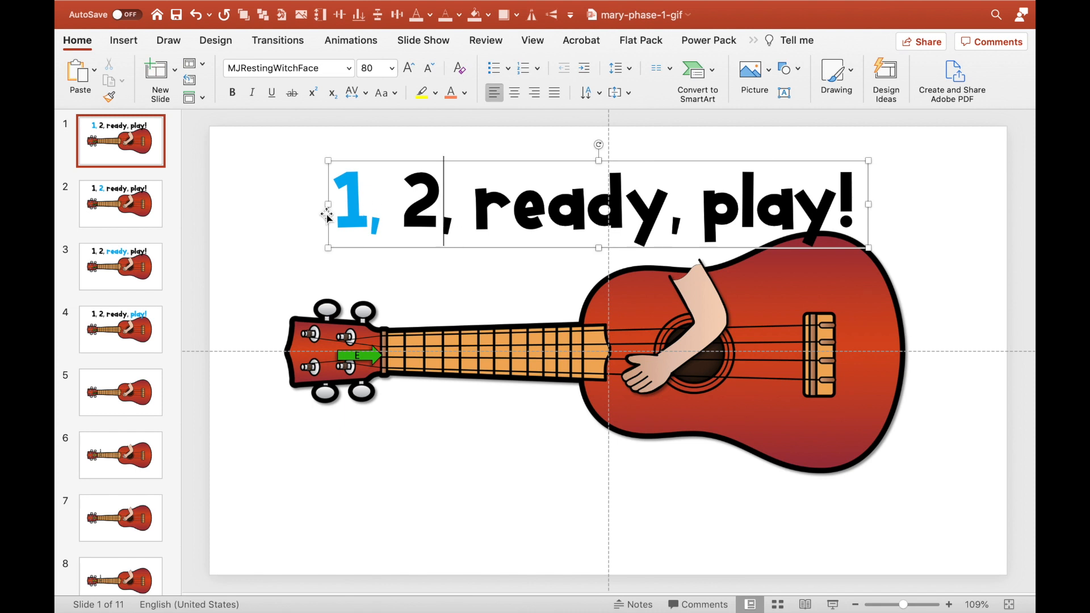
{"action": "left_click", "coordinate": [120, 265]}
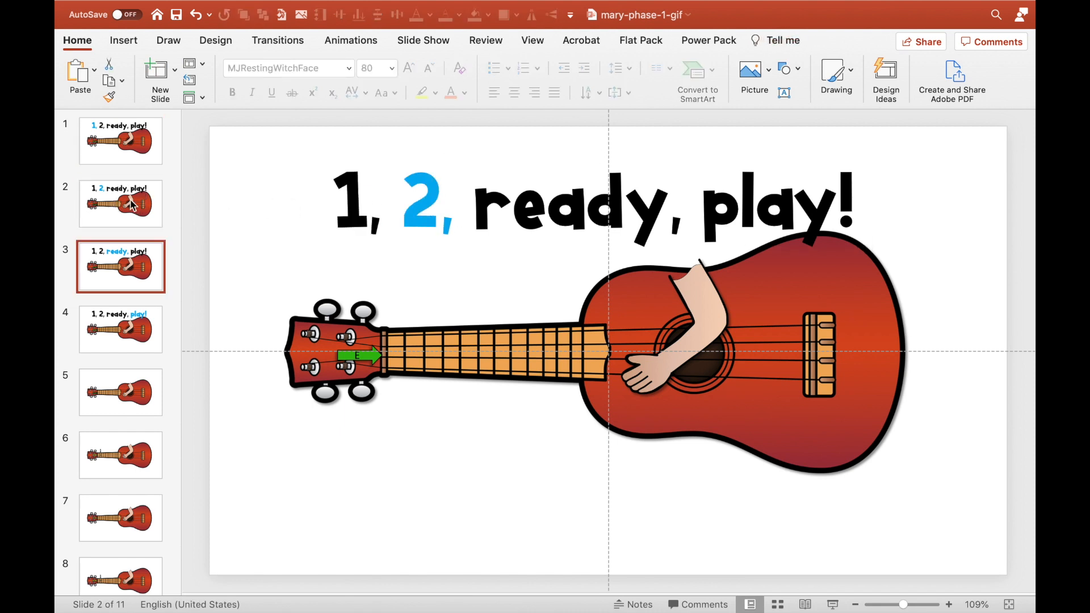
{"action": "left_click", "coordinate": [119, 330]}
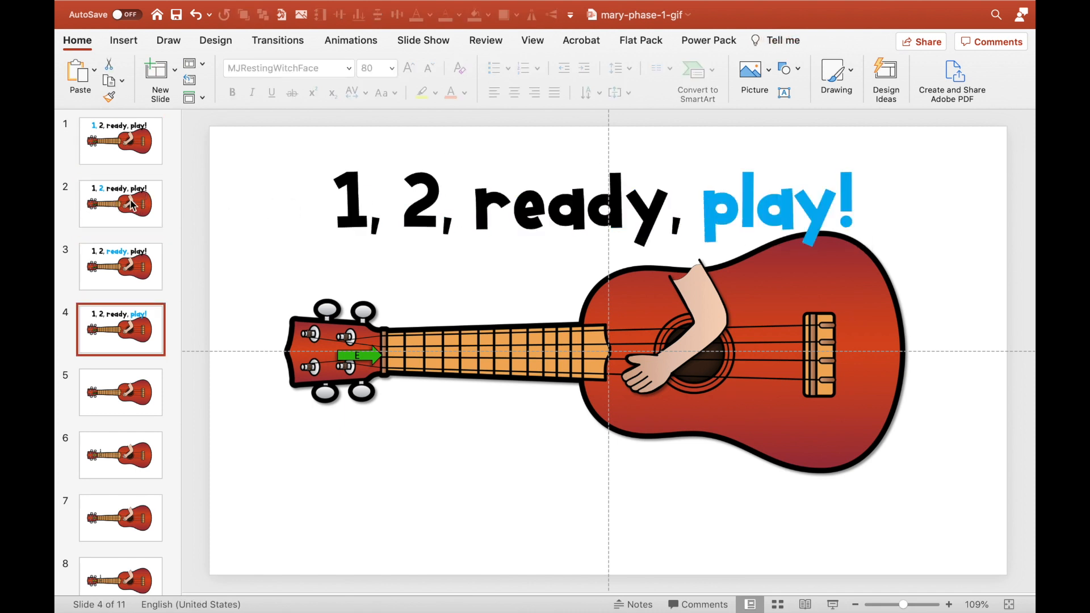
{"action": "left_click", "coordinate": [120, 141]}
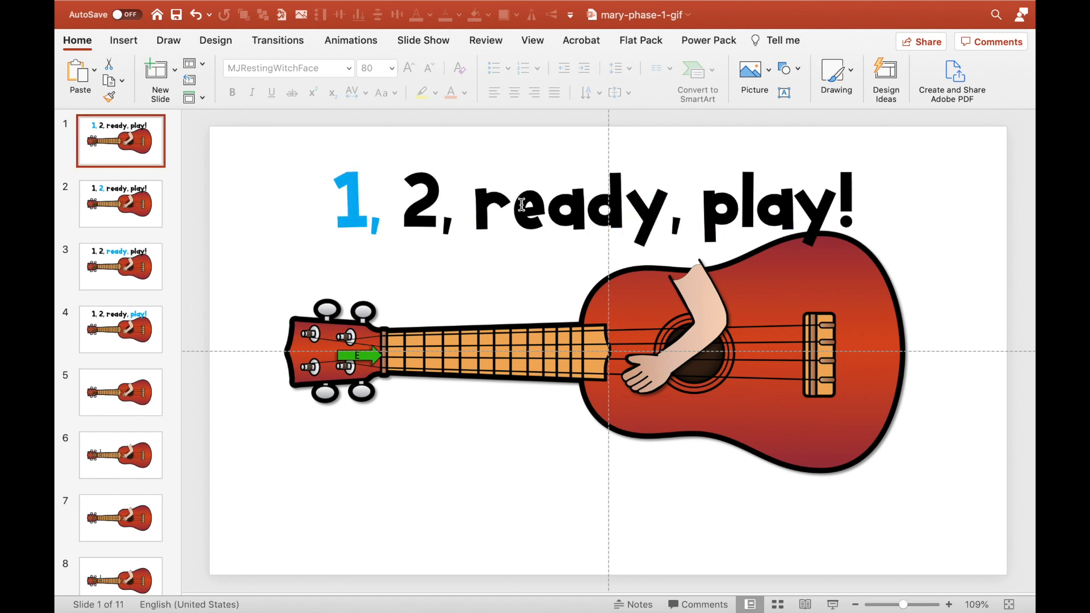
{"action": "left_click", "coordinate": [379, 202]}
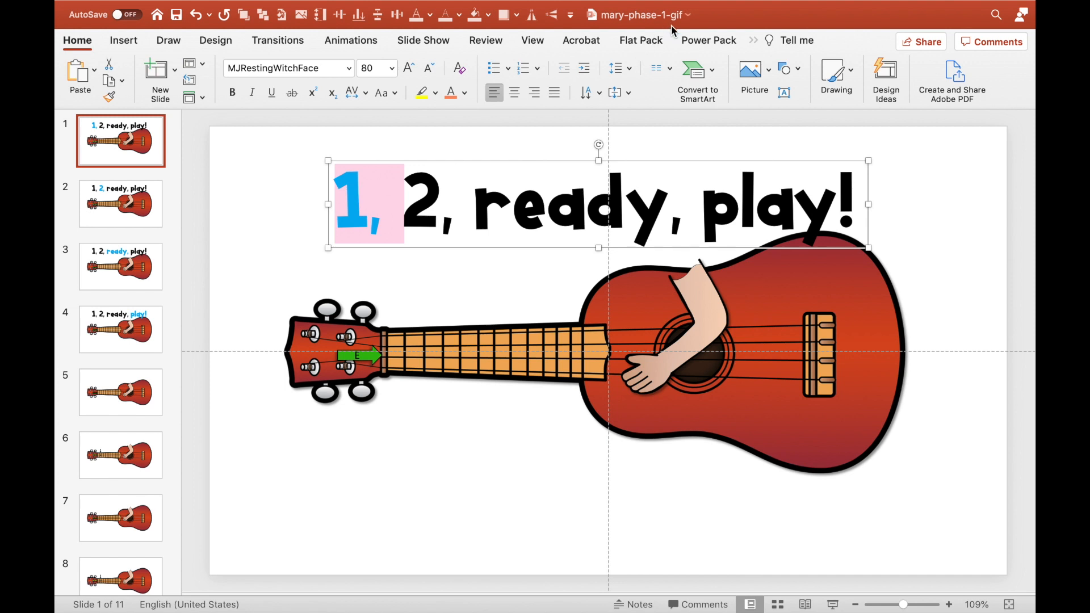
{"action": "mouse_move", "coordinate": [748, 43]}
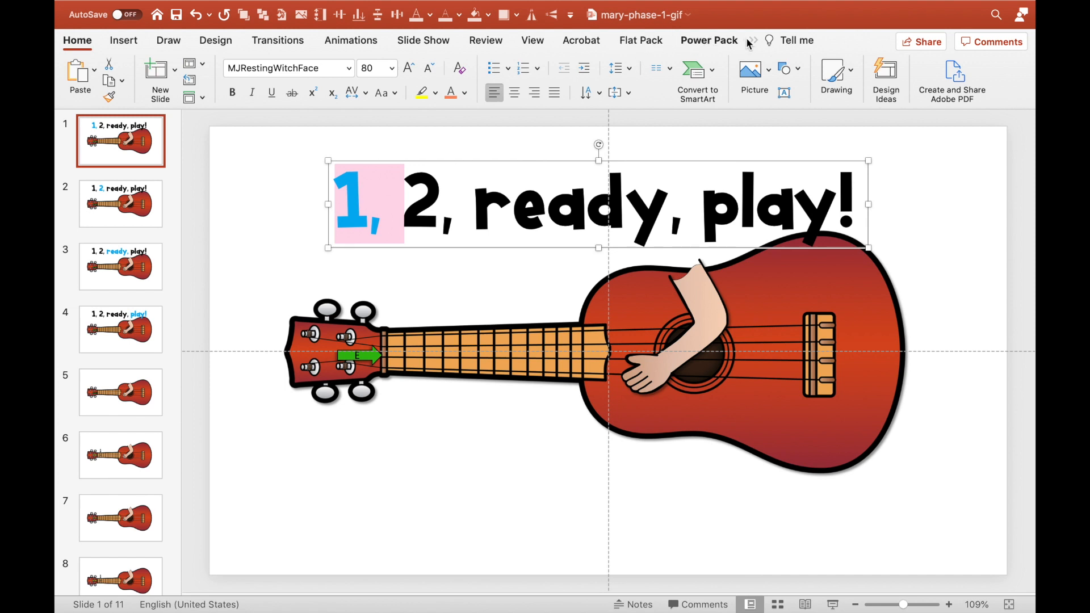
{"action": "mouse_move", "coordinate": [635, 150]}
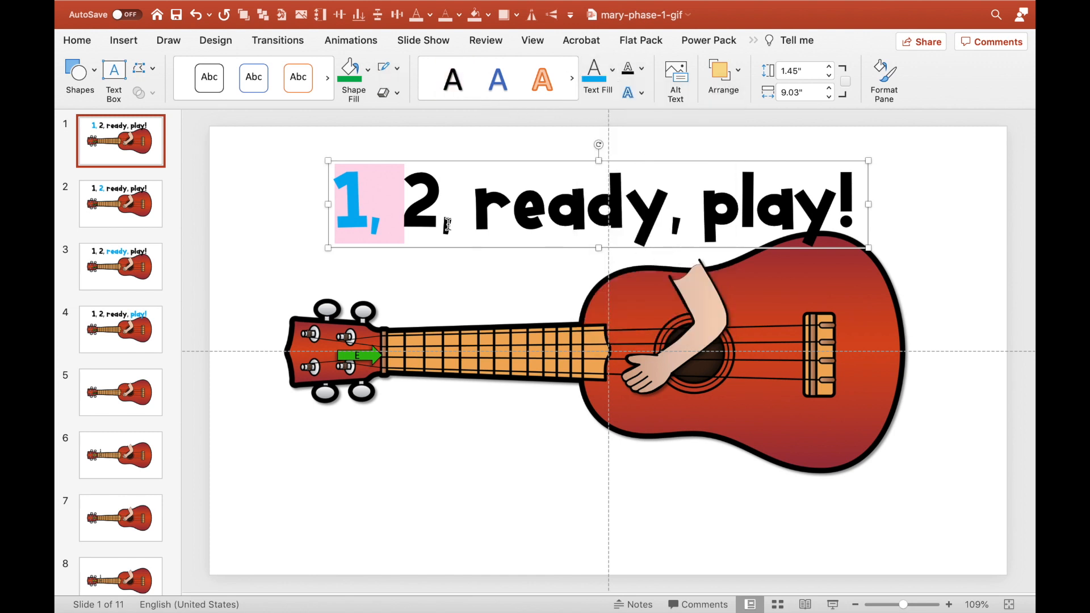
{"action": "left_click", "coordinate": [120, 203]}
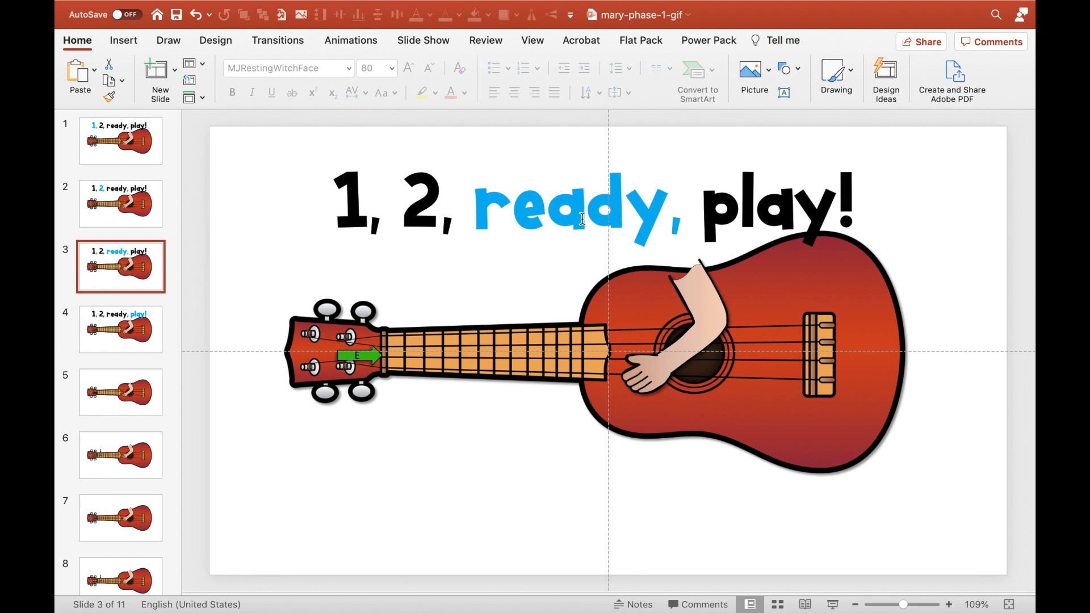
Step: Review the chord slides, checking the yellow C arrow and ukulele group, and move to the later slides
{"action": "left_click", "coordinate": [120, 392]}
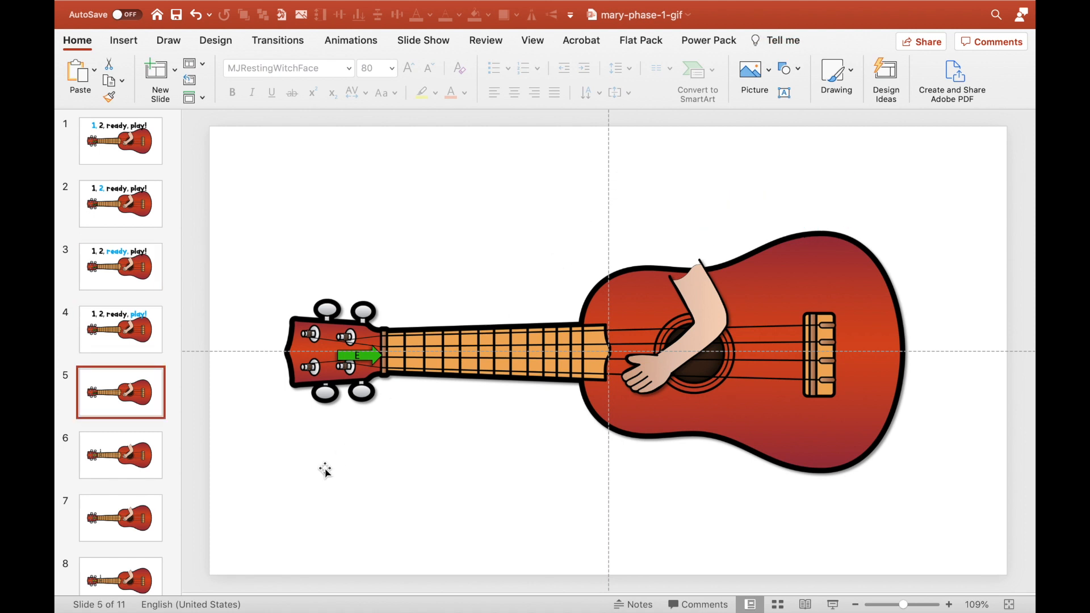
{"action": "mouse_move", "coordinate": [97, 430]}
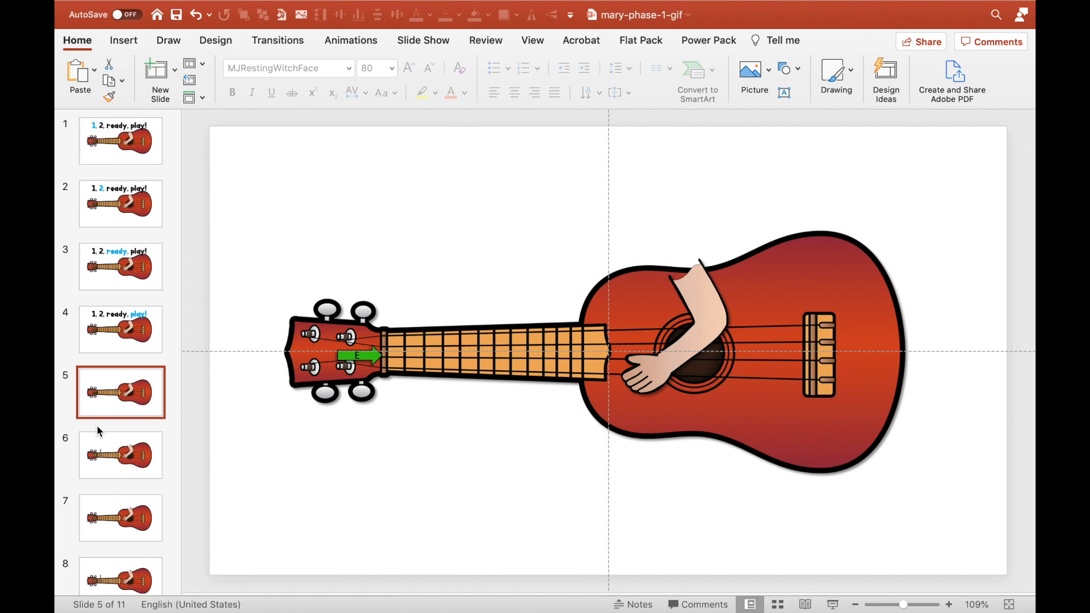
{"action": "left_click", "coordinate": [121, 455]}
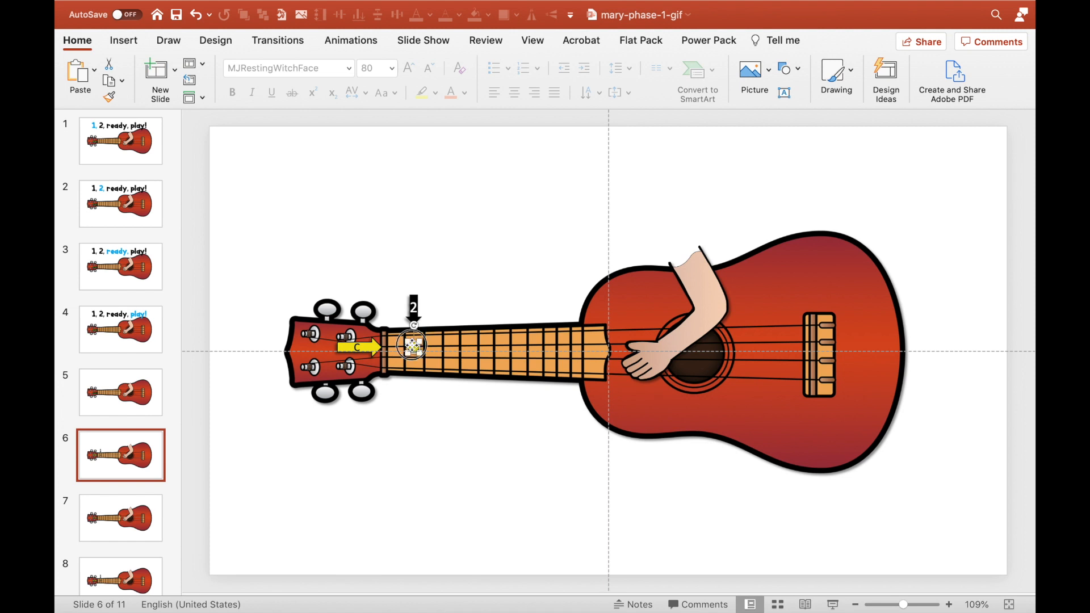
{"action": "left_click", "coordinate": [412, 345]}
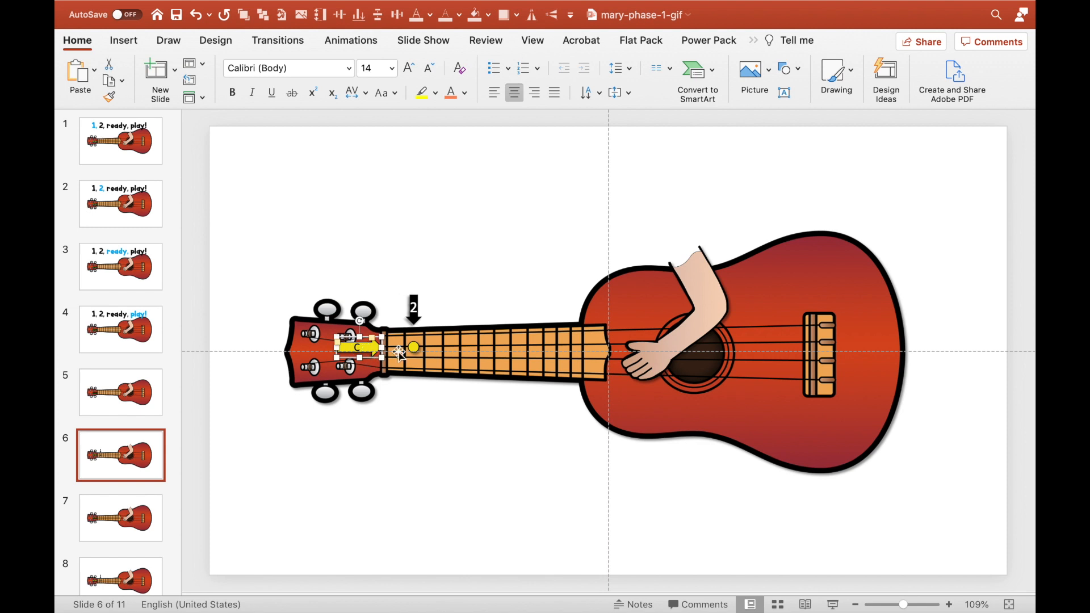
{"action": "left_click", "coordinate": [859, 270]}
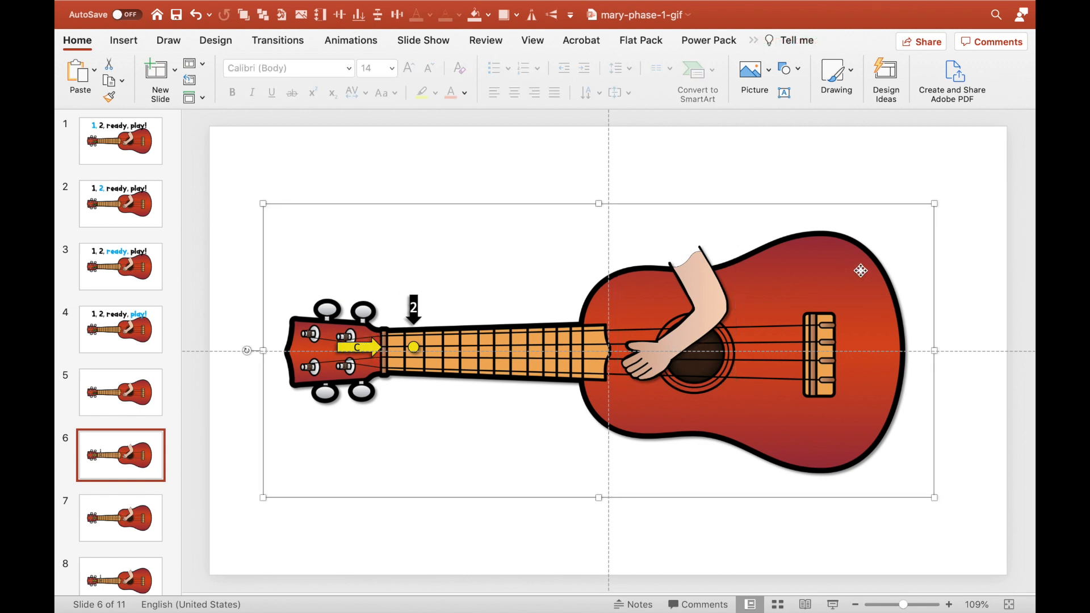
{"action": "left_click", "coordinate": [120, 517]}
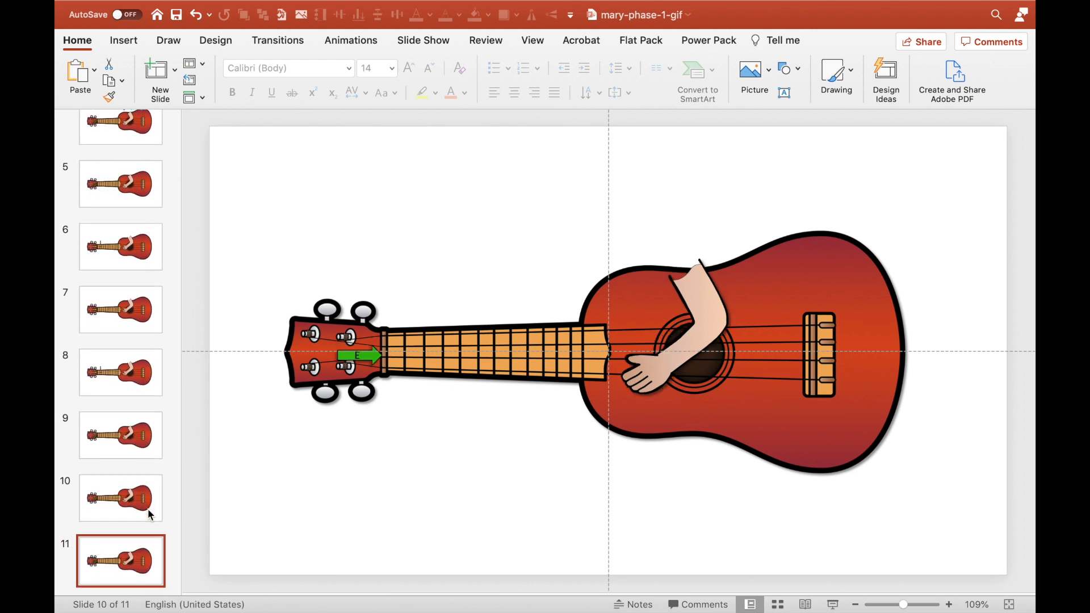
{"action": "mouse_move", "coordinate": [147, 427]}
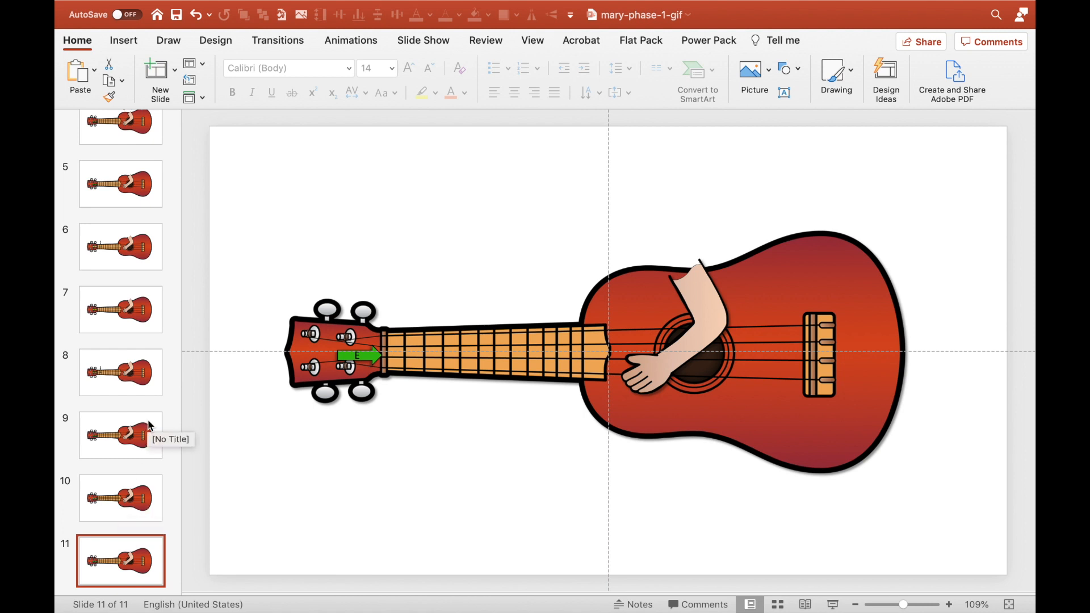
Step: Add a text-box finger label reading 1 on the strumming hand of slide 9
{"action": "left_click", "coordinate": [120, 435]}
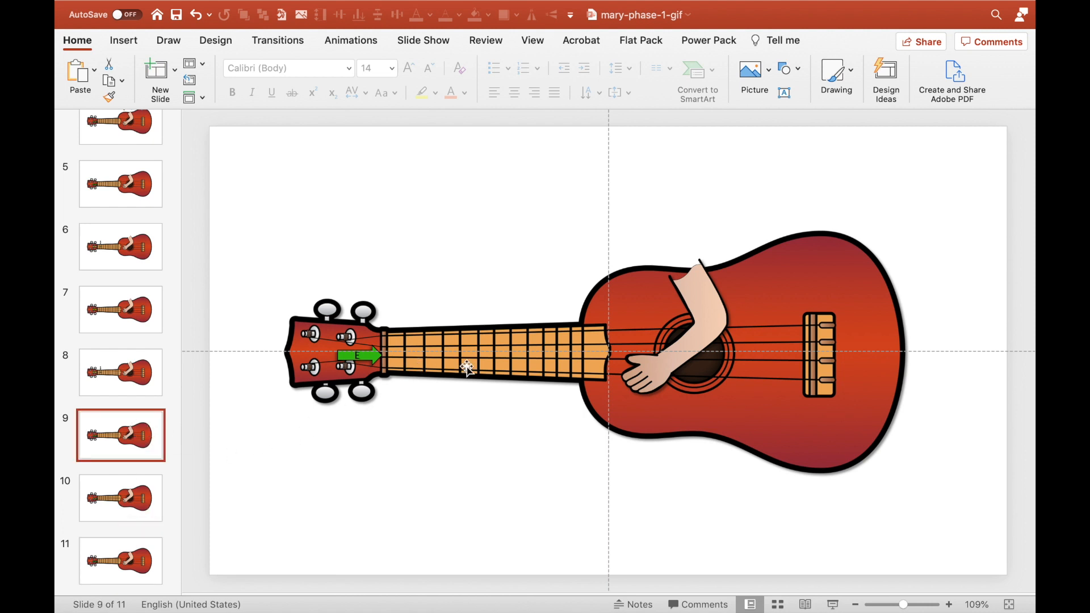
{"action": "mouse_move", "coordinate": [691, 353]}
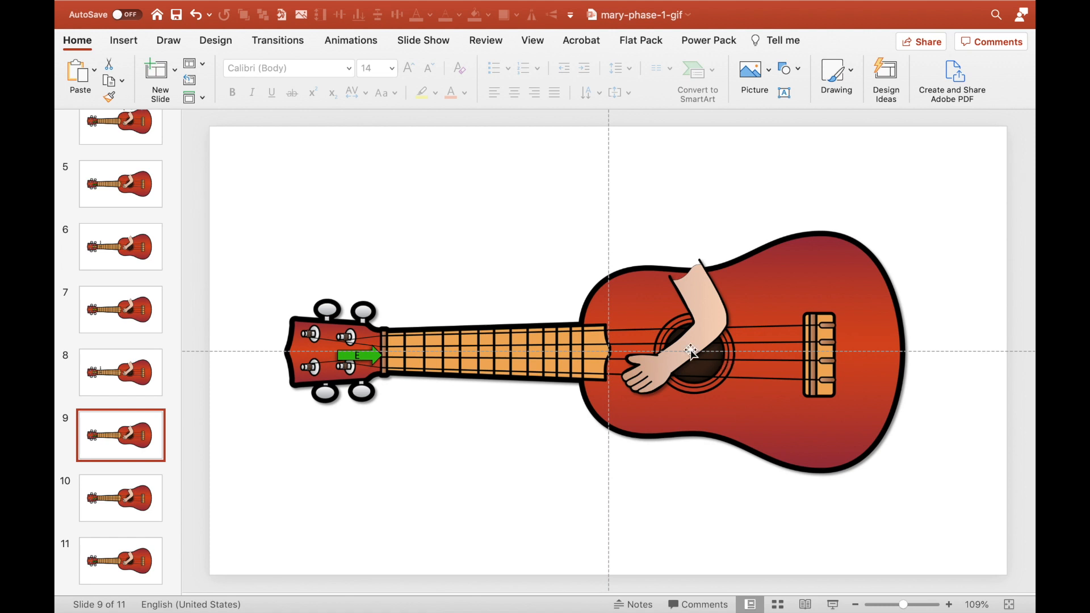
{"action": "mouse_move", "coordinate": [124, 40]}
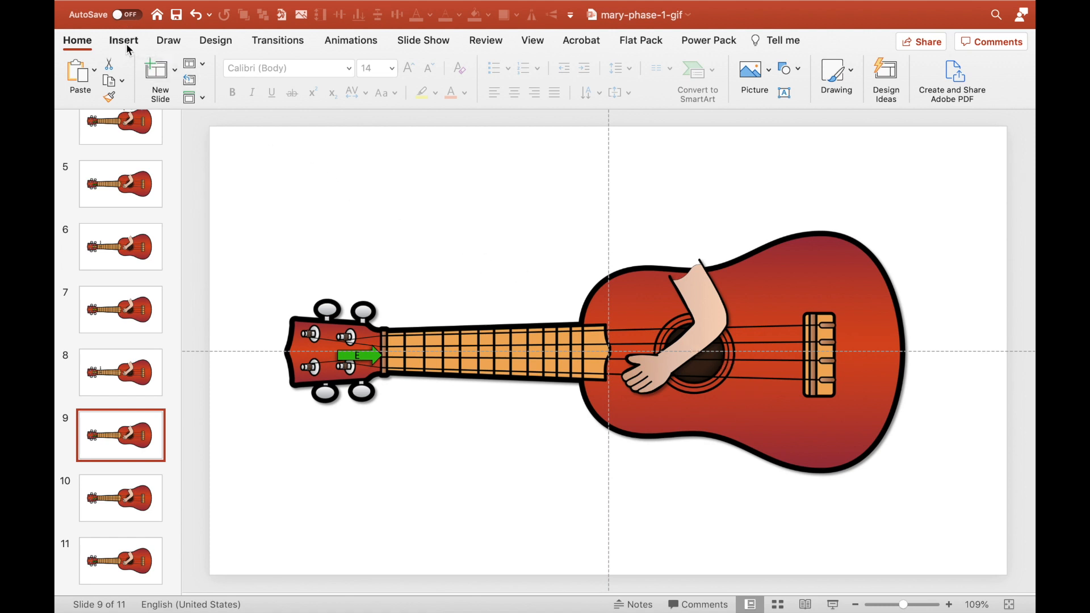
{"action": "left_click", "coordinate": [124, 40]}
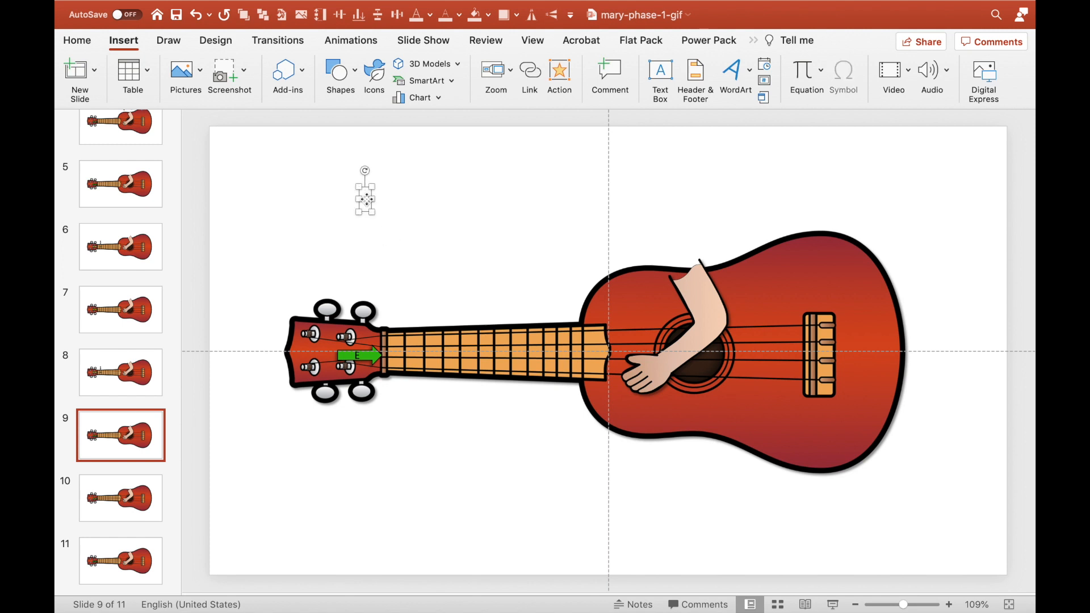
{"action": "type", "text": "1"}
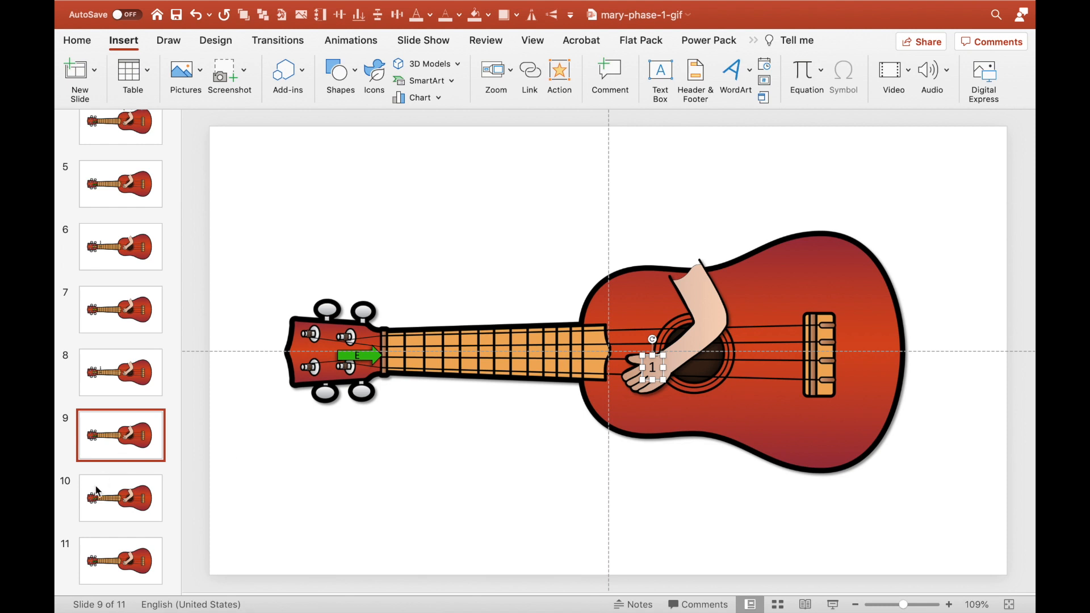
Step: Label the strumming hand on slides 10 and 11, ending with 3 on slide 11
{"action": "left_click", "coordinate": [120, 497]}
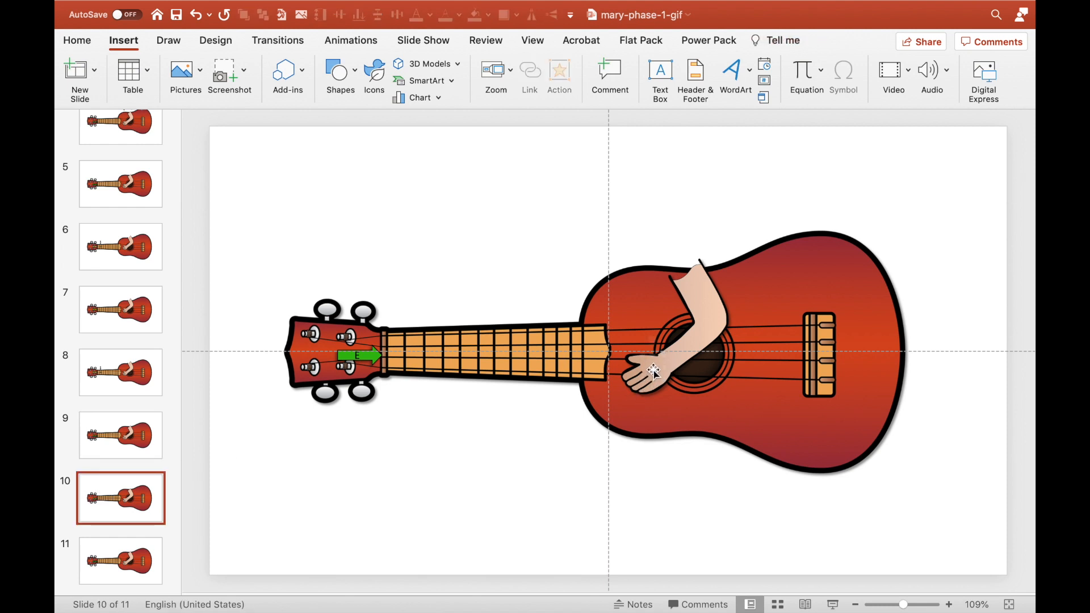
{"action": "left_click", "coordinate": [654, 364]}
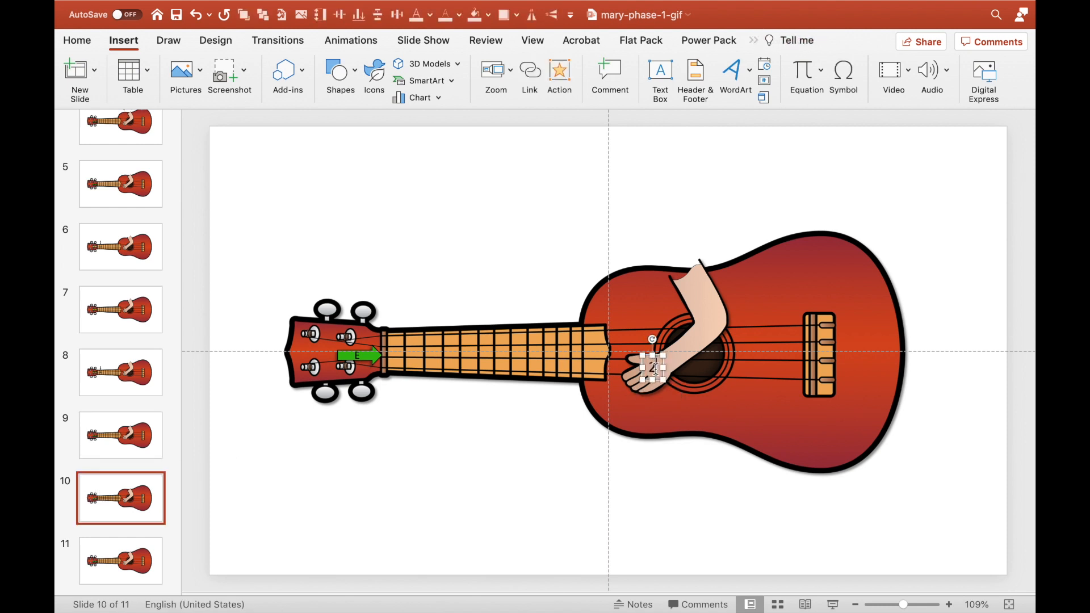
{"action": "left_click", "coordinate": [121, 561]}
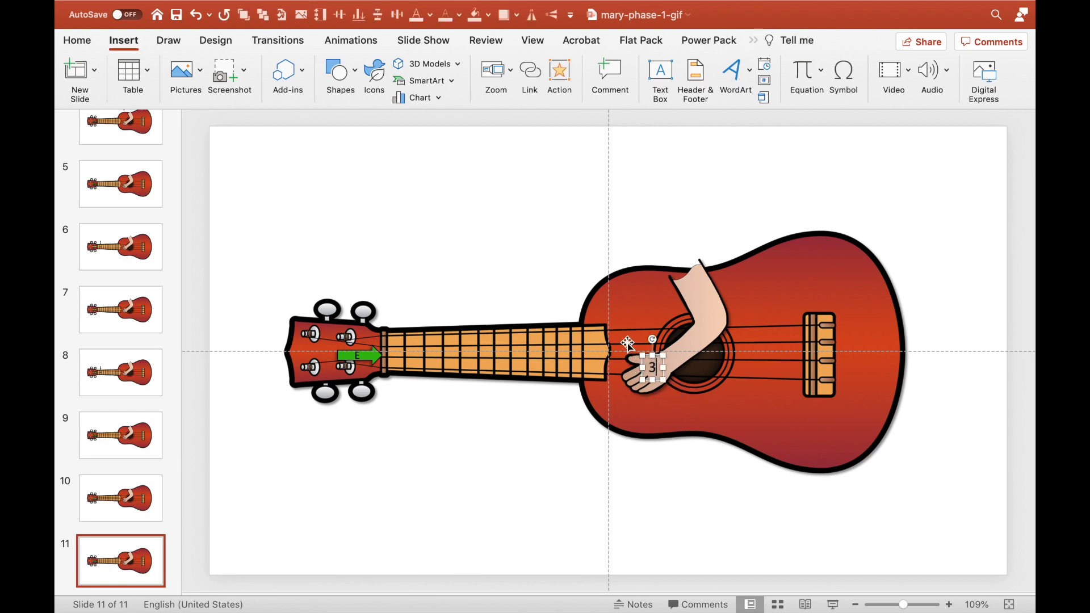
{"action": "left_click", "coordinate": [705, 413]}
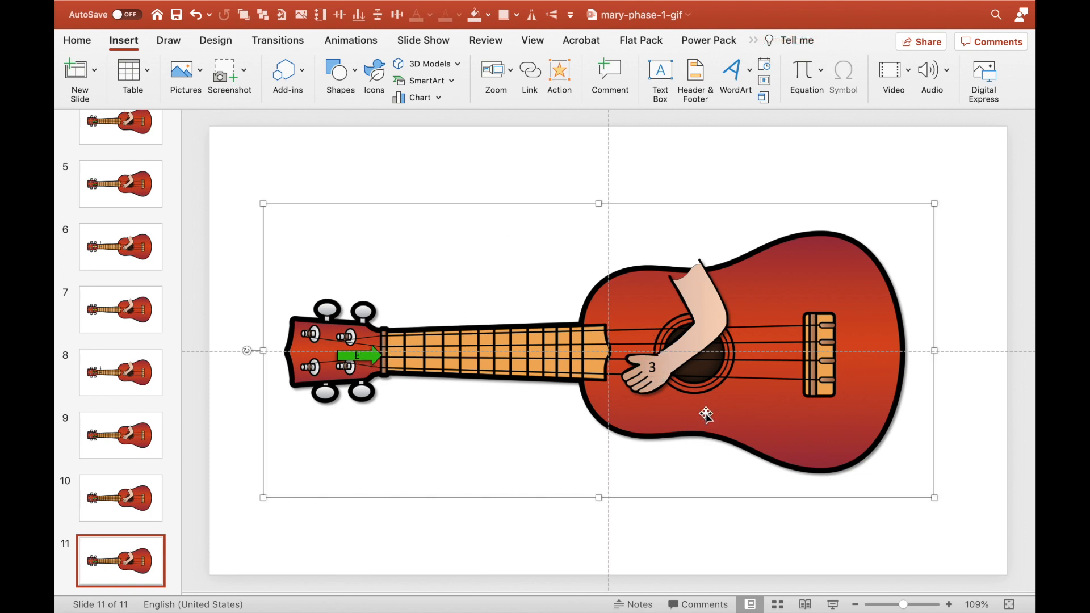
{"action": "scroll", "scroll_direction": "up", "scroll_amount": 3}
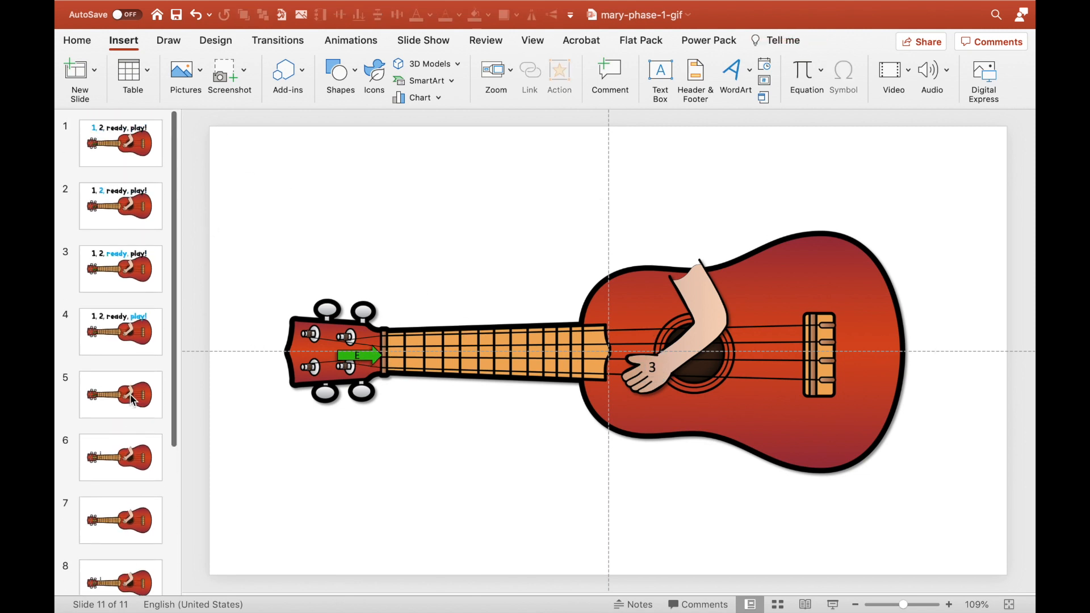
Step: Start exporting the deck from slide 5 via File > Export, file name mary-phase-1-gif
{"action": "left_click", "coordinate": [120, 141]}
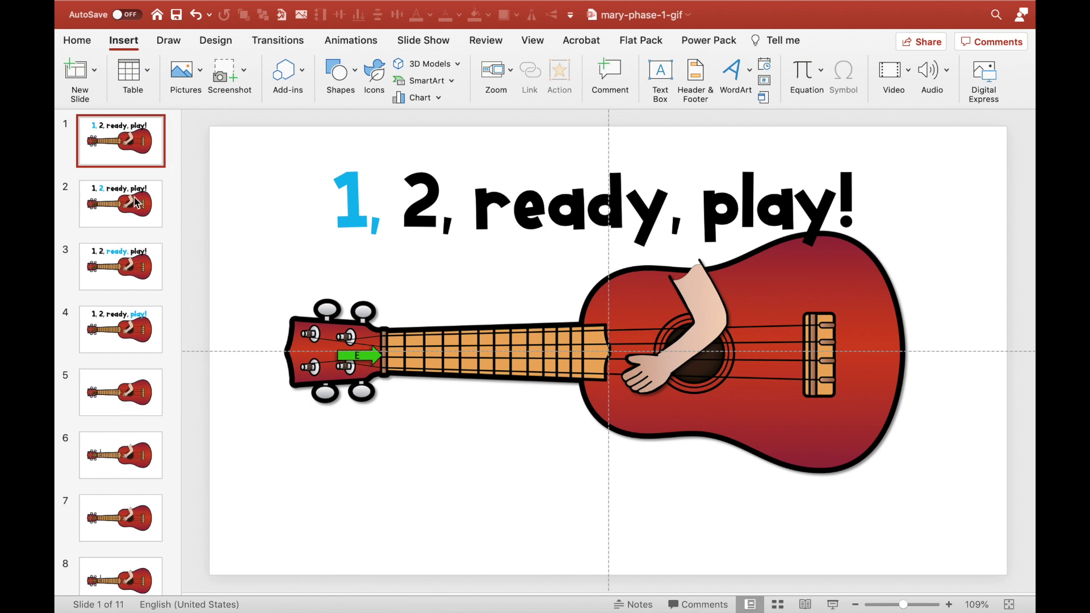
{"action": "left_click", "coordinate": [119, 391]}
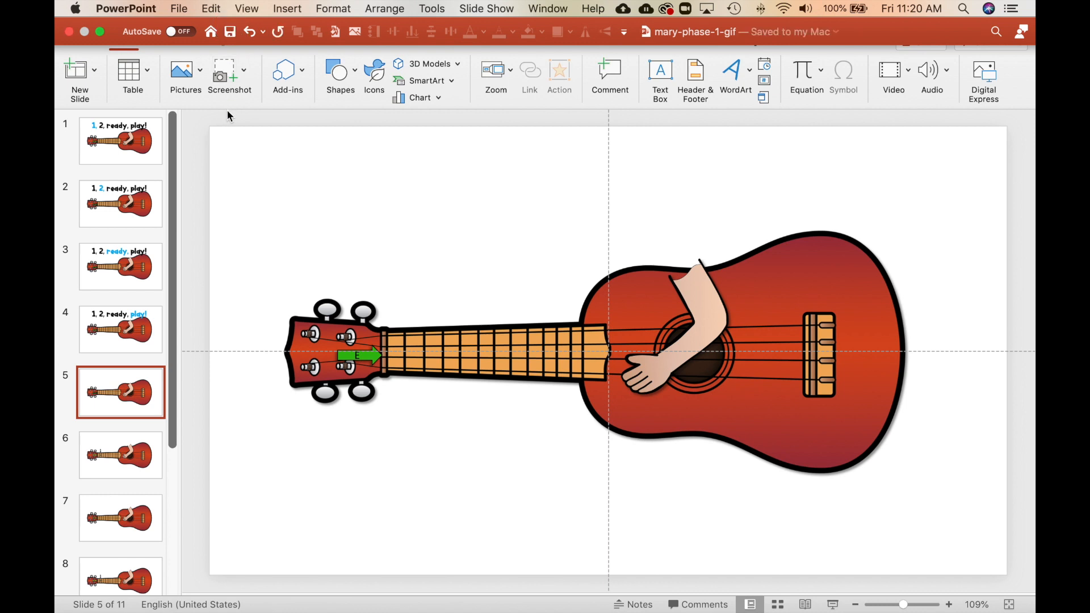
{"action": "left_click", "coordinate": [178, 8]}
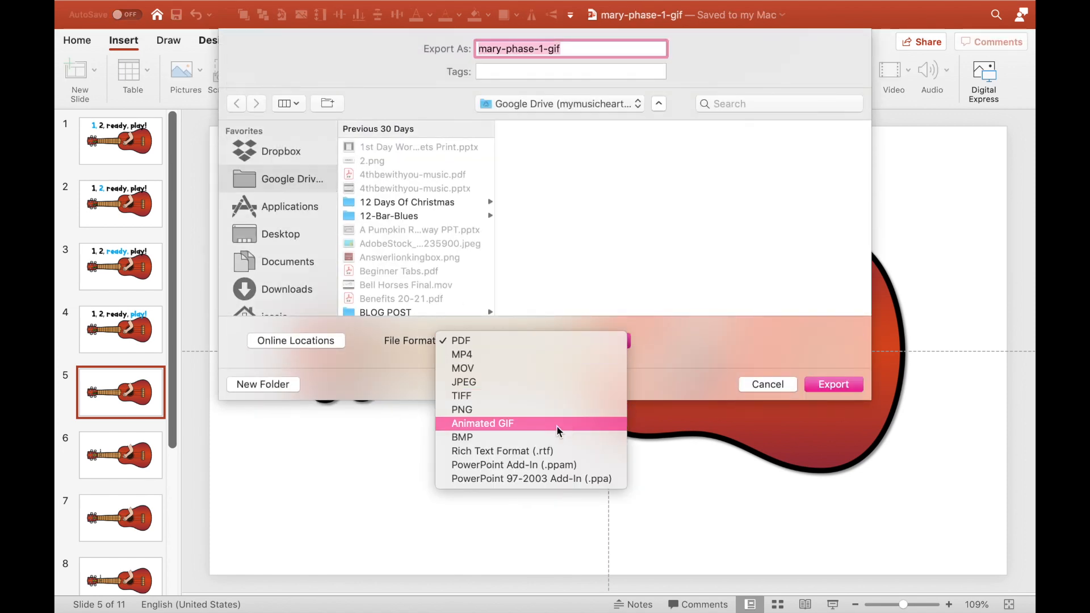
{"action": "mouse_move", "coordinate": [511, 424]}
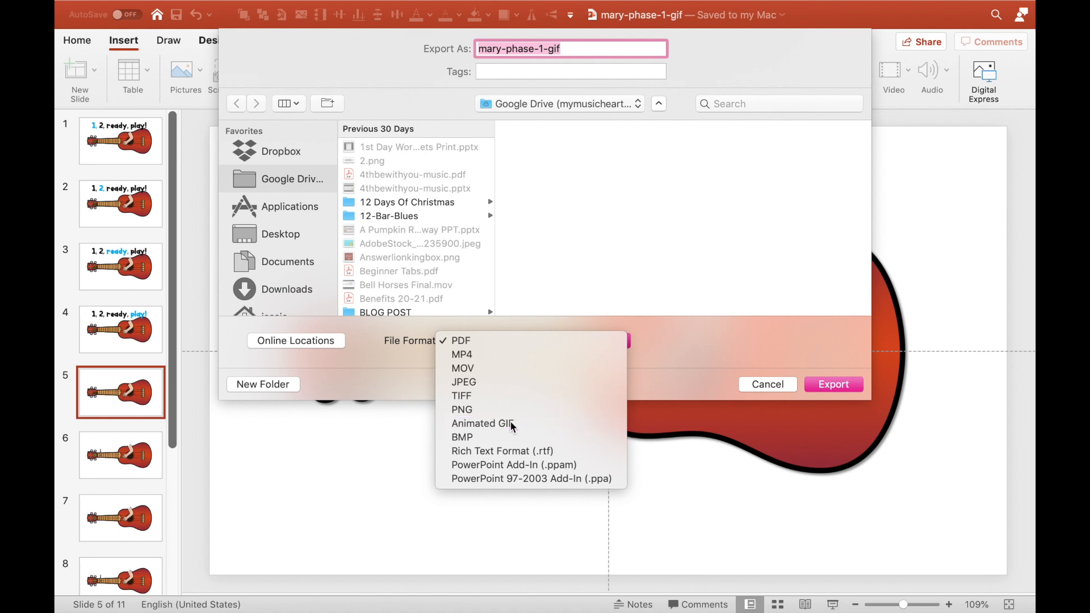
Step: Choose Animated GIF format at Medium quality with Make background transparent ticked
{"action": "left_click", "coordinate": [481, 423]}
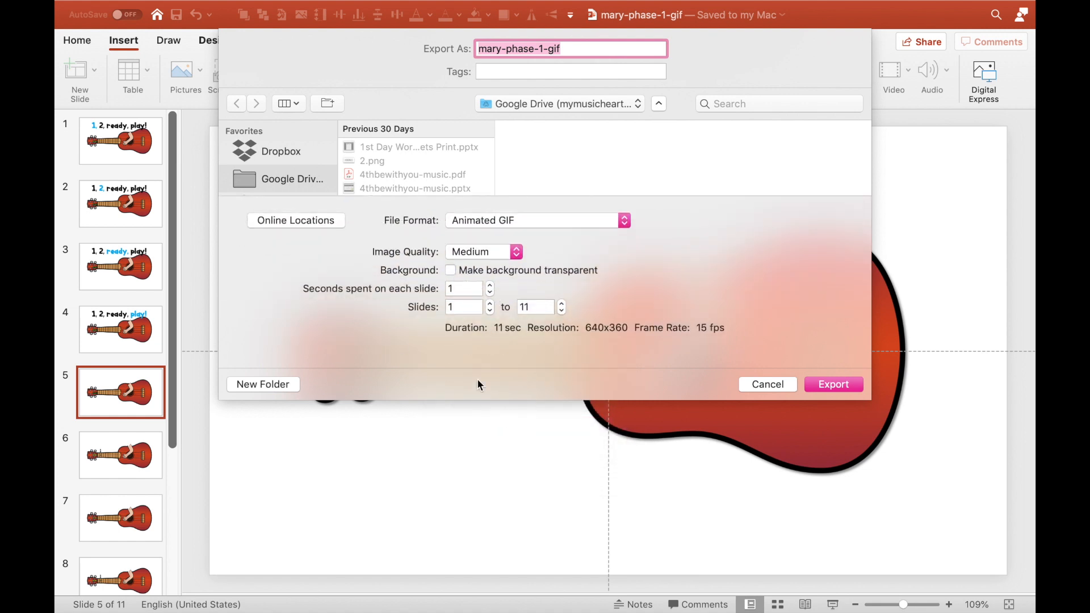
{"action": "mouse_move", "coordinate": [503, 252]}
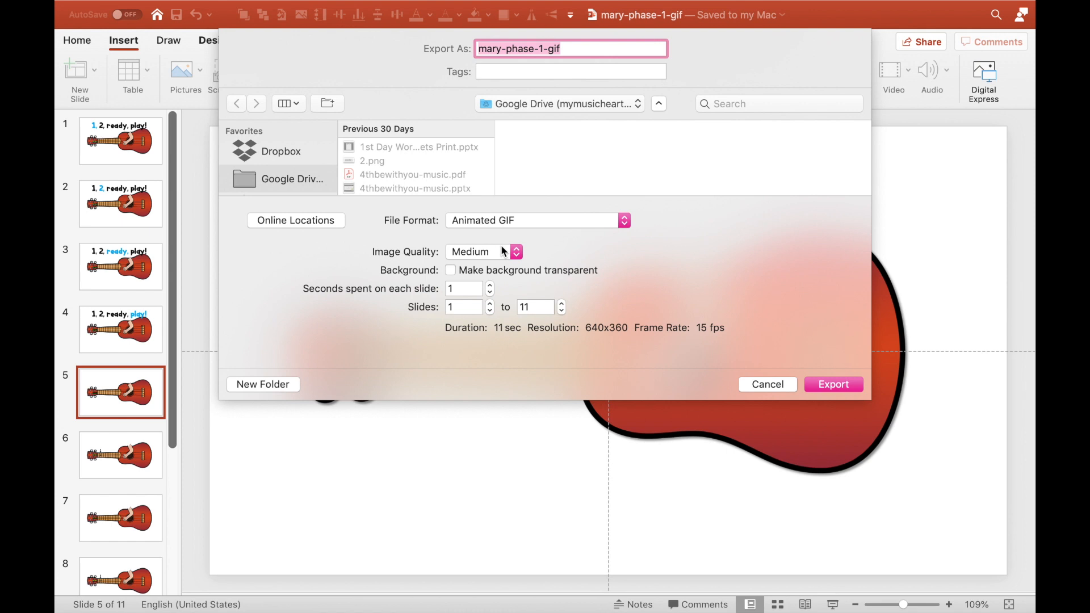
{"action": "mouse_move", "coordinate": [478, 302]}
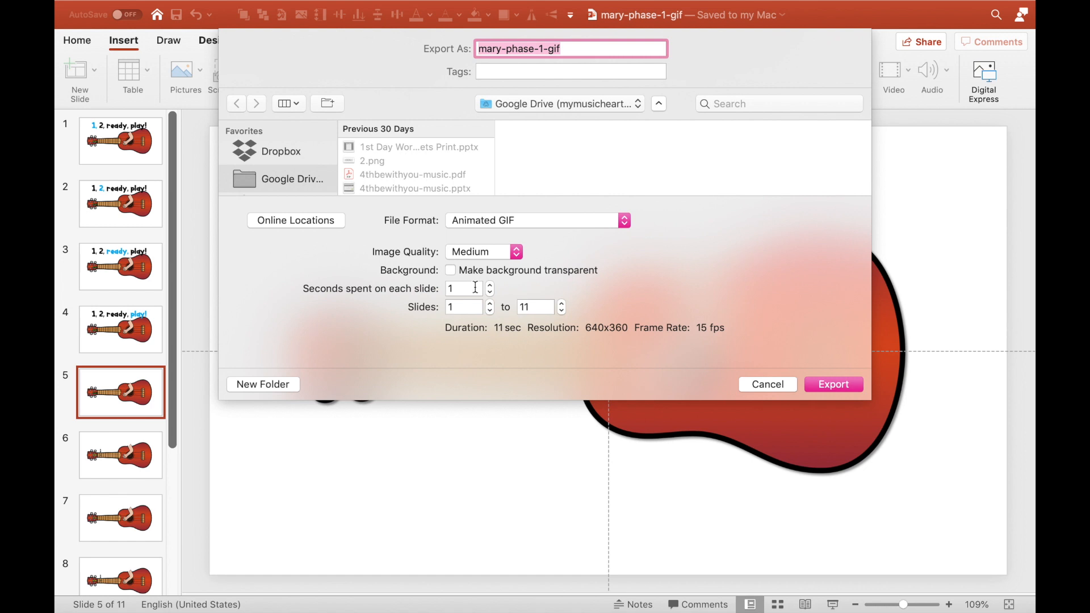
{"action": "mouse_move", "coordinate": [519, 318]}
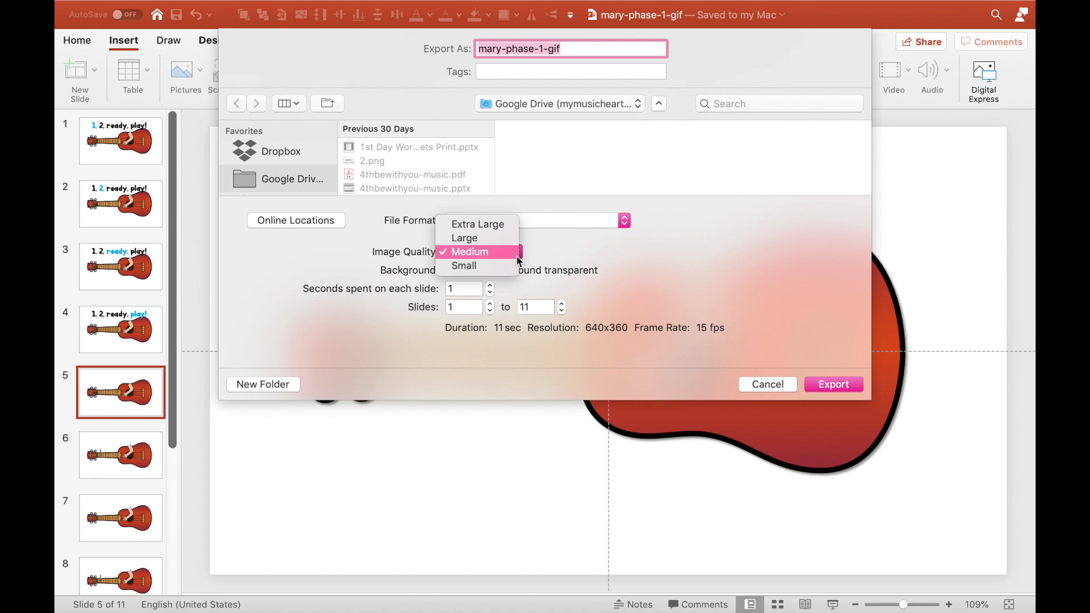
{"action": "mouse_move", "coordinate": [468, 262]}
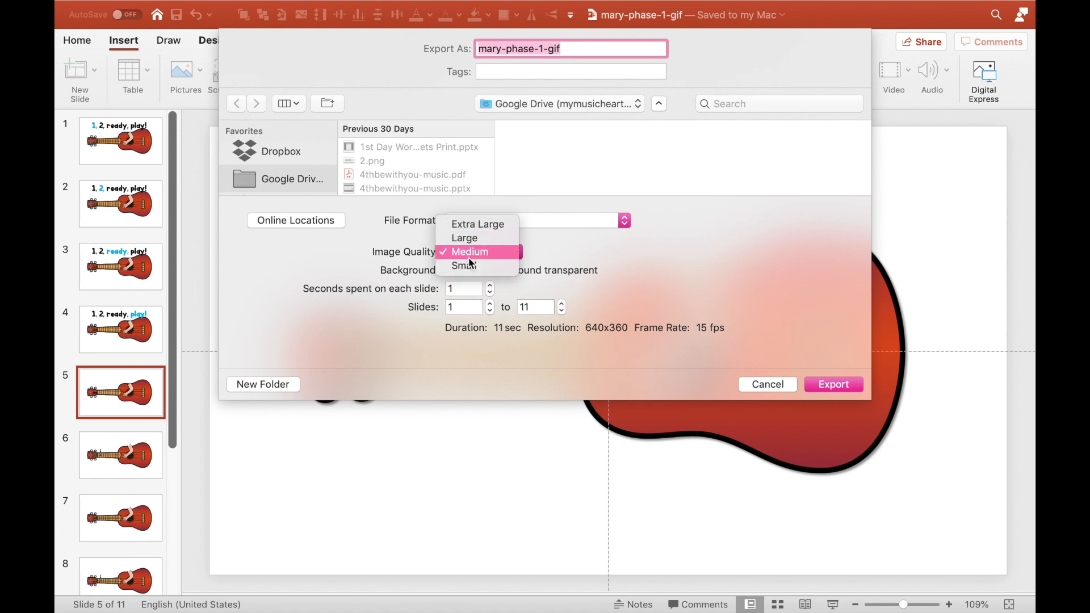
{"action": "left_click", "coordinate": [472, 252]}
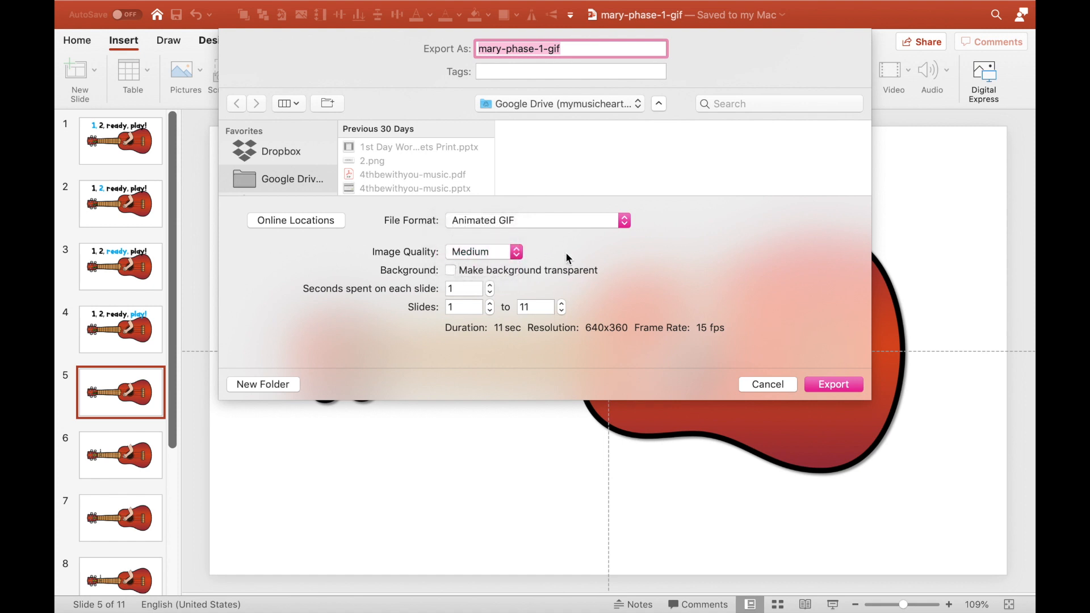
{"action": "mouse_move", "coordinate": [515, 273]}
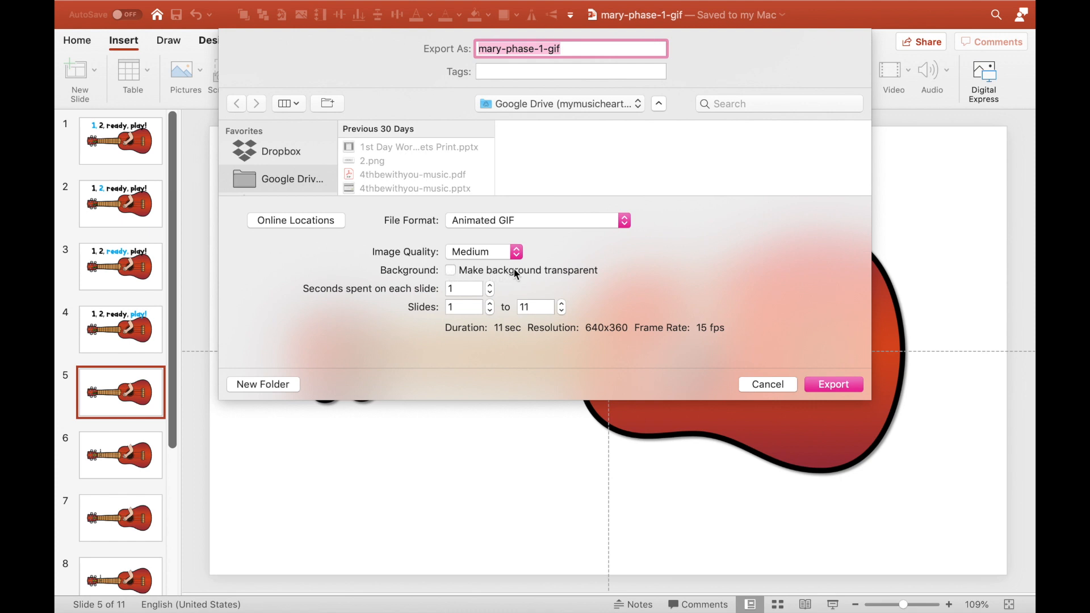
{"action": "mouse_move", "coordinate": [571, 275]}
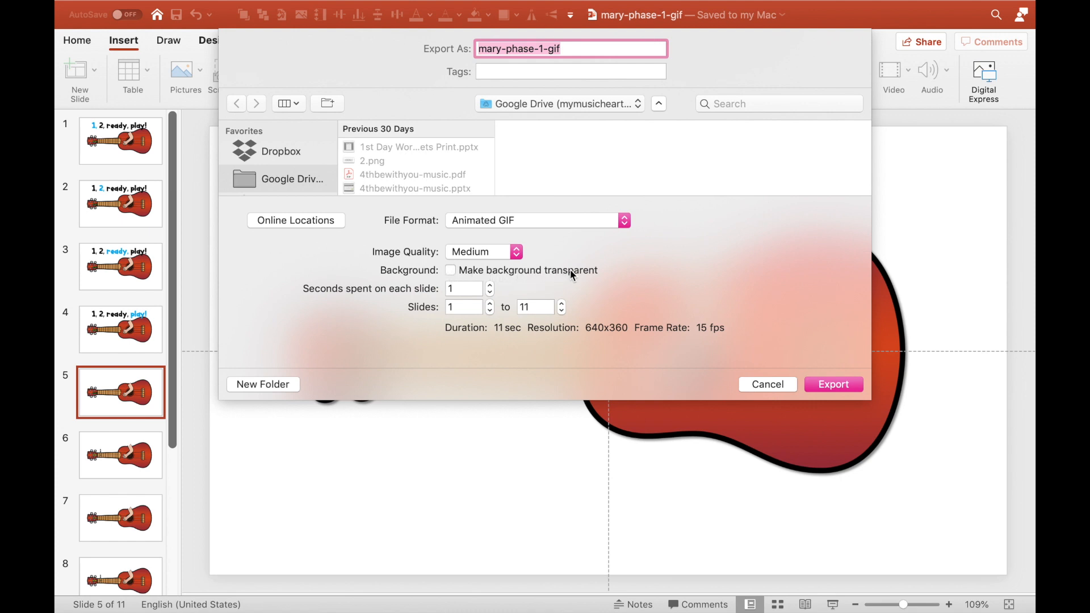
{"action": "mouse_move", "coordinate": [602, 469]}
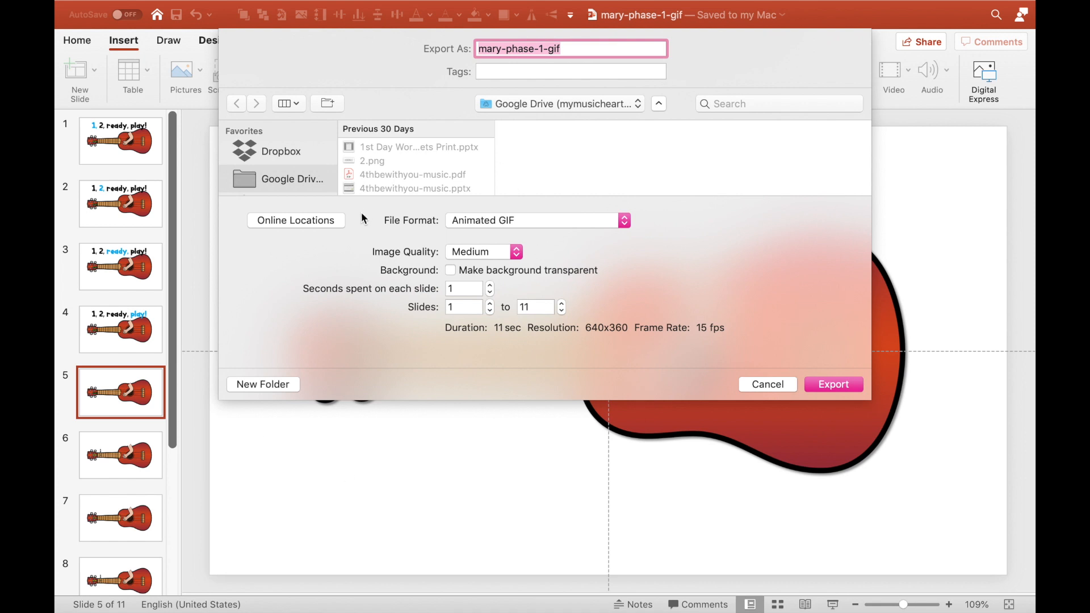
{"action": "mouse_move", "coordinate": [457, 286]}
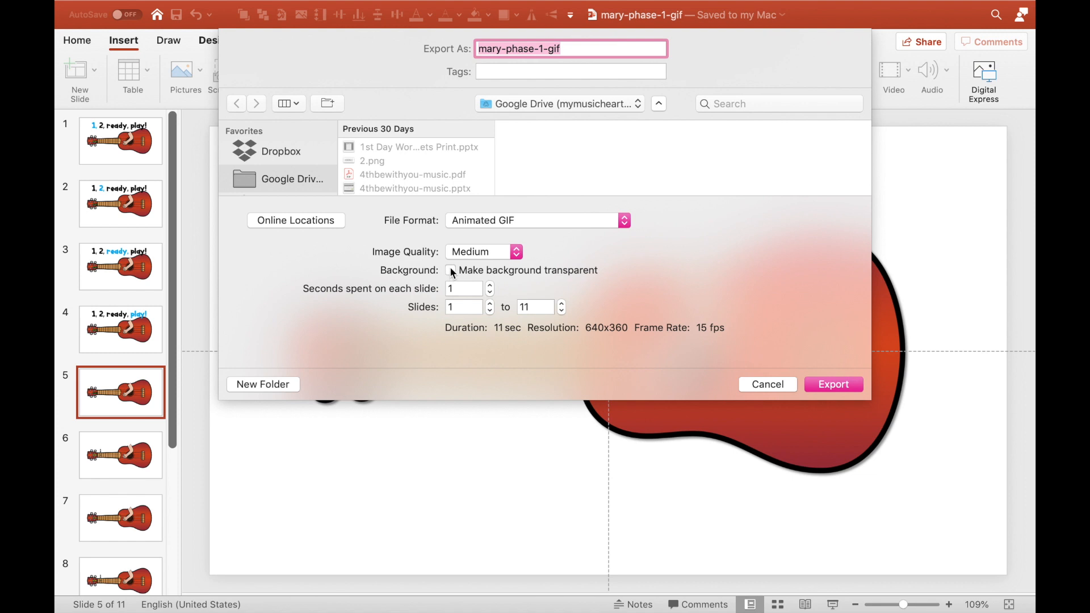
{"action": "left_click", "coordinate": [450, 270]}
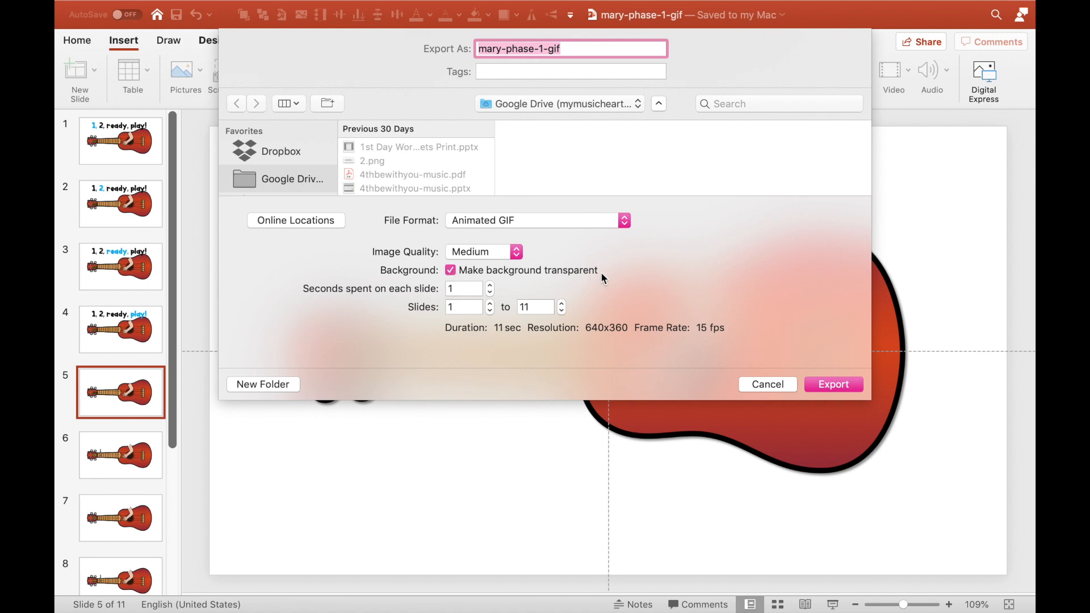
{"action": "mouse_move", "coordinate": [762, 364]}
{"action": "type", "text": "r"}
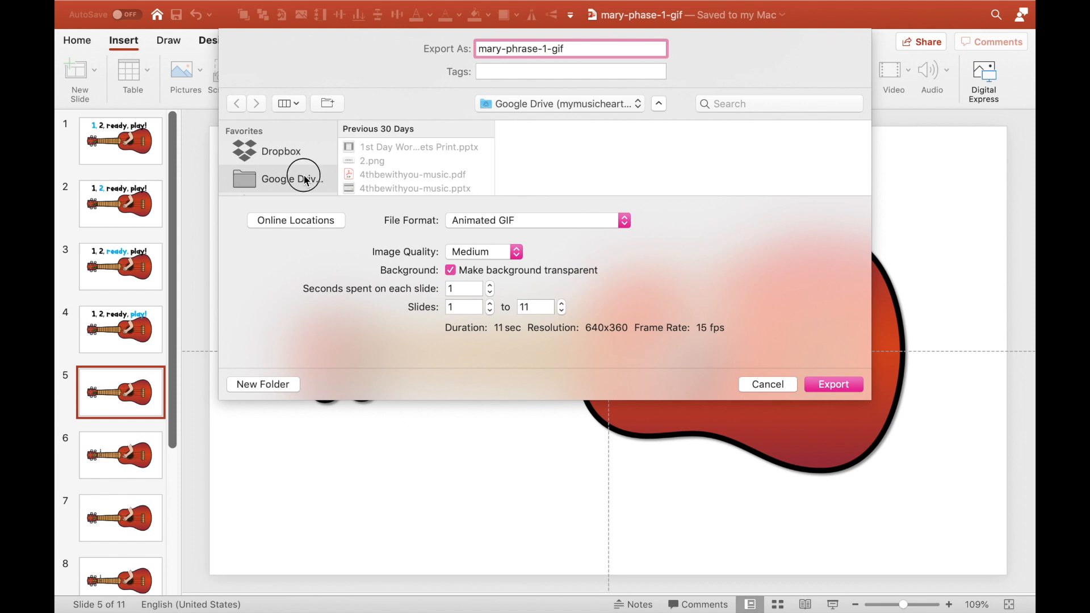
Step: Pick the 12 - UKE folder on Google Drive as destination and export the animated GIF
{"action": "left_click", "coordinate": [292, 179]}
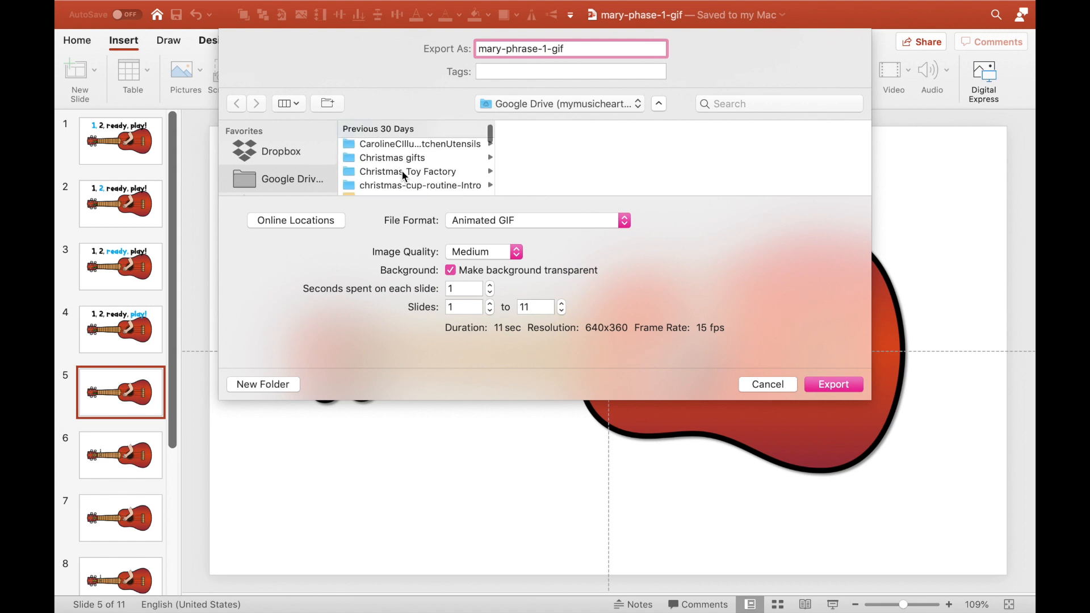
{"action": "scroll", "scroll_direction": "down", "scroll_amount": 3}
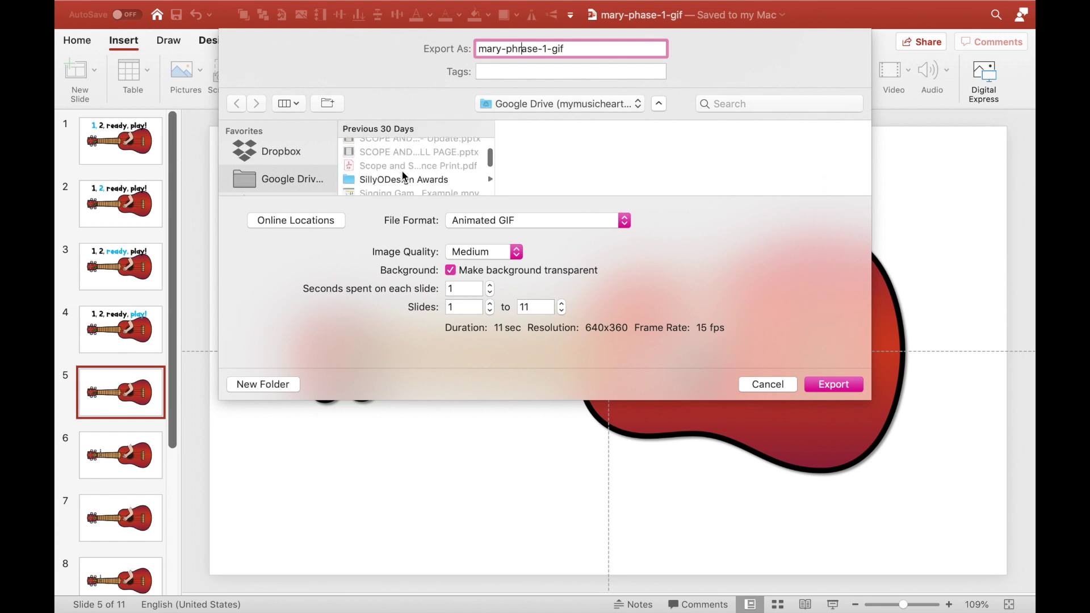
{"action": "scroll", "scroll_direction": "down", "scroll_amount": 3}
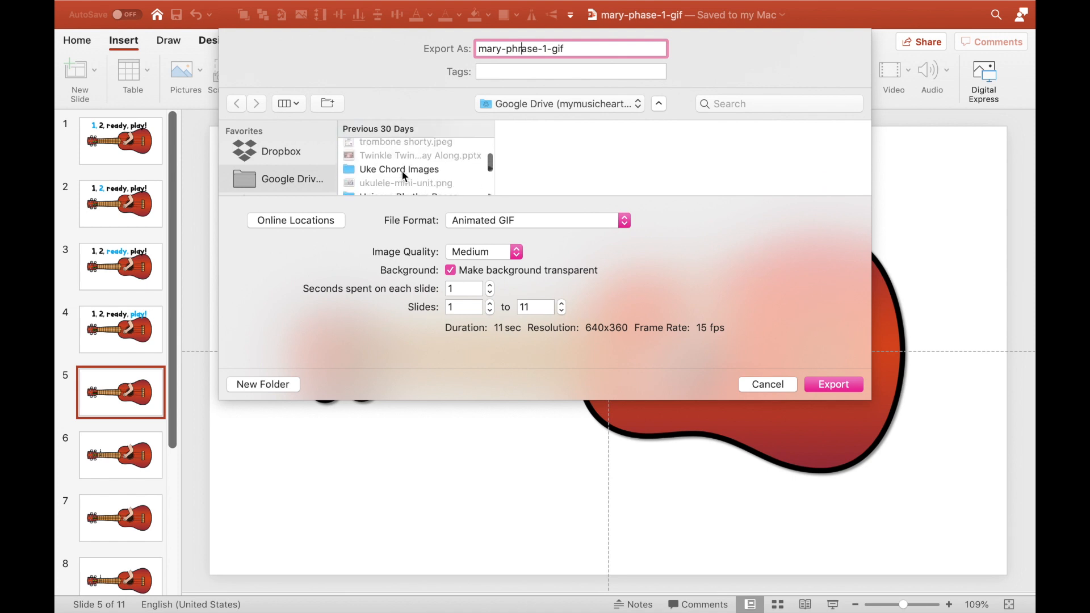
{"action": "scroll", "scroll_direction": "down", "scroll_amount": 3}
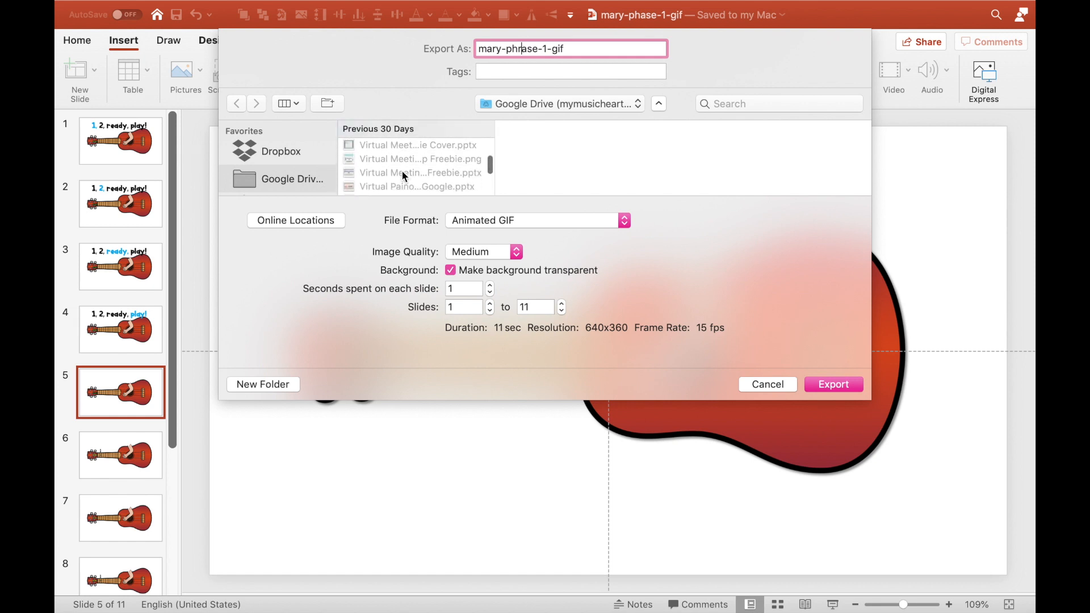
{"action": "scroll", "scroll_direction": "down", "scroll_amount": 3}
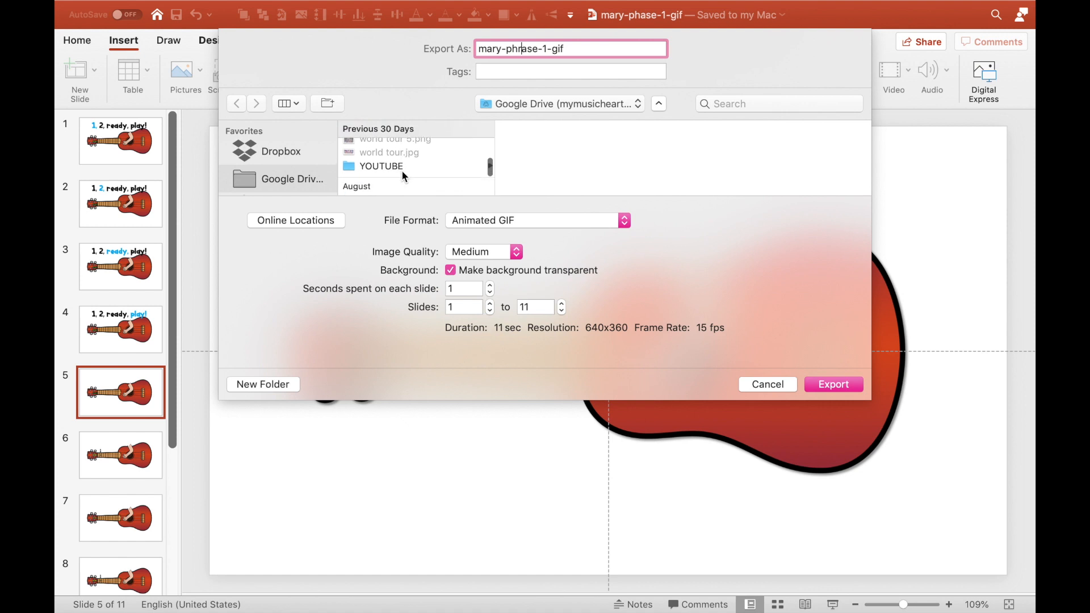
{"action": "scroll", "scroll_direction": "down", "scroll_amount": 3}
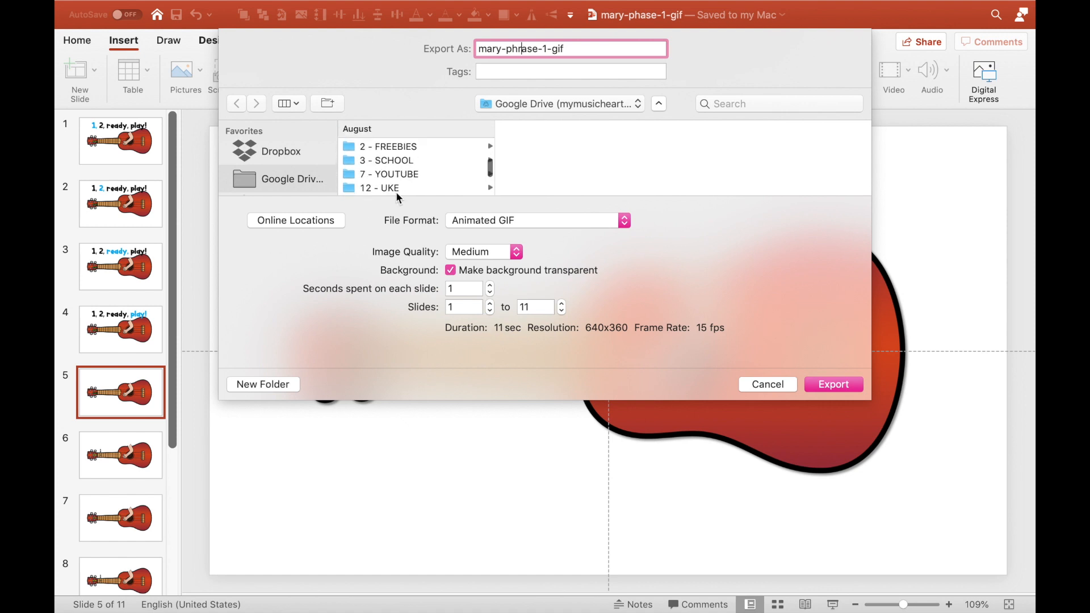
{"action": "left_click", "coordinate": [379, 187]}
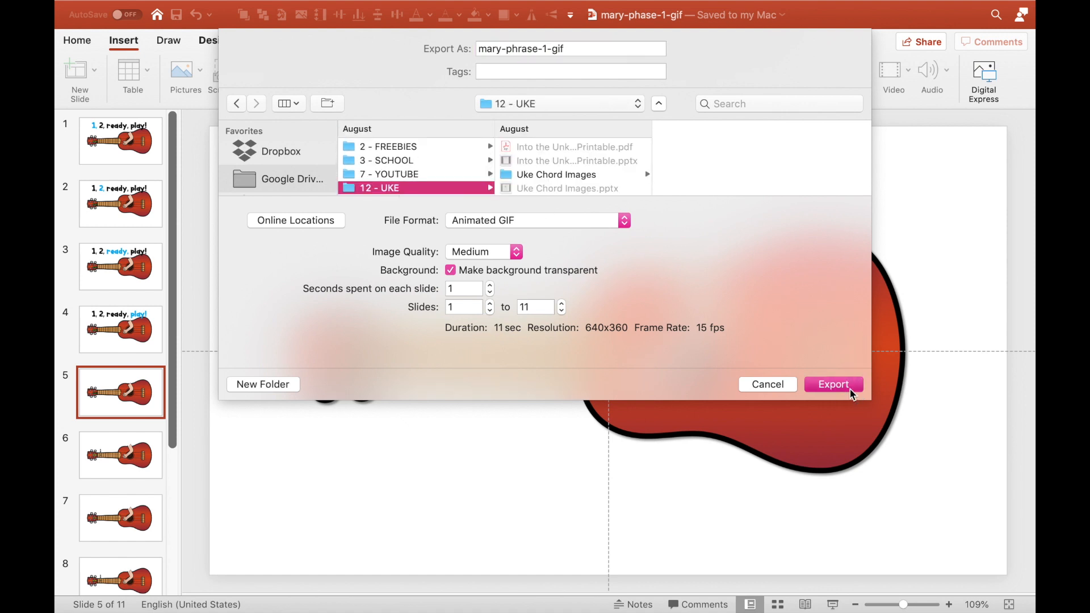
{"action": "left_click", "coordinate": [832, 384]}
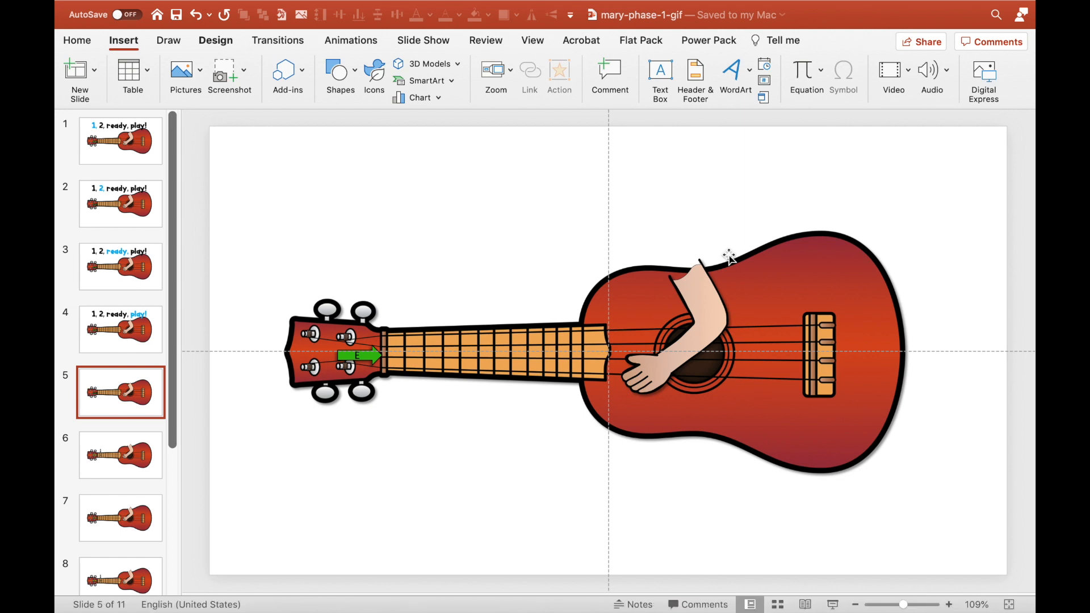
{"action": "mouse_move", "coordinate": [547, 277]}
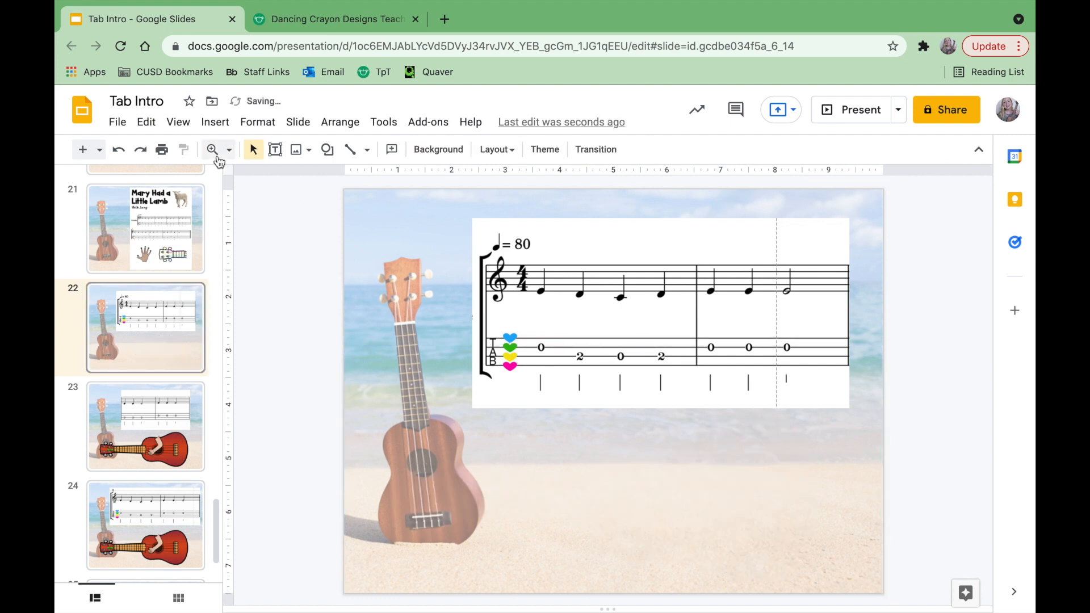
Step: Start an image upload on slide 22 and browse into the 12 - UKE folder
{"action": "left_click", "coordinate": [215, 122]}
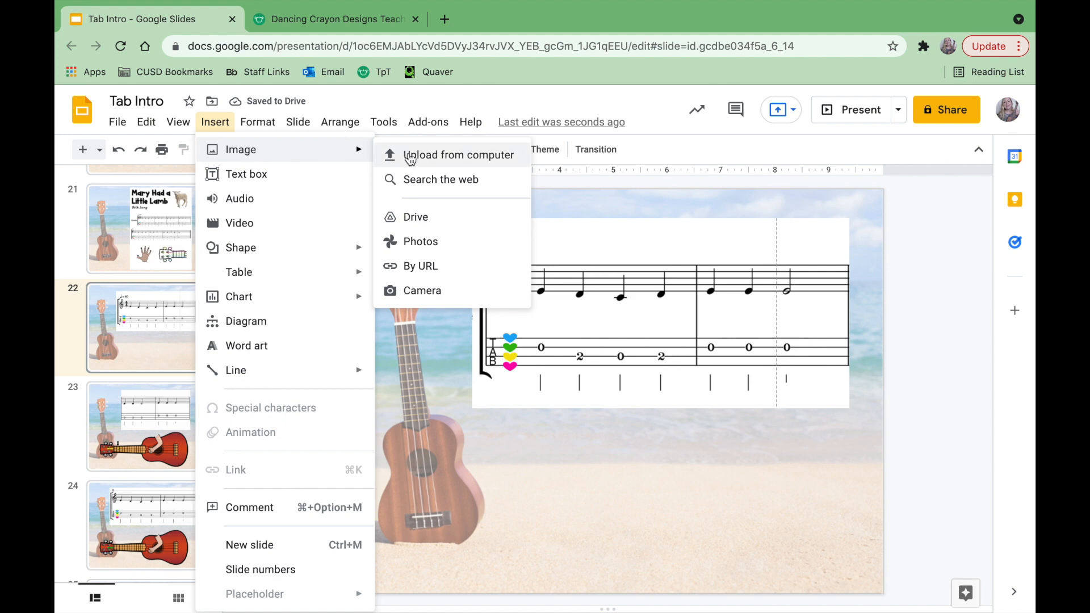
{"action": "left_click", "coordinate": [458, 155]}
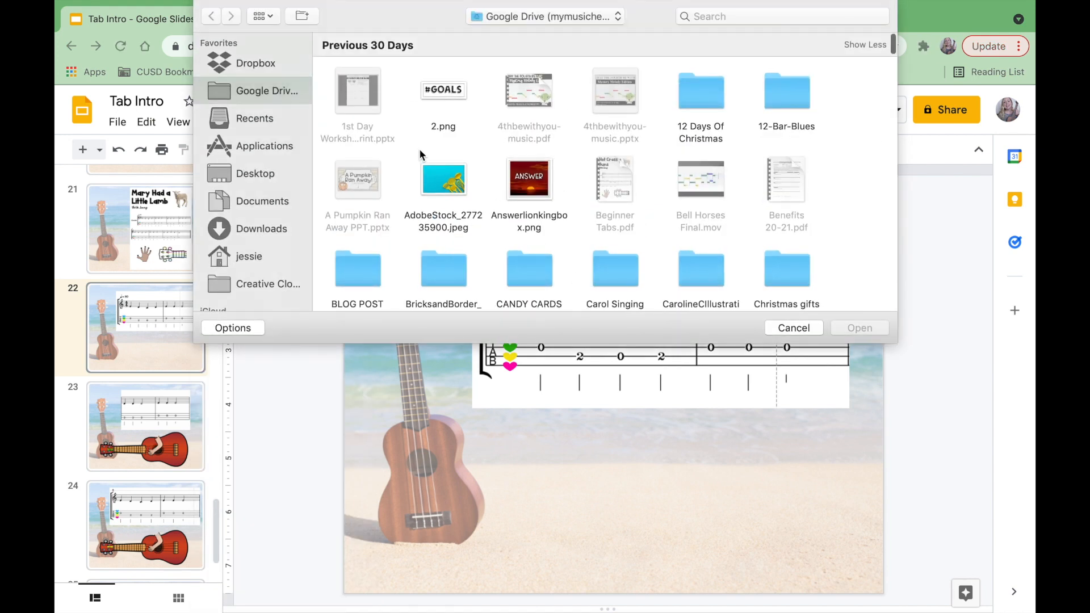
{"action": "scroll", "scroll_direction": "down", "scroll_amount": 3}
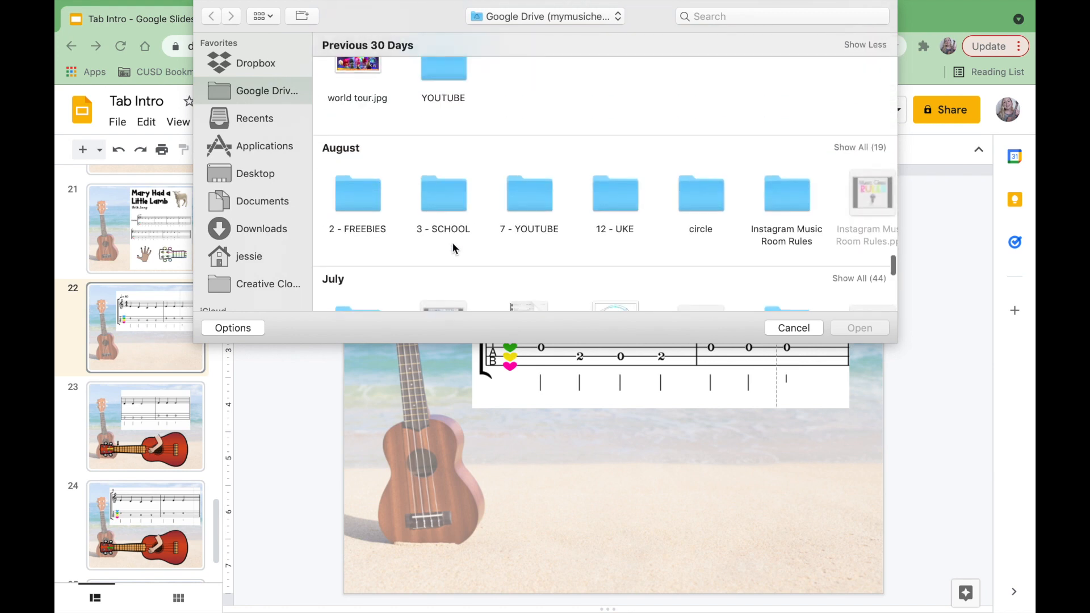
{"action": "scroll", "scroll_direction": "down", "scroll_amount": 3}
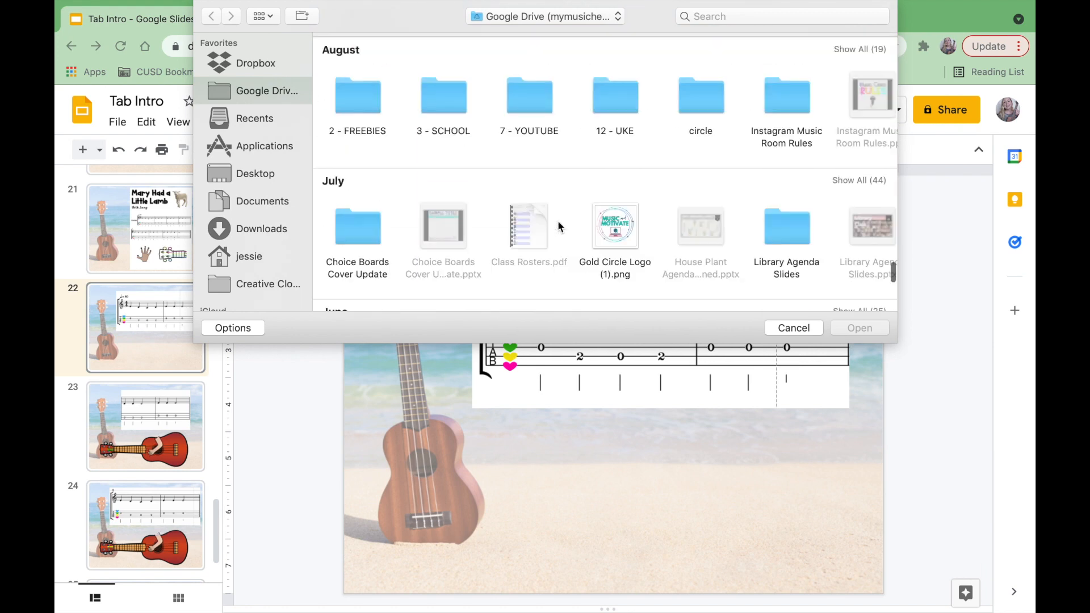
{"action": "double_click", "coordinate": [615, 96]}
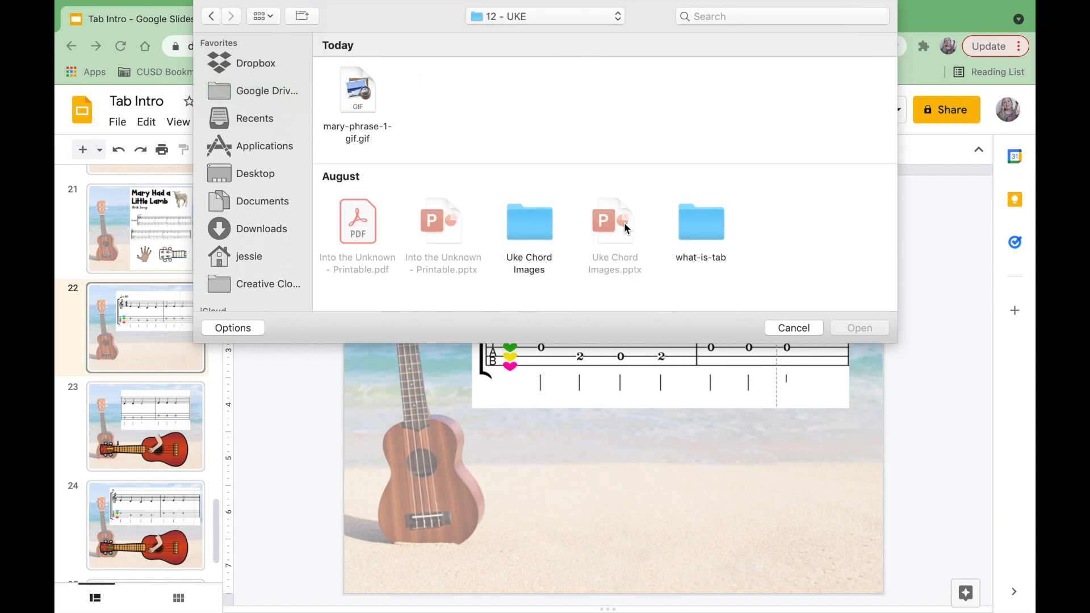
Step: Insert mary-phrase-1-gif.gif below the tab on slide 22
{"action": "left_click", "coordinate": [357, 91]}
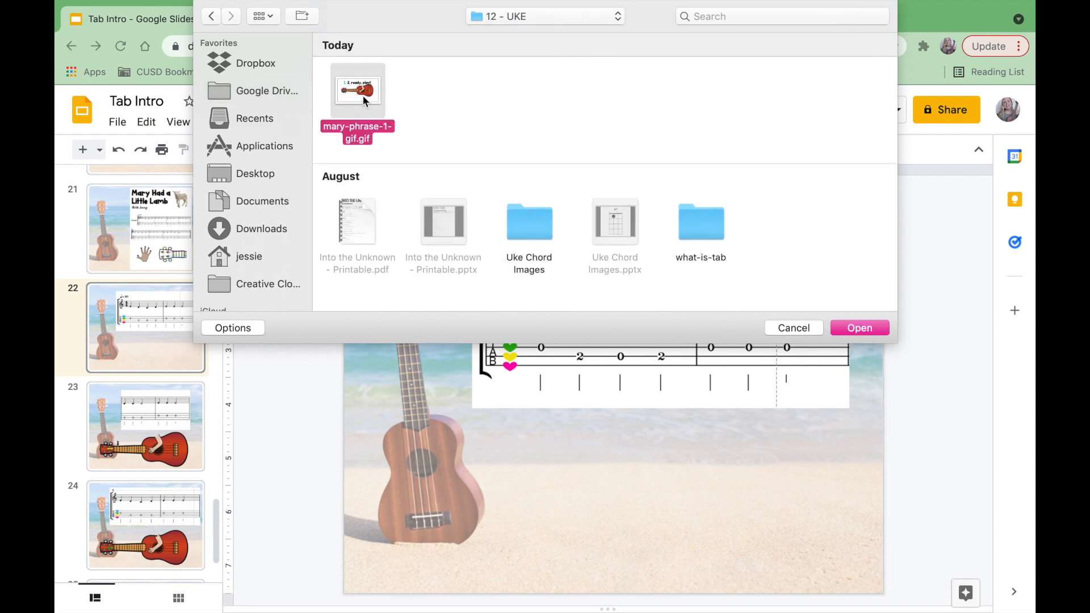
{"action": "left_click", "coordinate": [859, 327]}
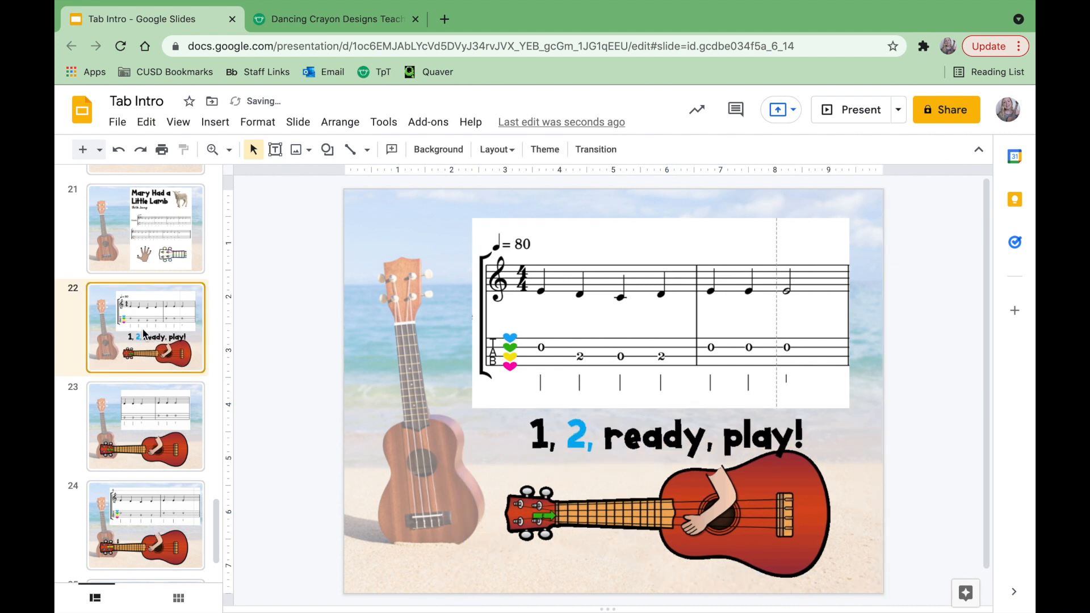
{"action": "left_click", "coordinate": [861, 109]}
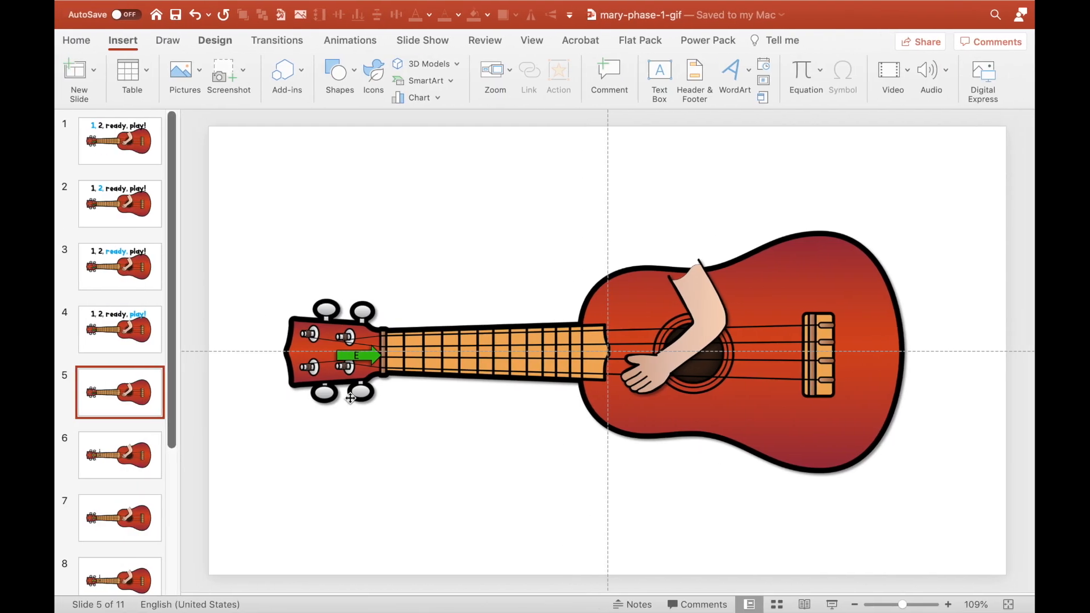
Step: Export all 11 countdown slides as an Animated GIF at Large image quality
{"action": "left_click", "coordinate": [178, 8]}
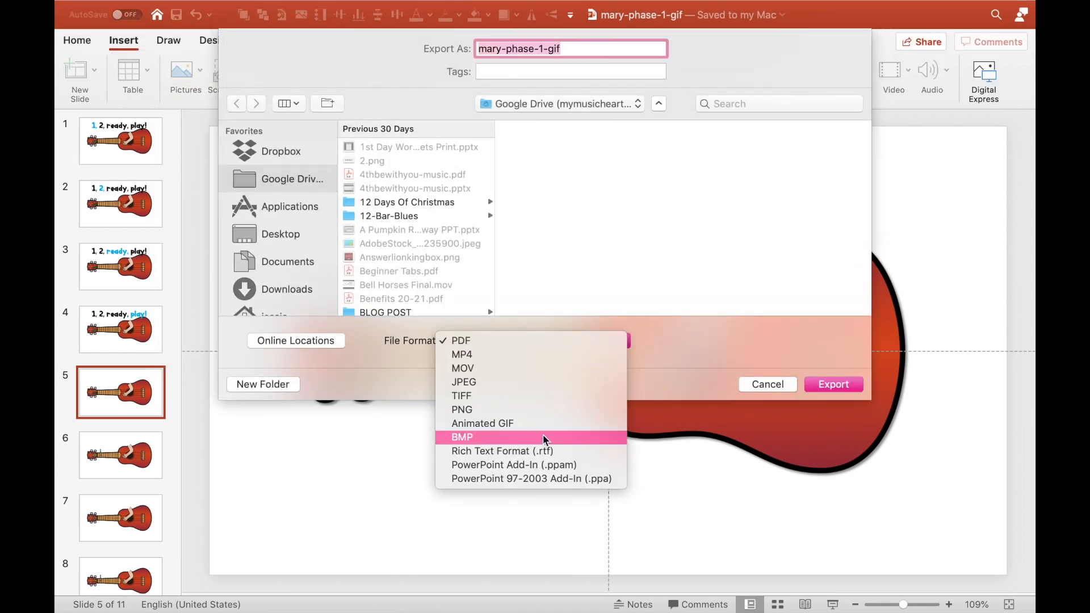
{"action": "left_click", "coordinate": [481, 423]}
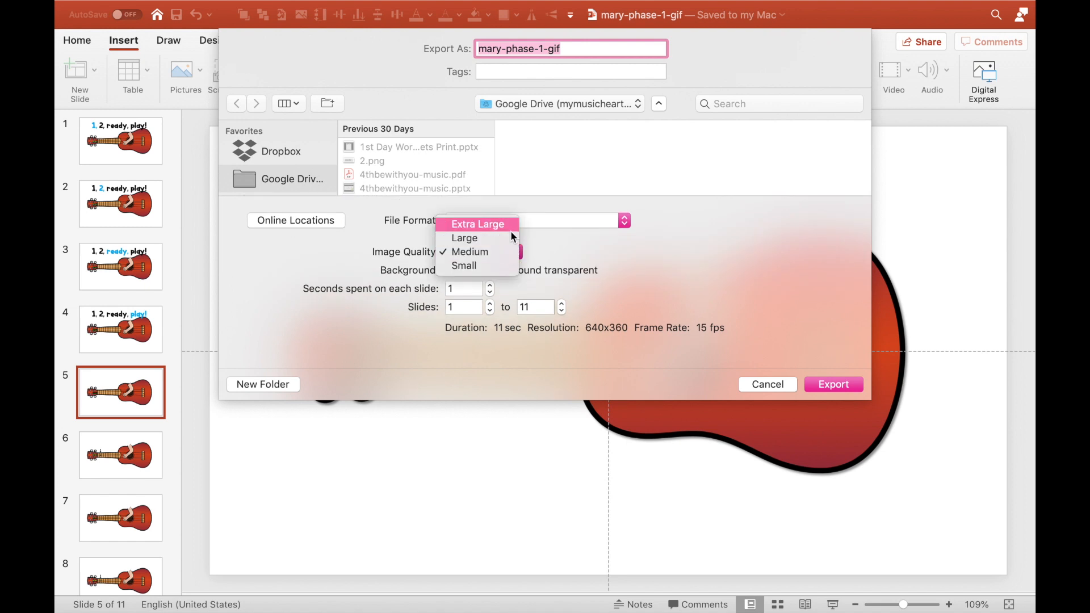
{"action": "left_click", "coordinate": [464, 237]}
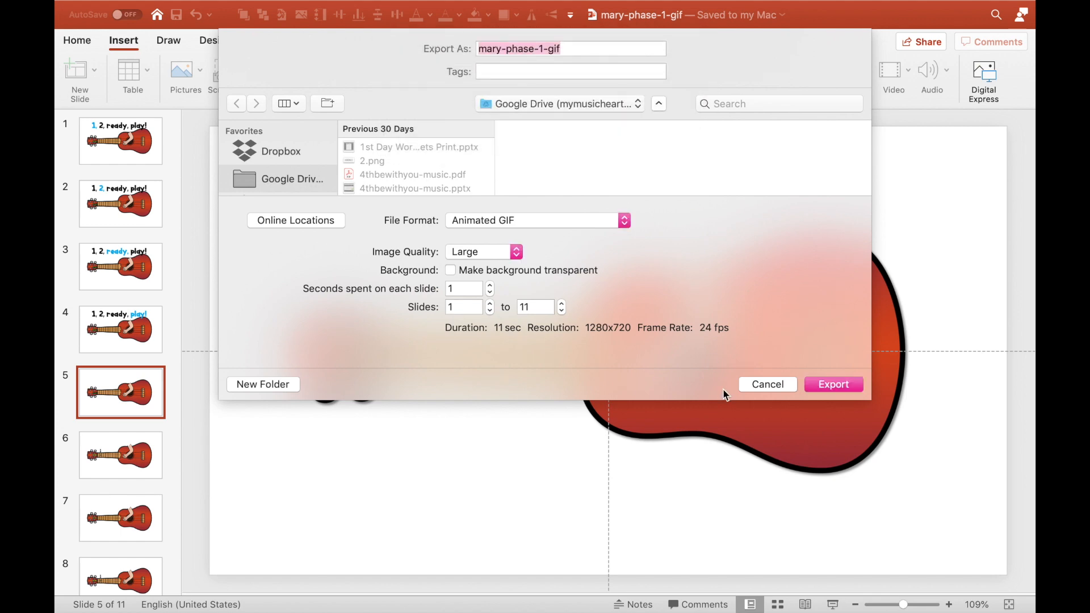
{"action": "left_click", "coordinate": [832, 384]}
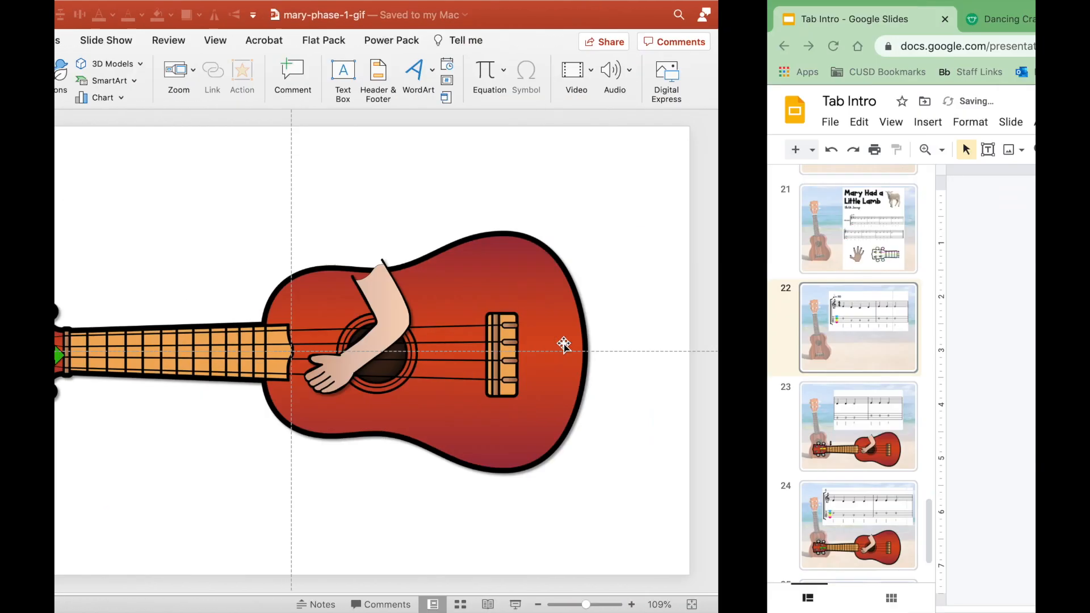
Step: Upload mary-phrase-1-gif.gif onto slide 22 and position it beneath the tab
{"action": "left_click", "coordinate": [215, 122]}
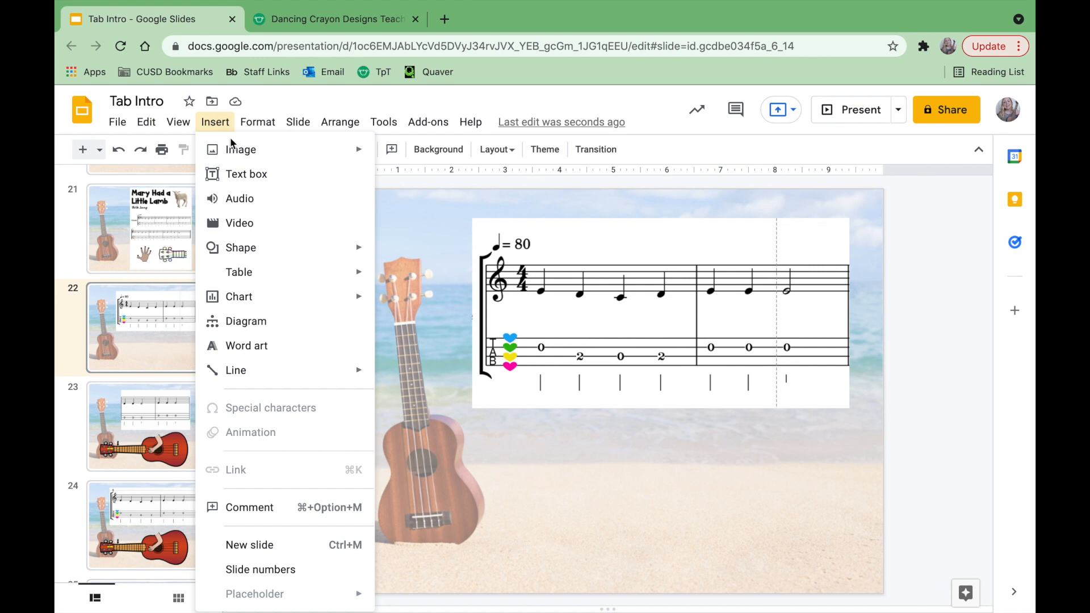
{"action": "left_click", "coordinate": [241, 149]}
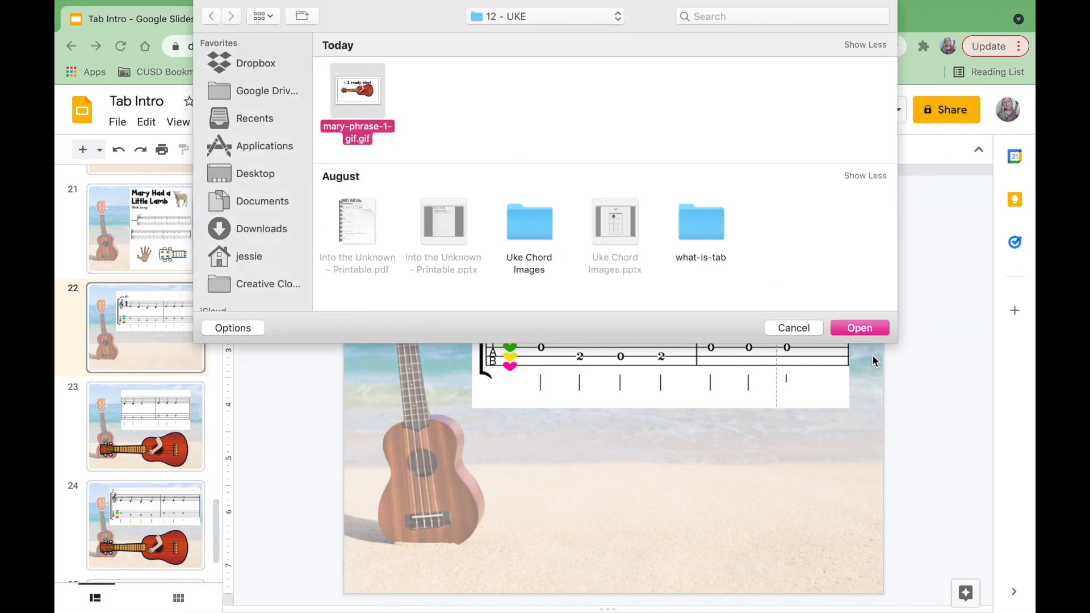
{"action": "left_click", "coordinate": [859, 327]}
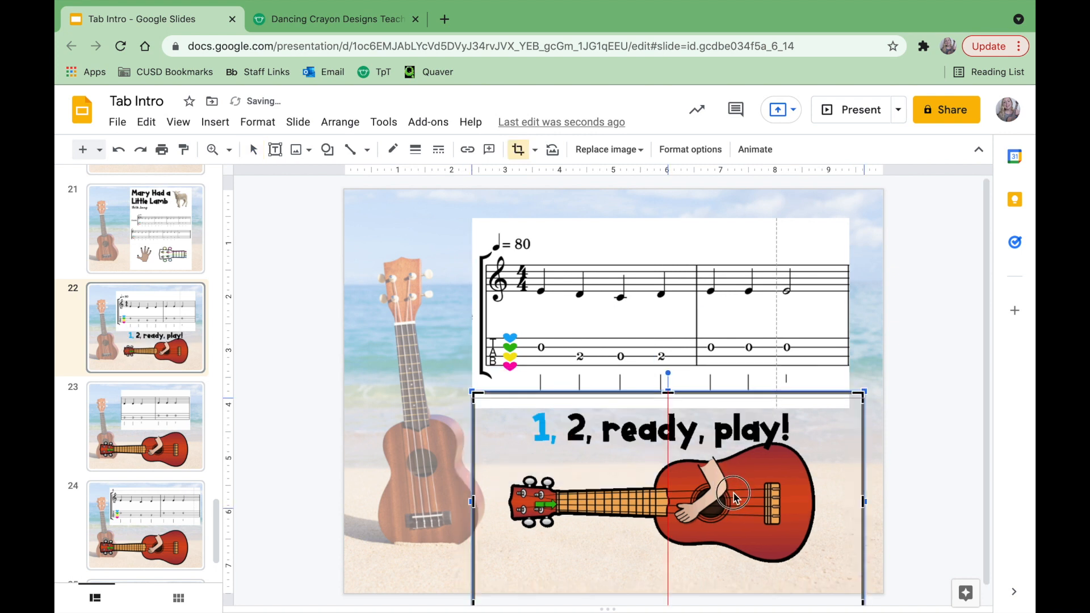
{"action": "left_click", "coordinate": [118, 150]}
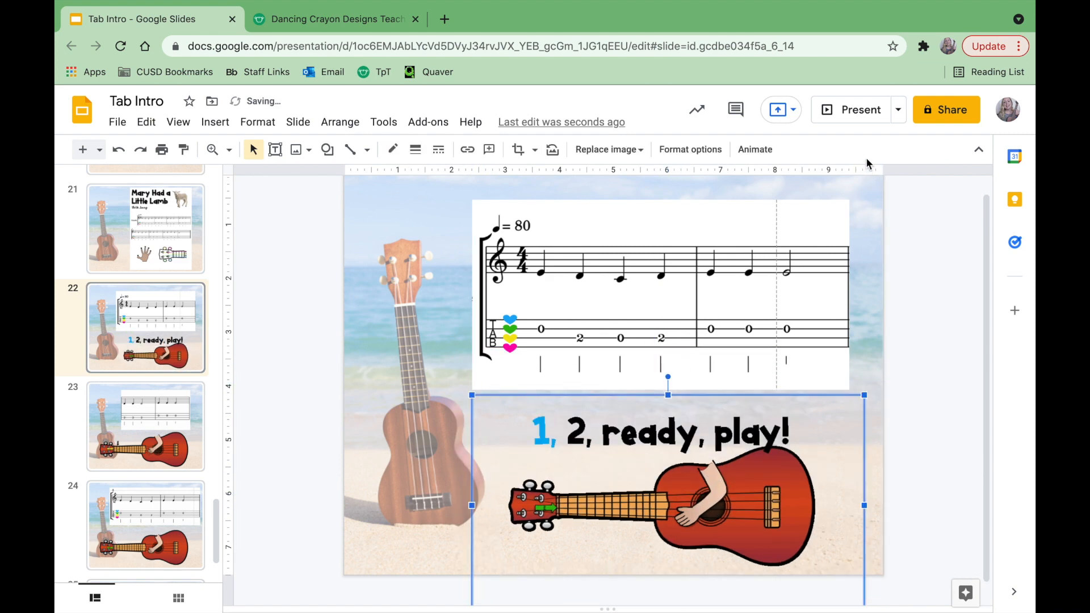
{"action": "left_click", "coordinate": [859, 108]}
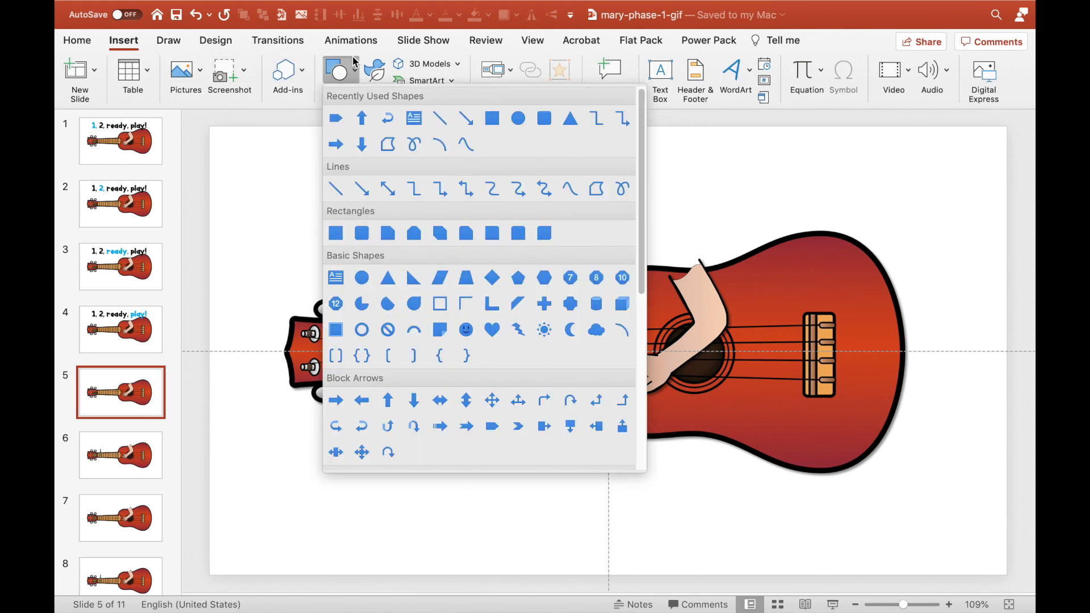
{"action": "mouse_move", "coordinate": [388, 145]}
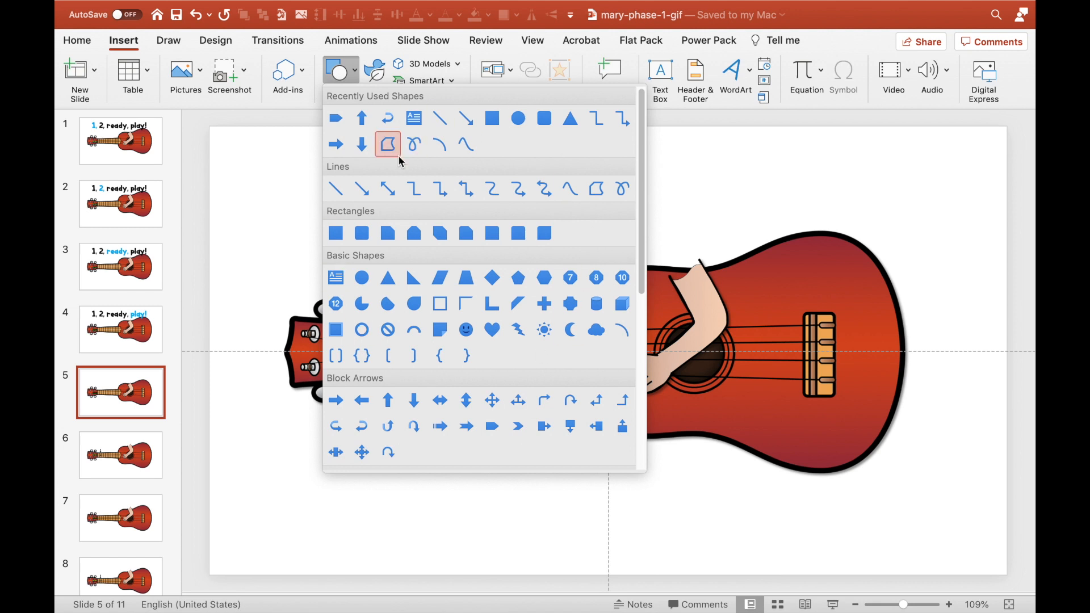
Step: Re-export slides 1 to 11 as an Animated GIF at Medium image quality
{"action": "left_click", "coordinate": [121, 141]}
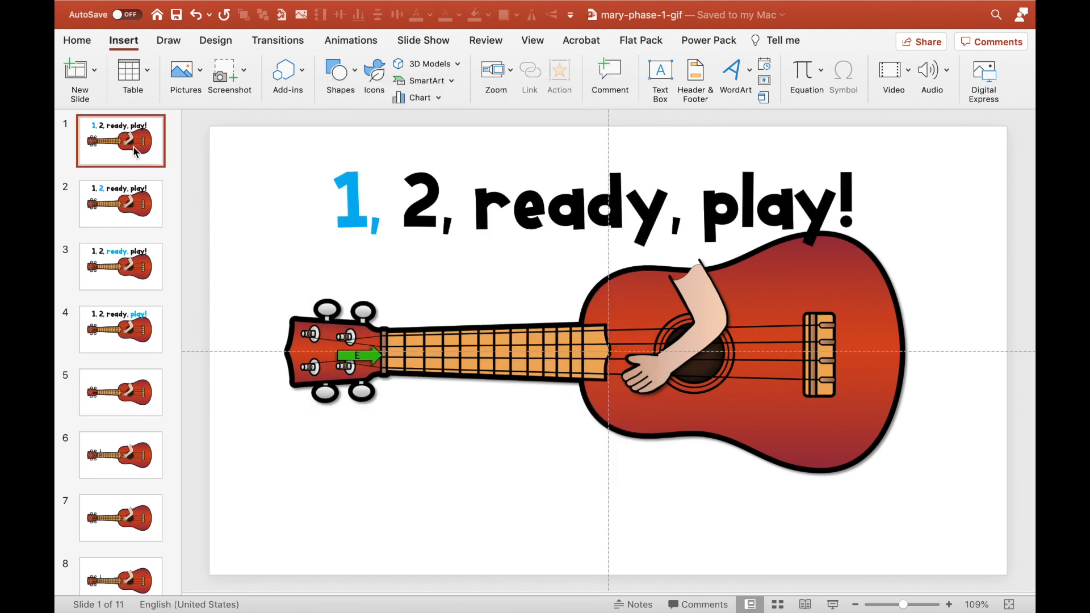
{"action": "left_click", "coordinate": [120, 391]}
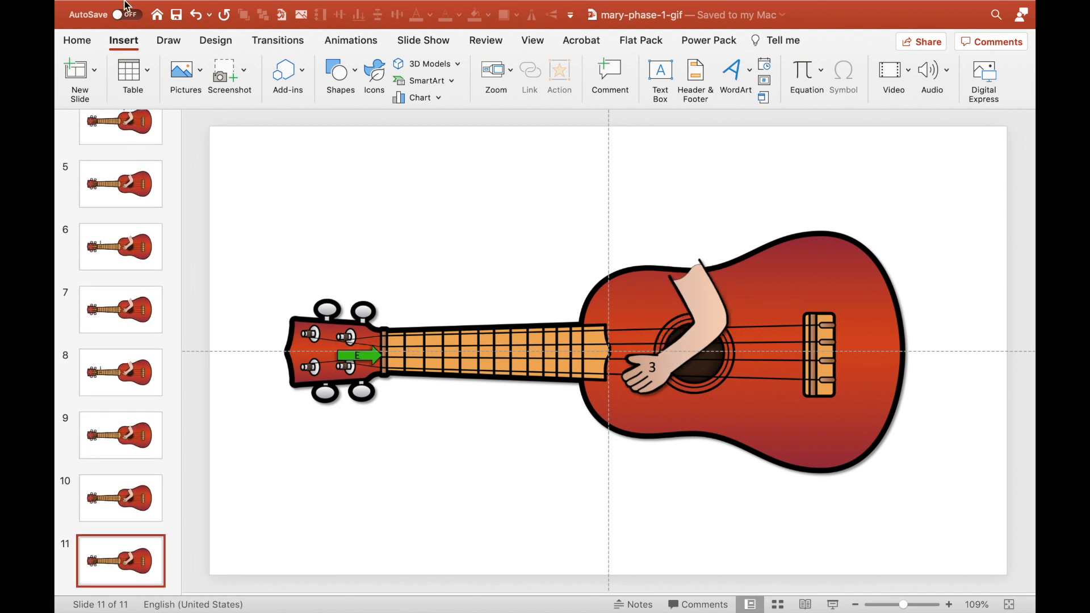
{"action": "left_click", "coordinate": [178, 8]}
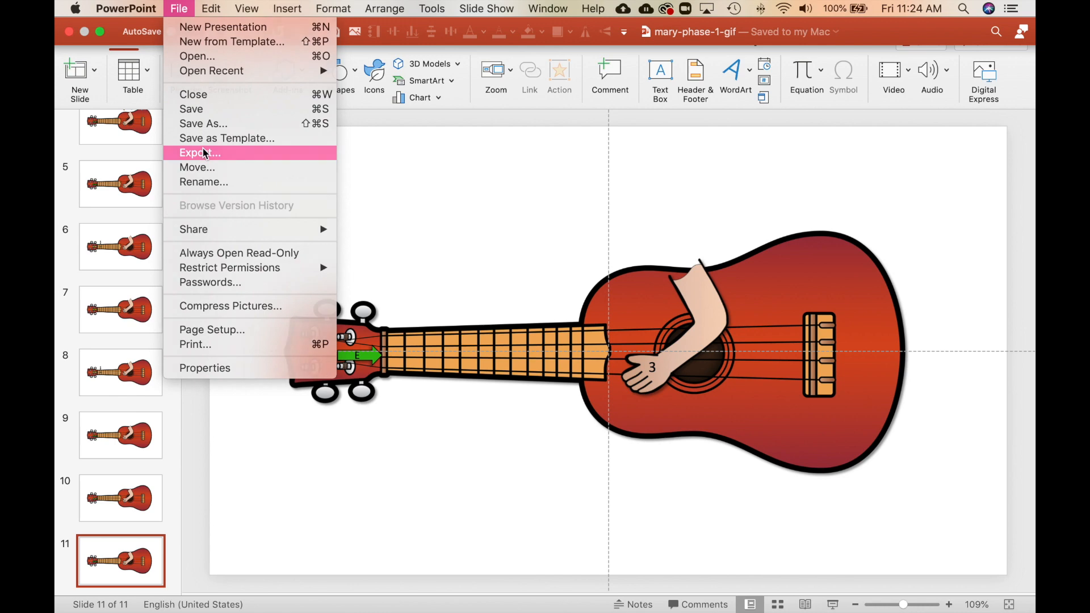
{"action": "left_click", "coordinate": [200, 152]}
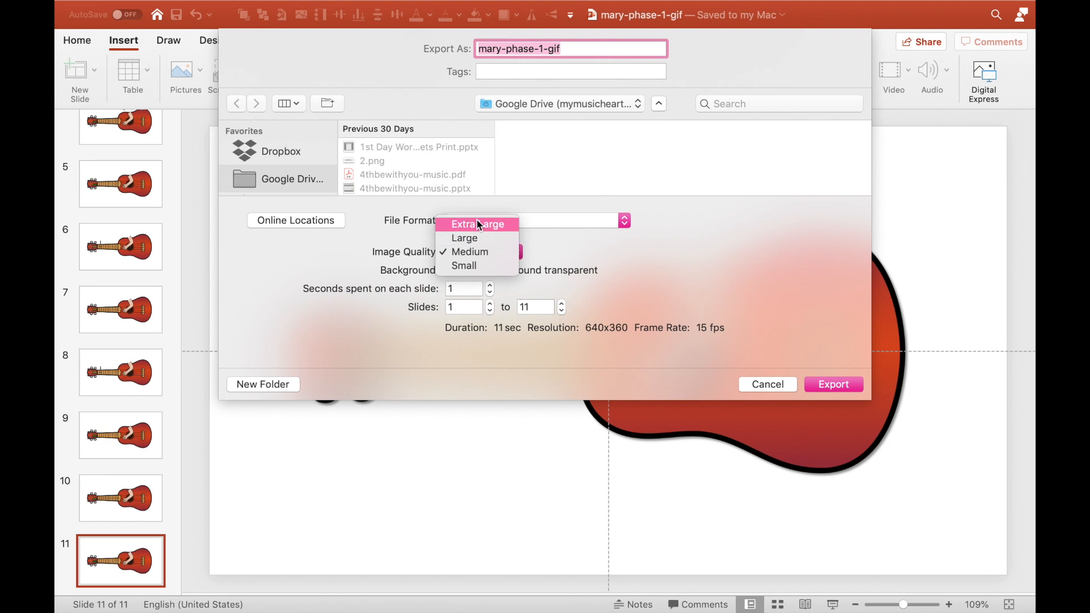
{"action": "left_click", "coordinate": [470, 252]}
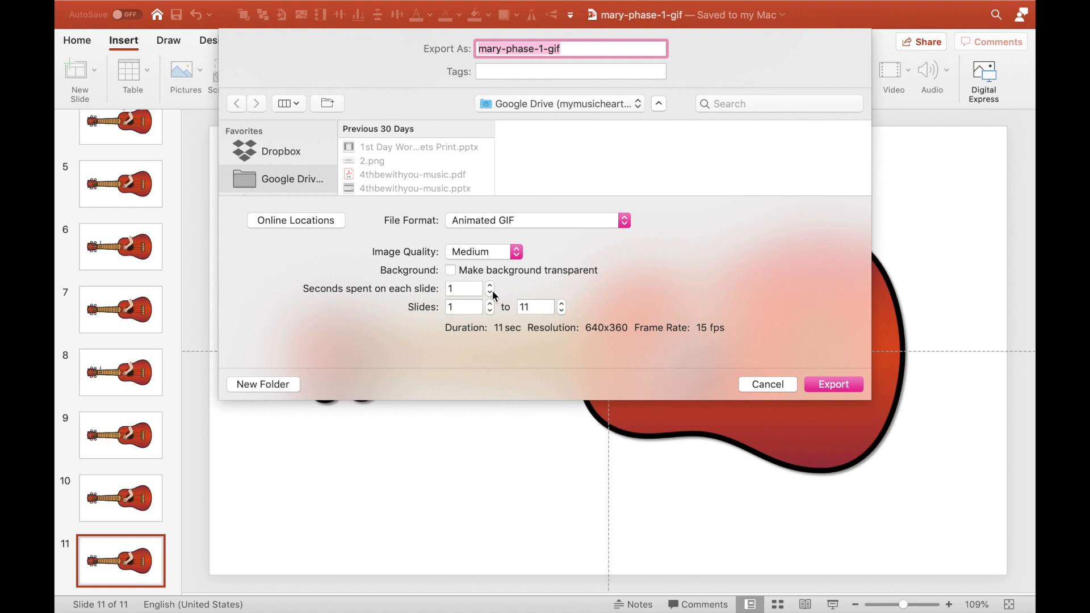
{"action": "mouse_move", "coordinate": [507, 287]}
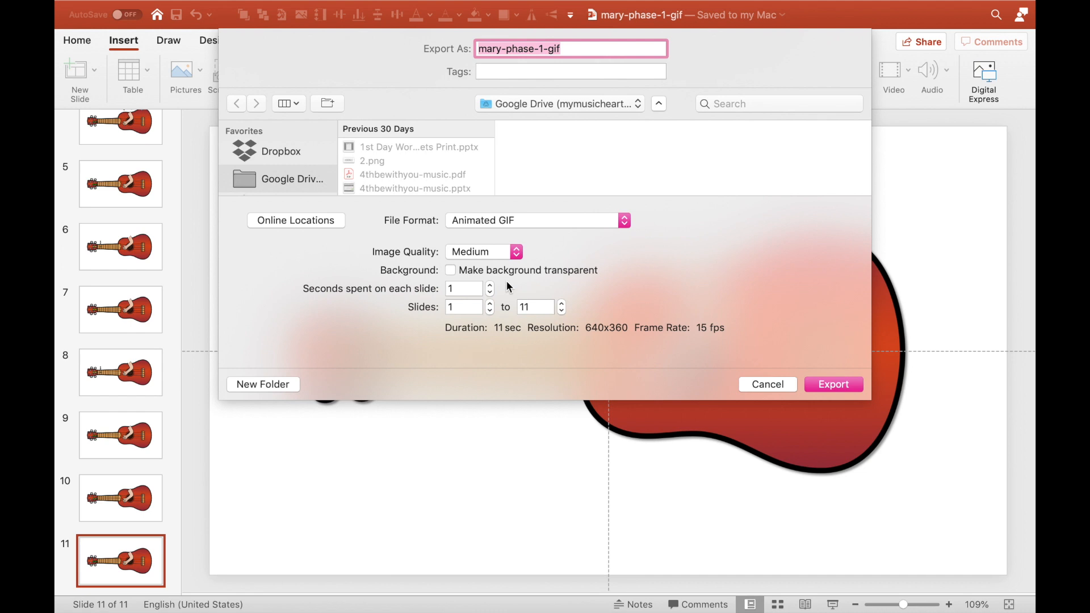
{"action": "left_click", "coordinate": [657, 103]}
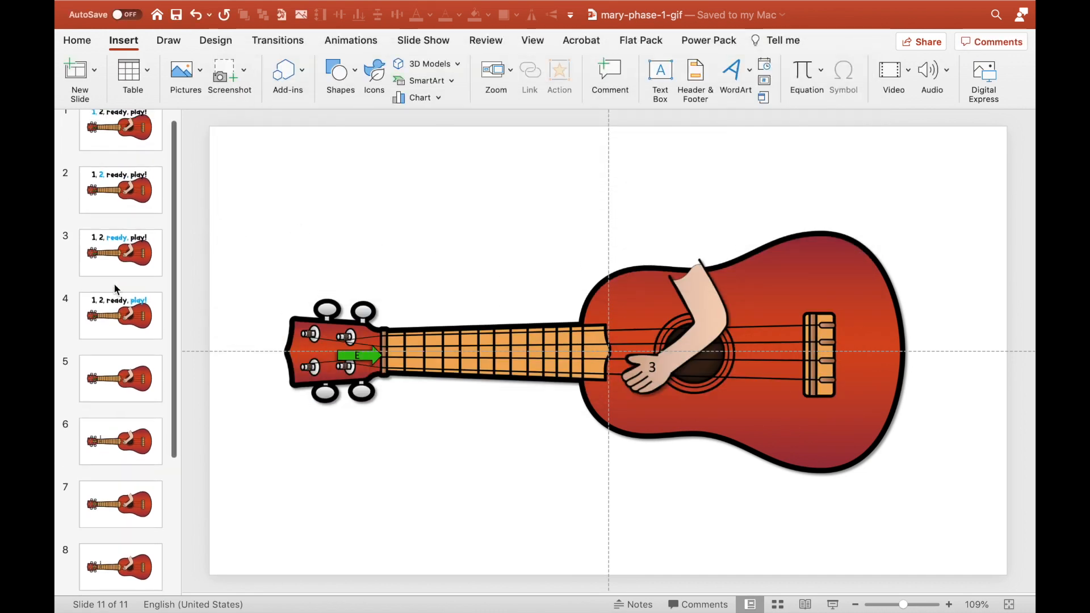
Step: Return to slide 1 of the countdown deck and show the Slide Show ribbon
{"action": "left_click", "coordinate": [120, 141]}
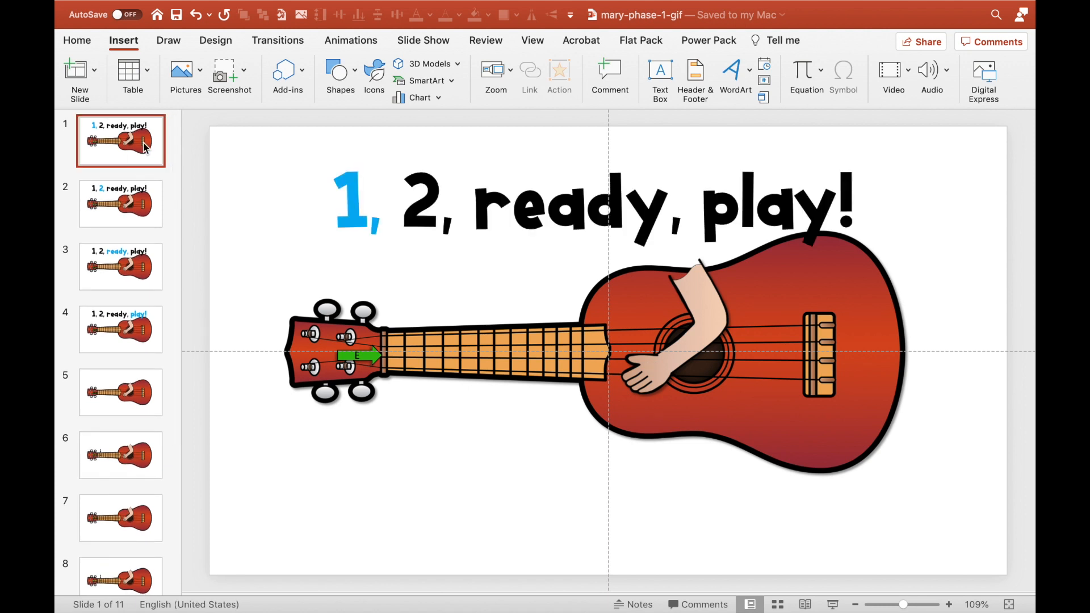
{"action": "mouse_move", "coordinate": [389, 45]}
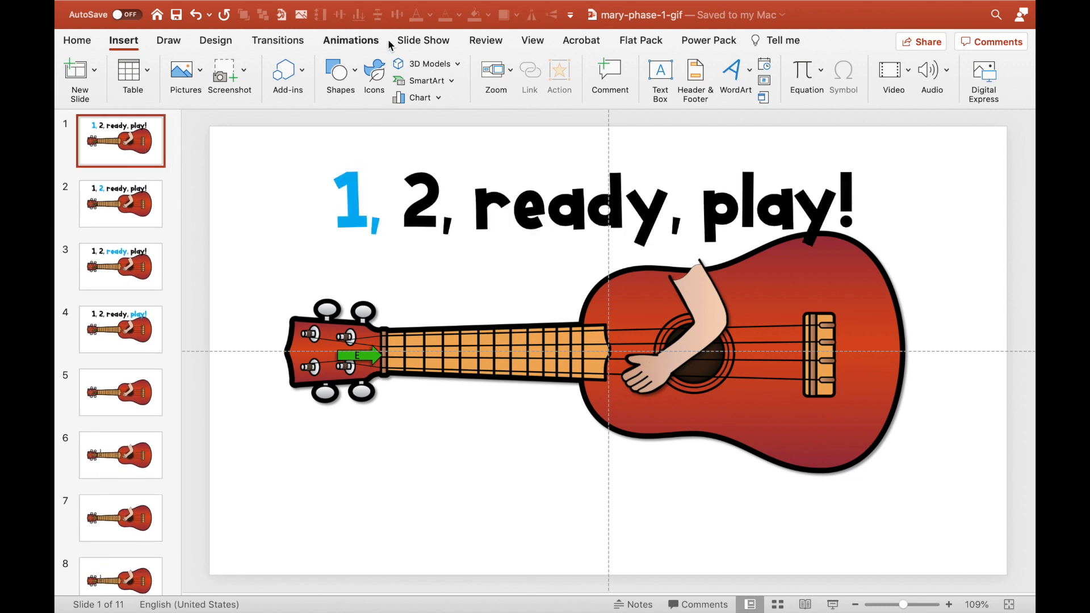
{"action": "left_click", "coordinate": [423, 40]}
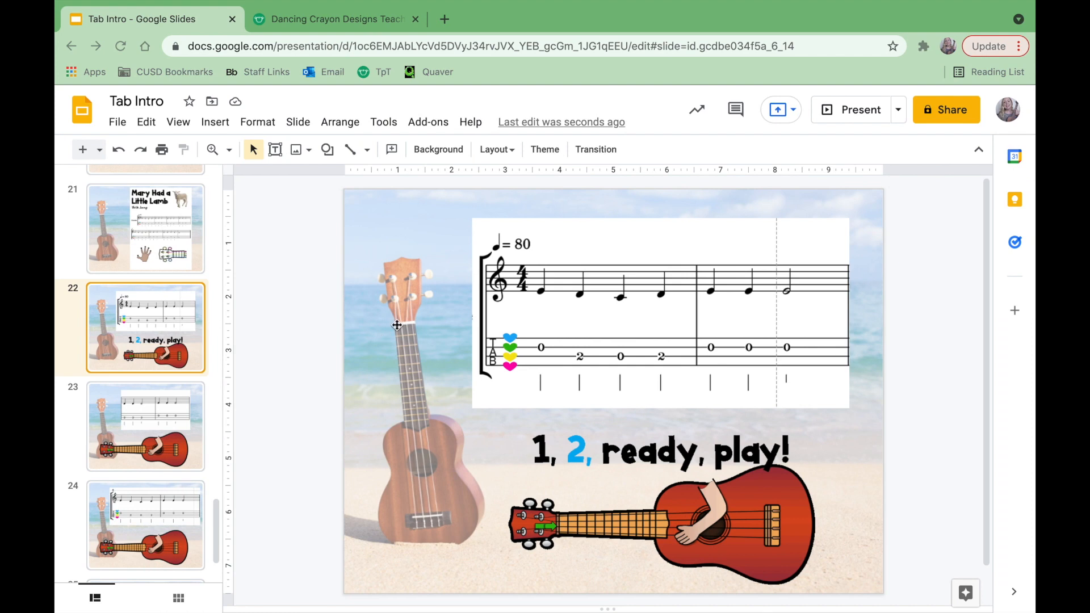
{"action": "left_click", "coordinate": [214, 121]}
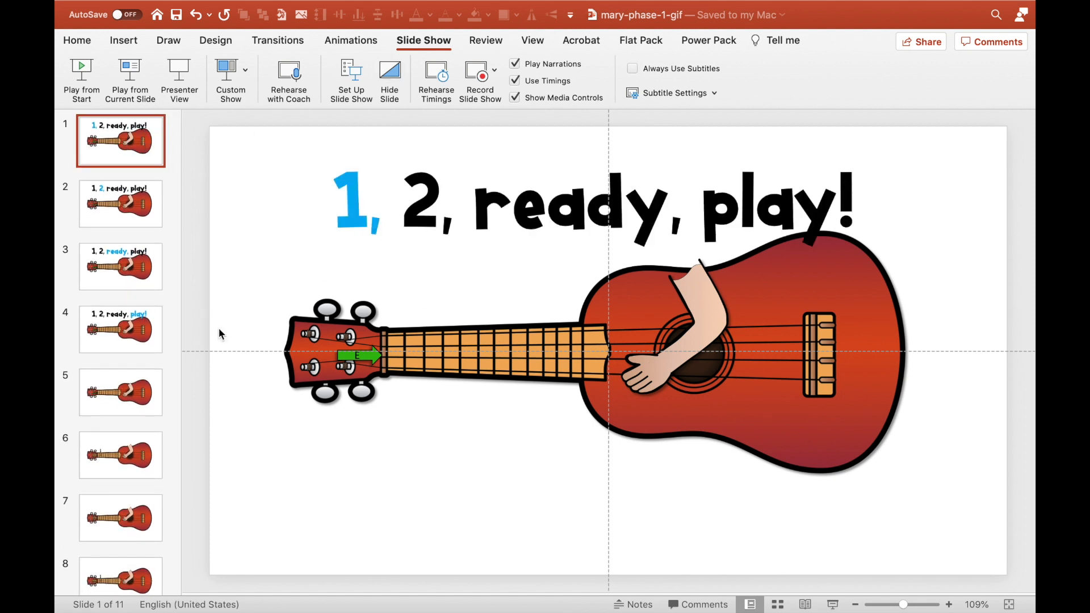
{"action": "mouse_move", "coordinate": [455, 302]}
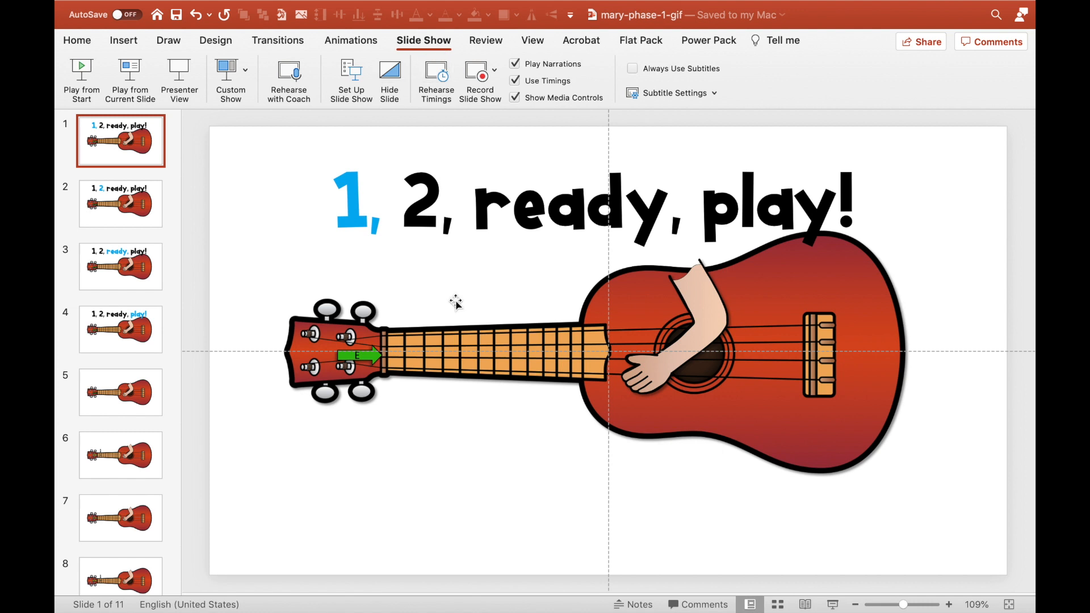
{"action": "mouse_move", "coordinate": [557, 196]}
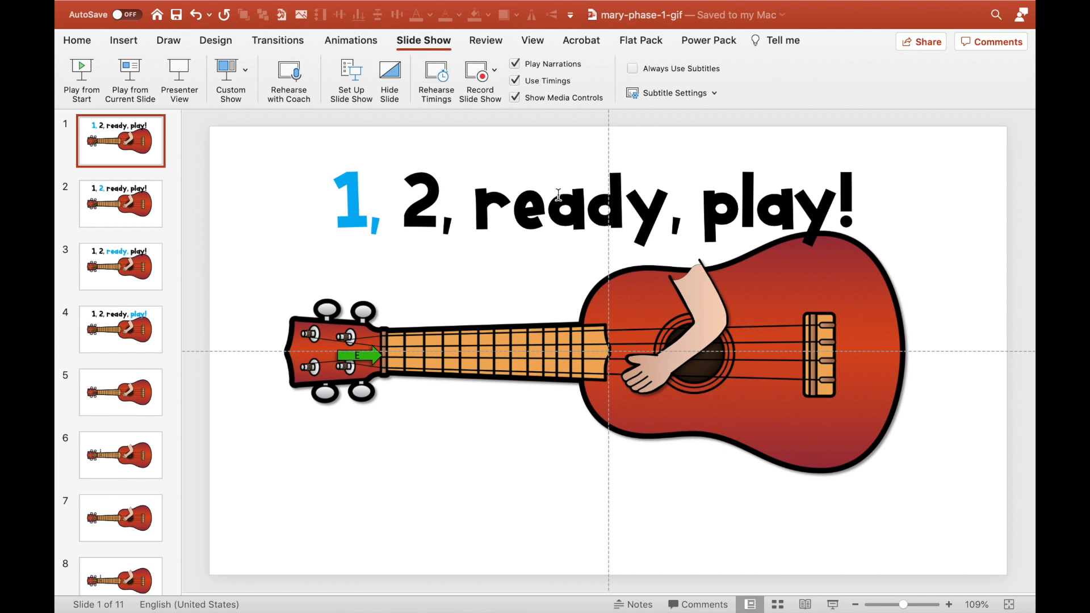